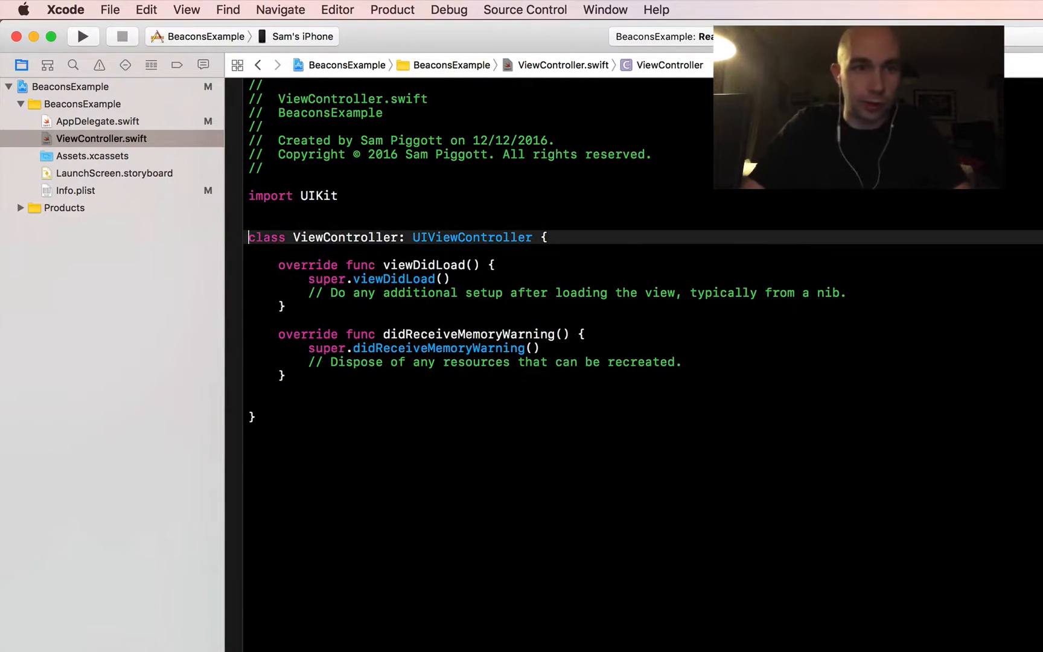
Step: Add 'import CoreLocation' beneath the UIKit import in ViewController.swift
type("import")
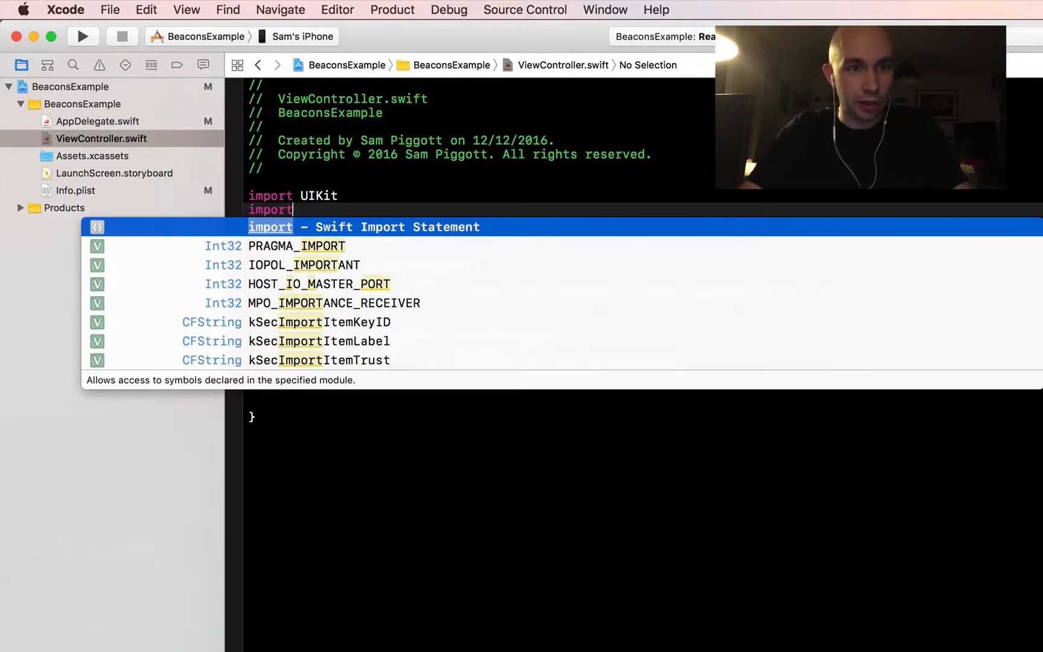
type("CoreLocation")
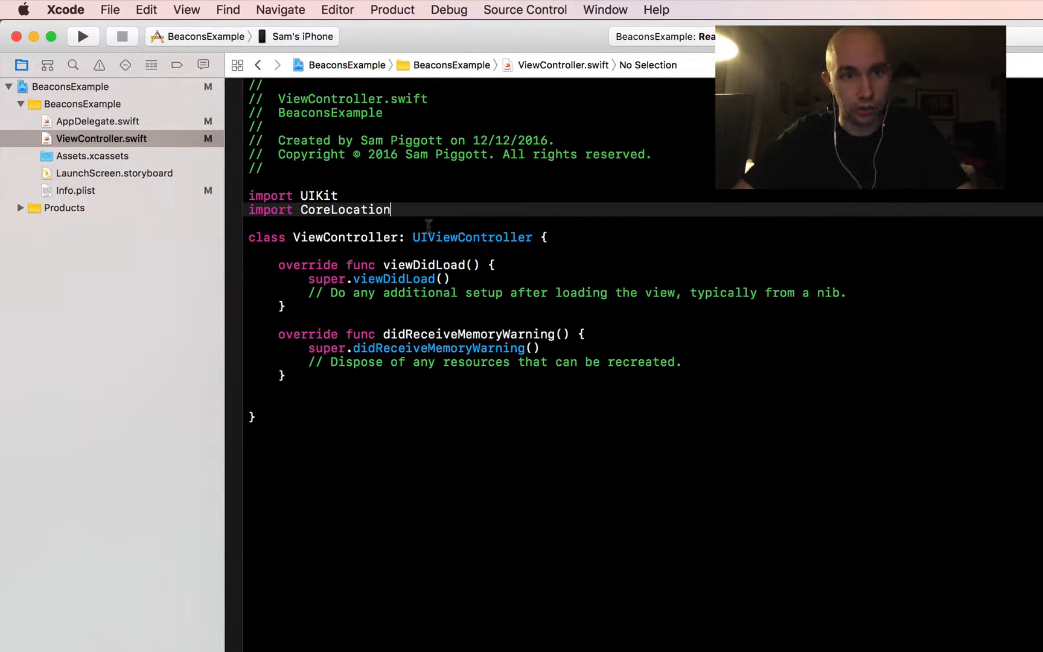
key("backspace")
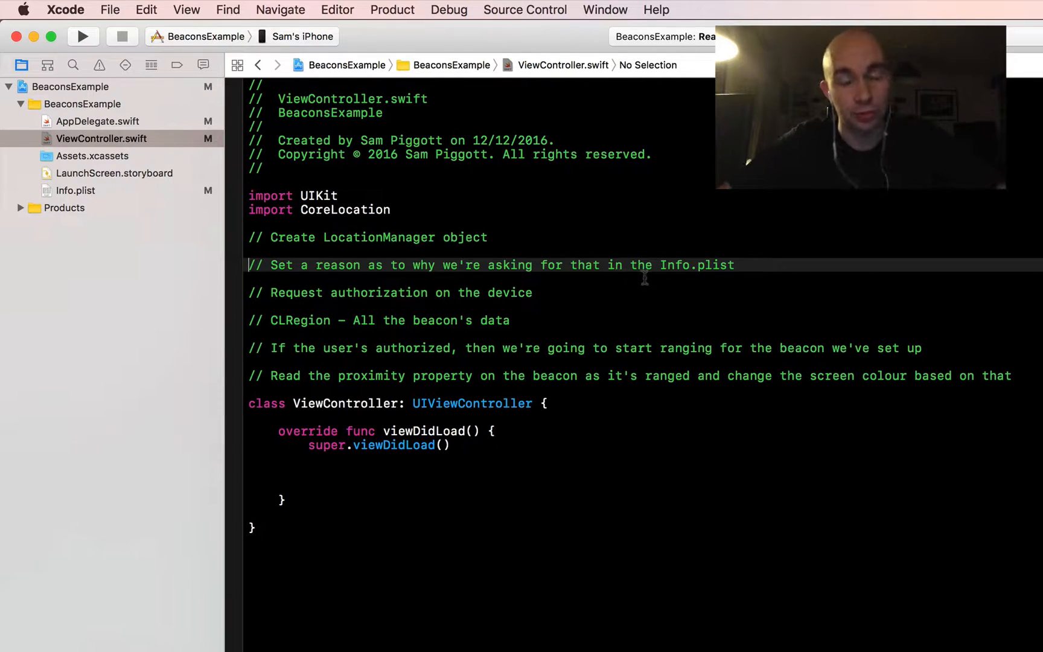
mouse_move(603, 294)
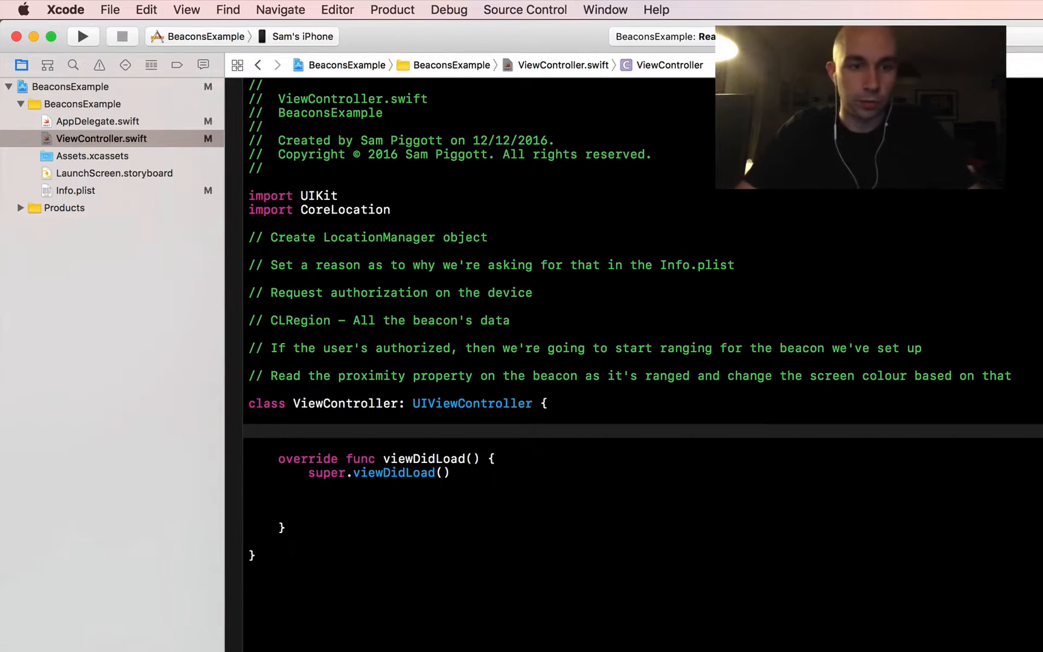
Step: Declare 'var locationManager:CLLocationManager = CLLocationManager()' inside the ViewController class
type("var locationM")
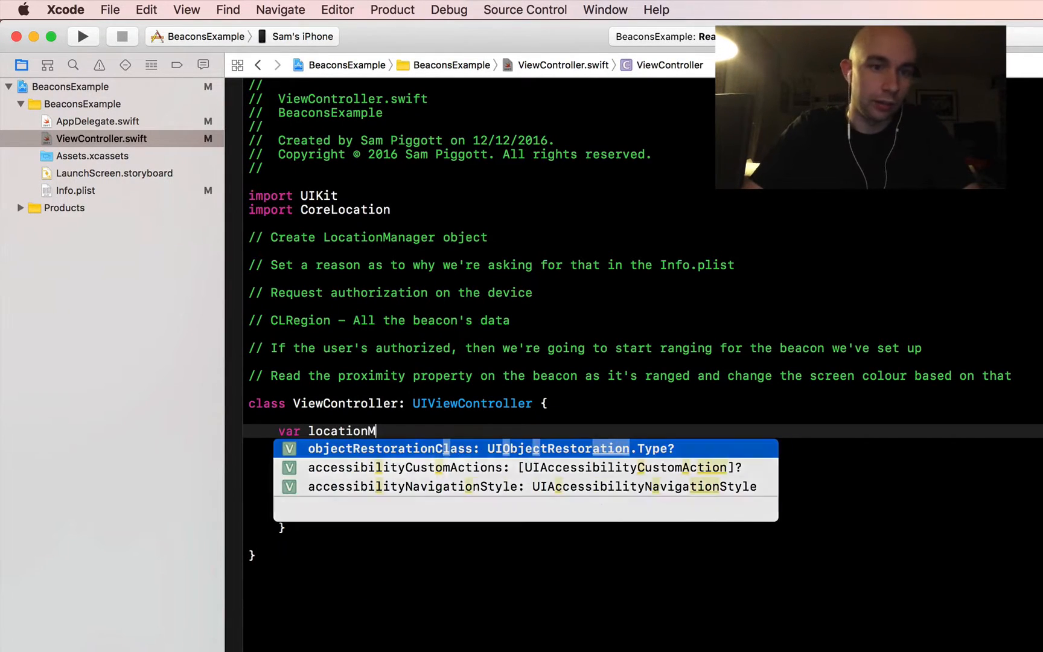
type("anager:CLLocationManager =")
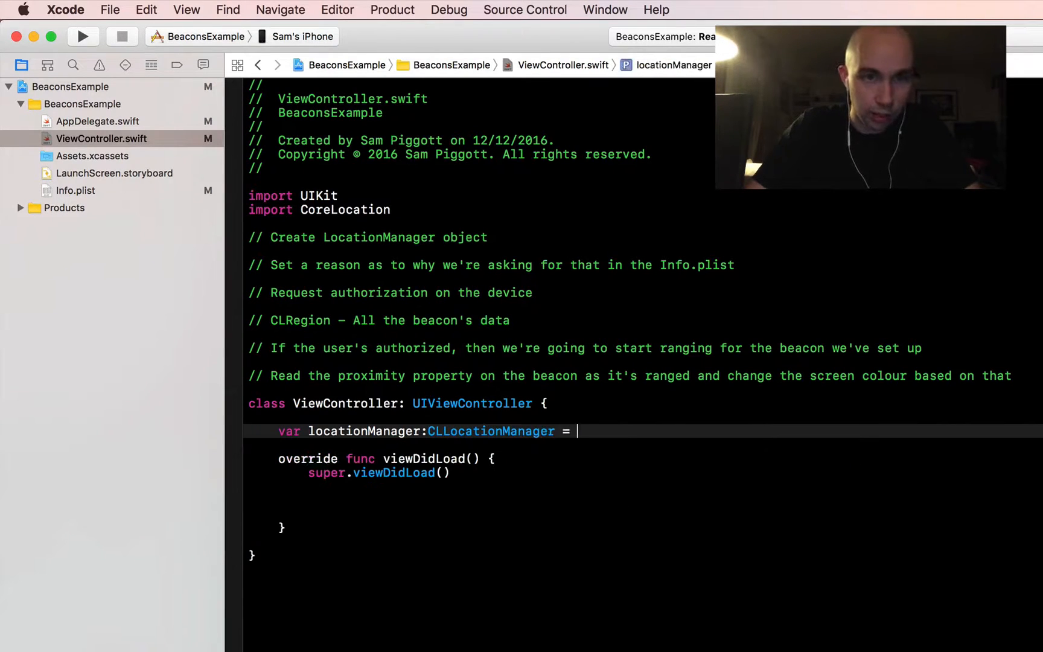
type("CLLocationMa")
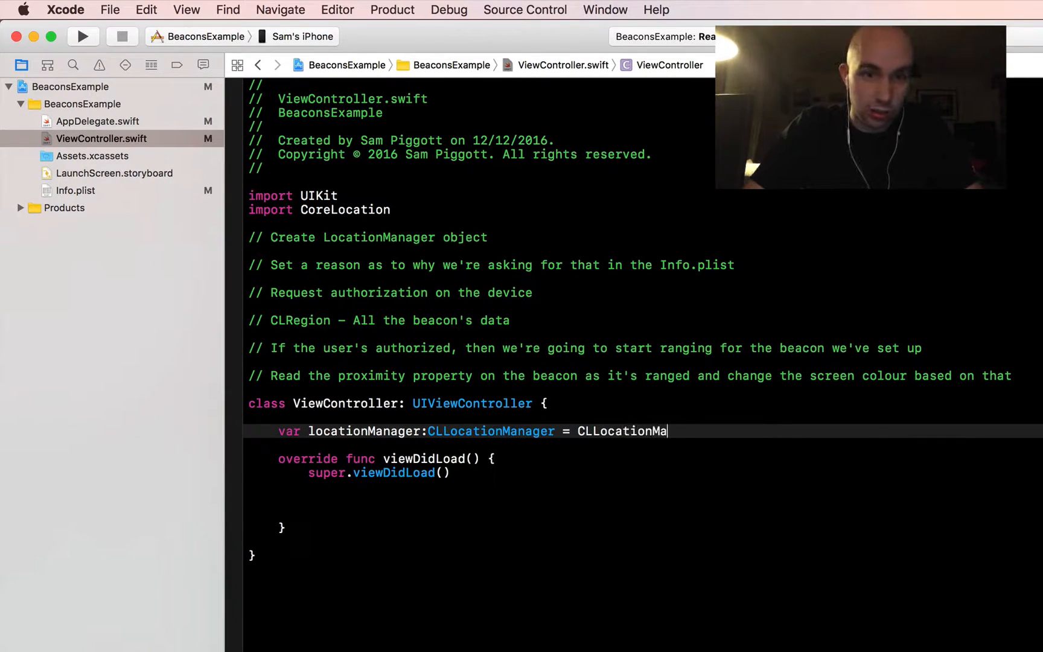
type("nager")
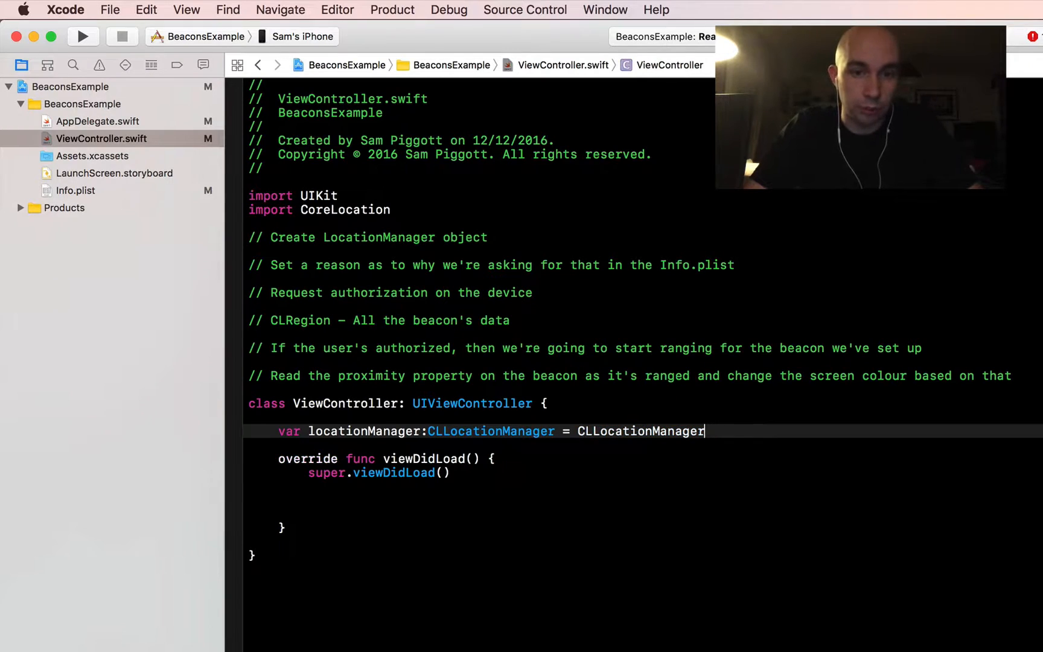
type("()")
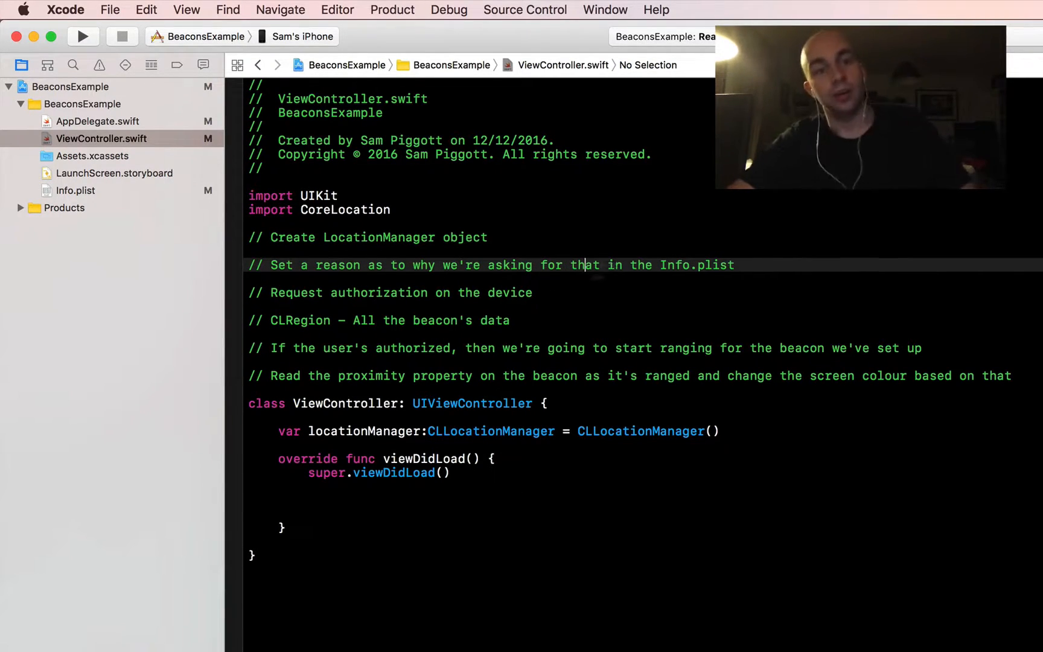
mouse_move(191, 193)
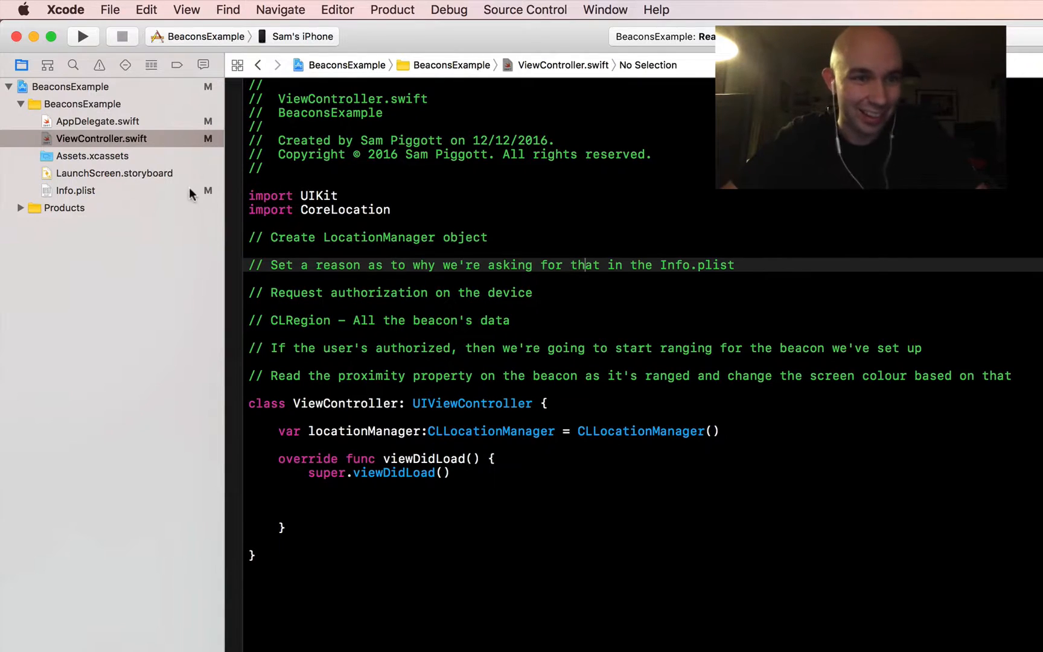
Step: Add a Privacy - Location Always Usage Description row to Info.plist
left_click(75, 191)
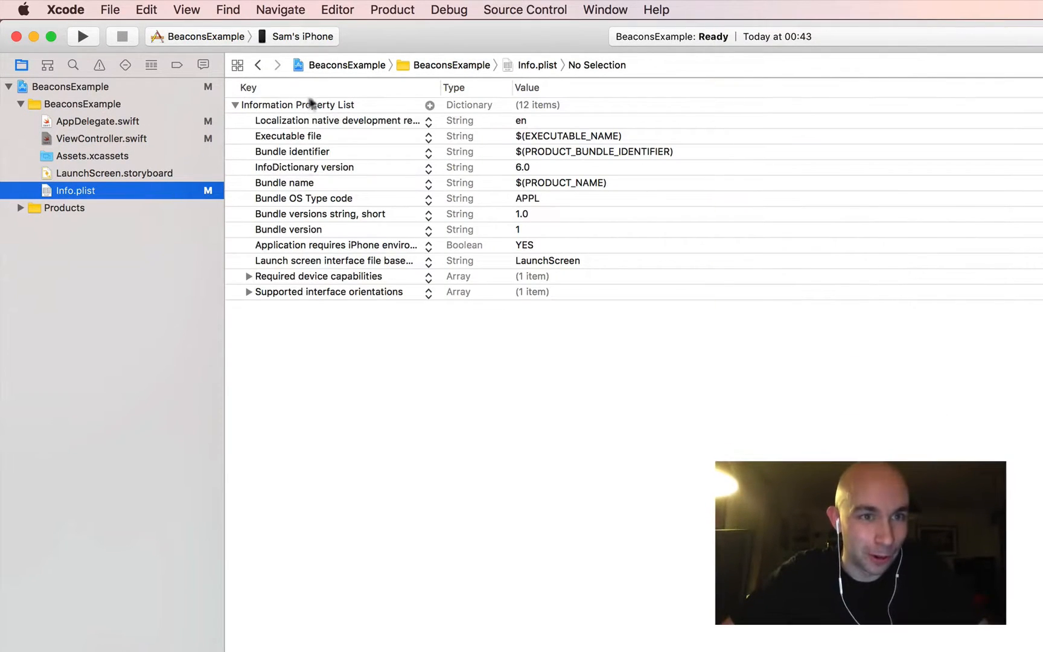
right_click(313, 105)
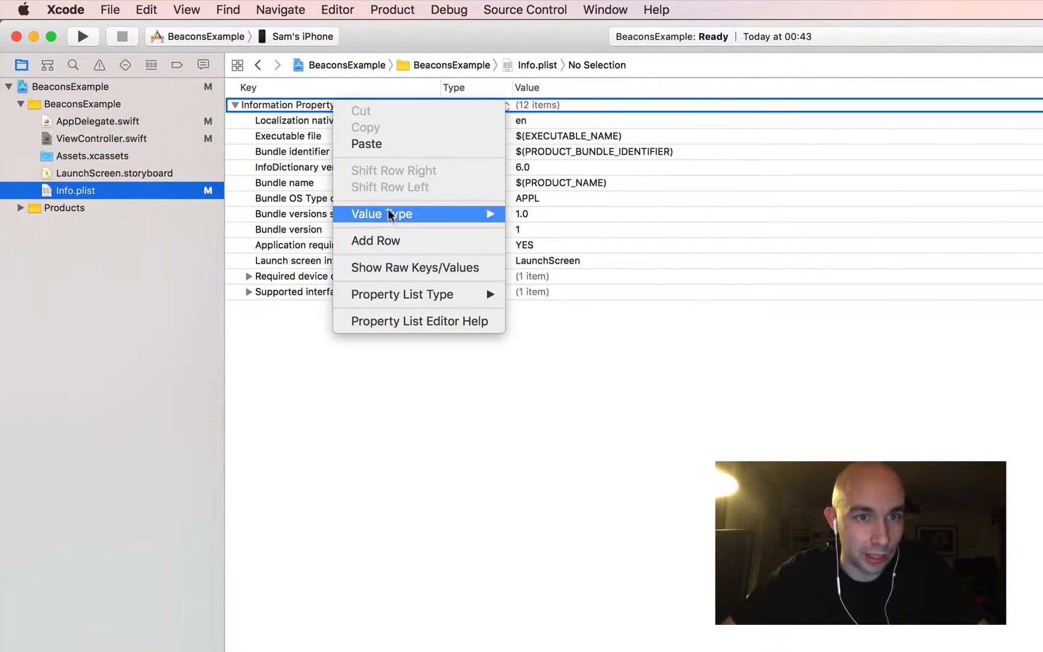
left_click(376, 240)
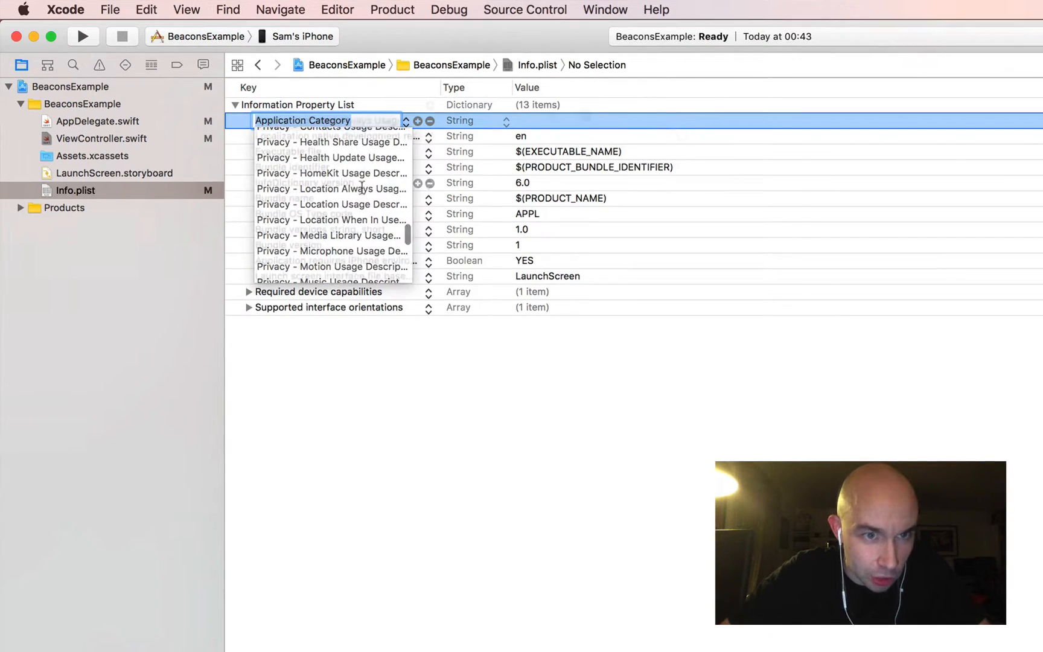
left_click(332, 188)
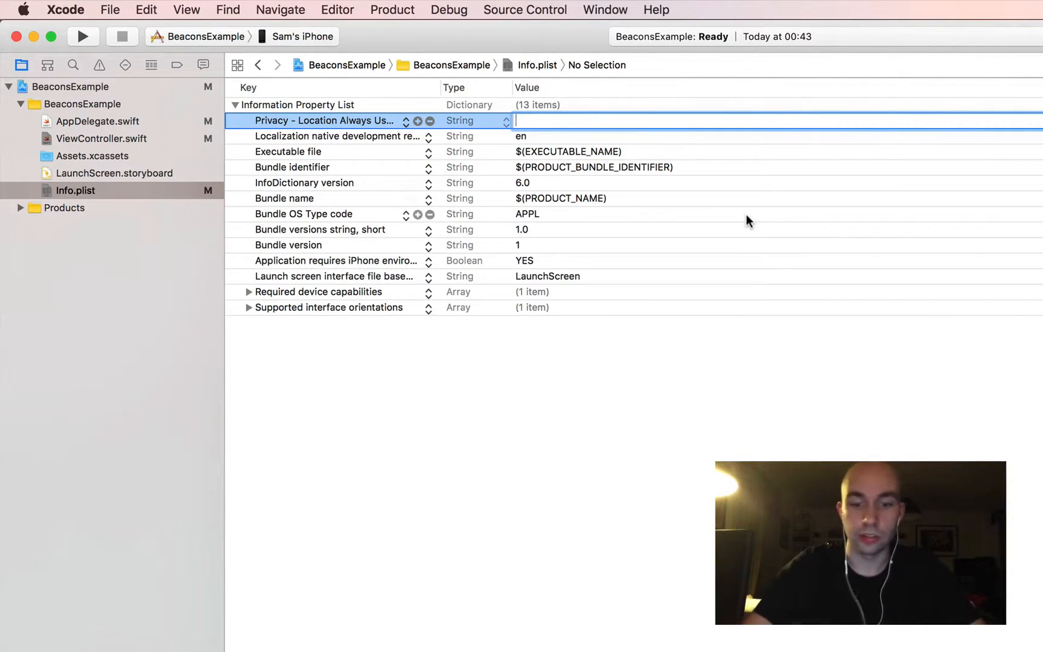
Step: Set its value to "I want to know if there are beacons around!"
type("We want t")
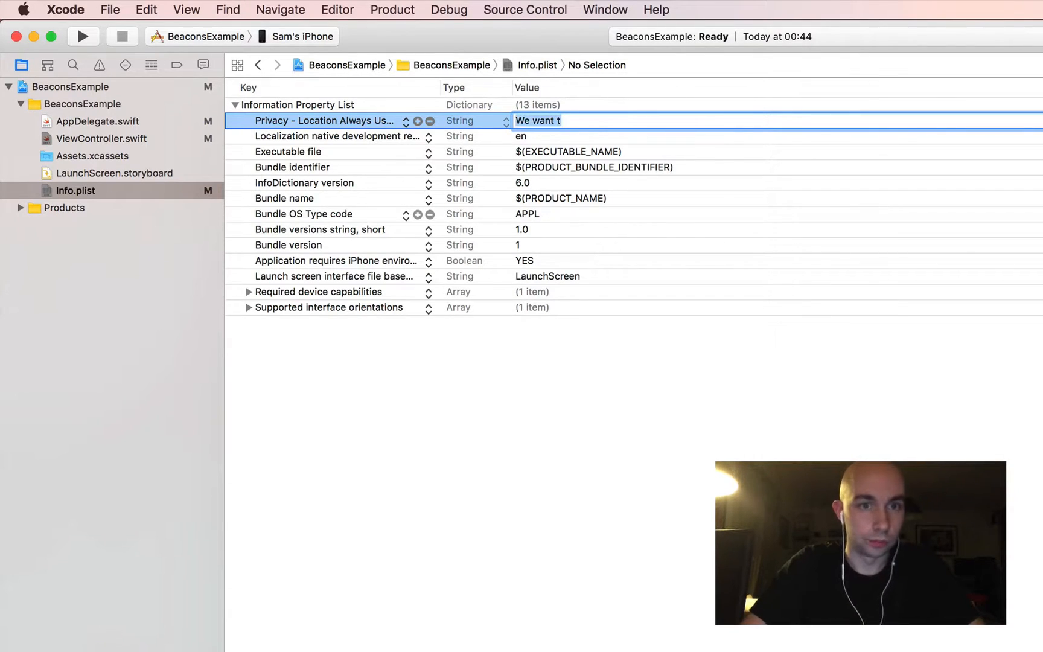
type("I want to know")
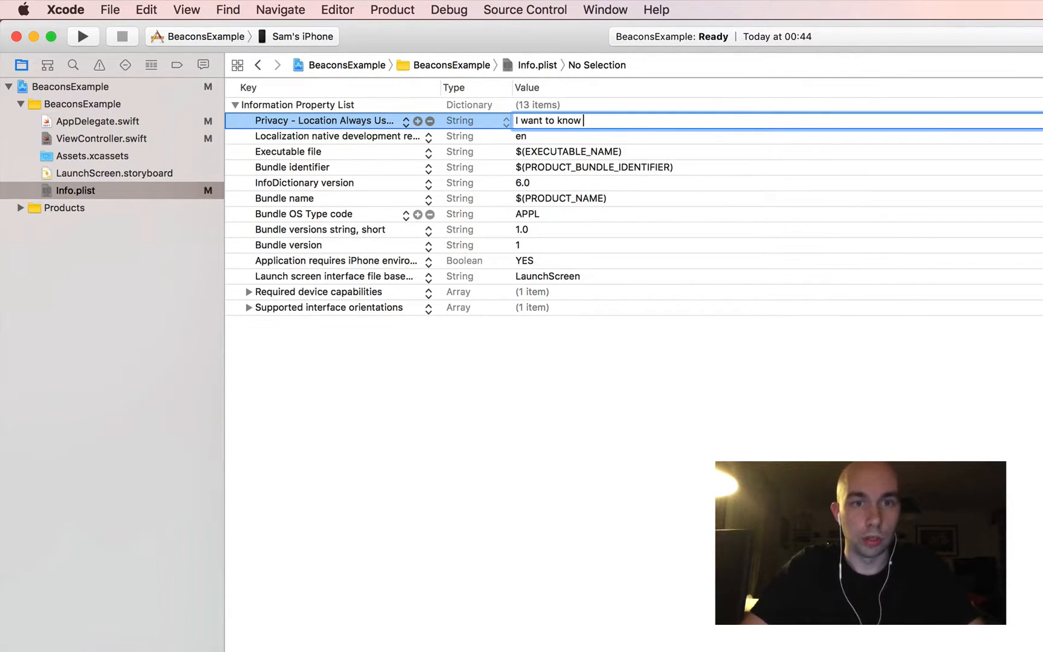
type("if there are b")
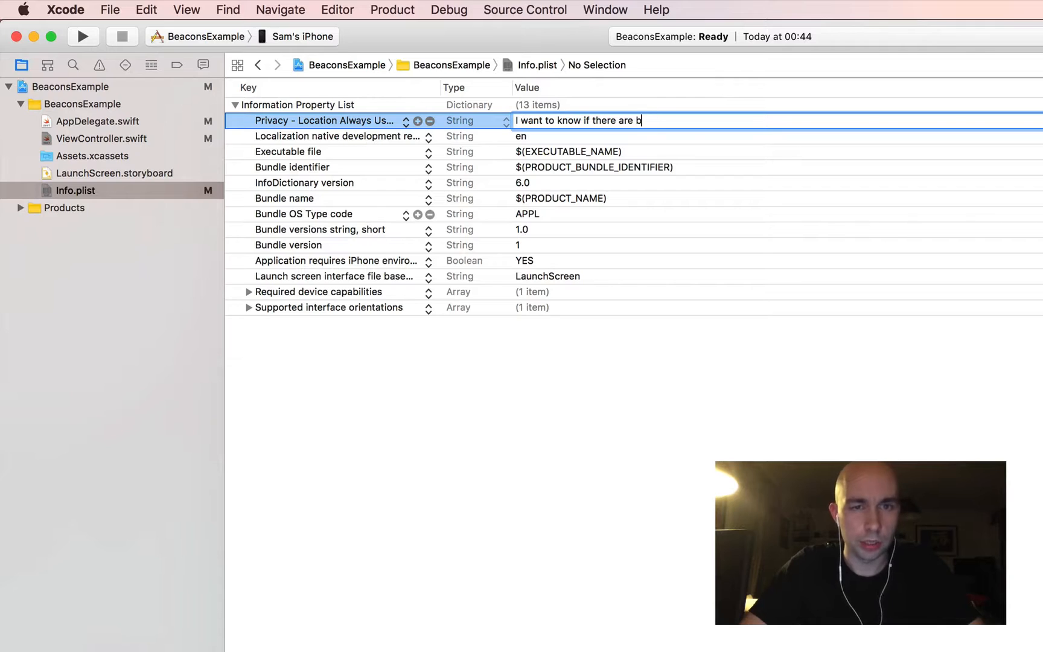
type("eacons")
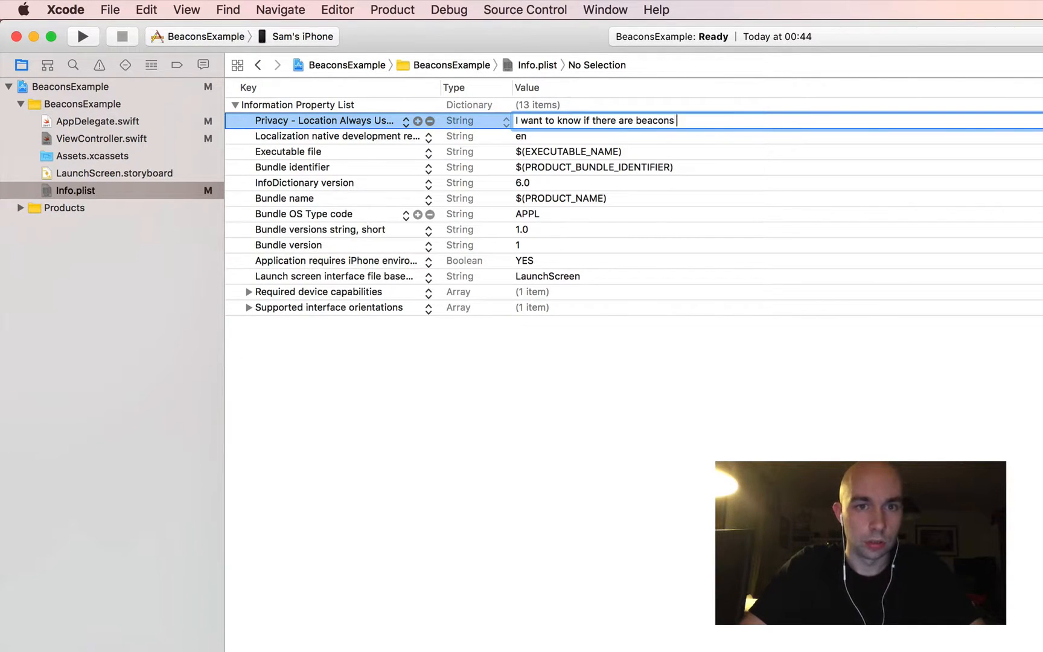
type("around!")
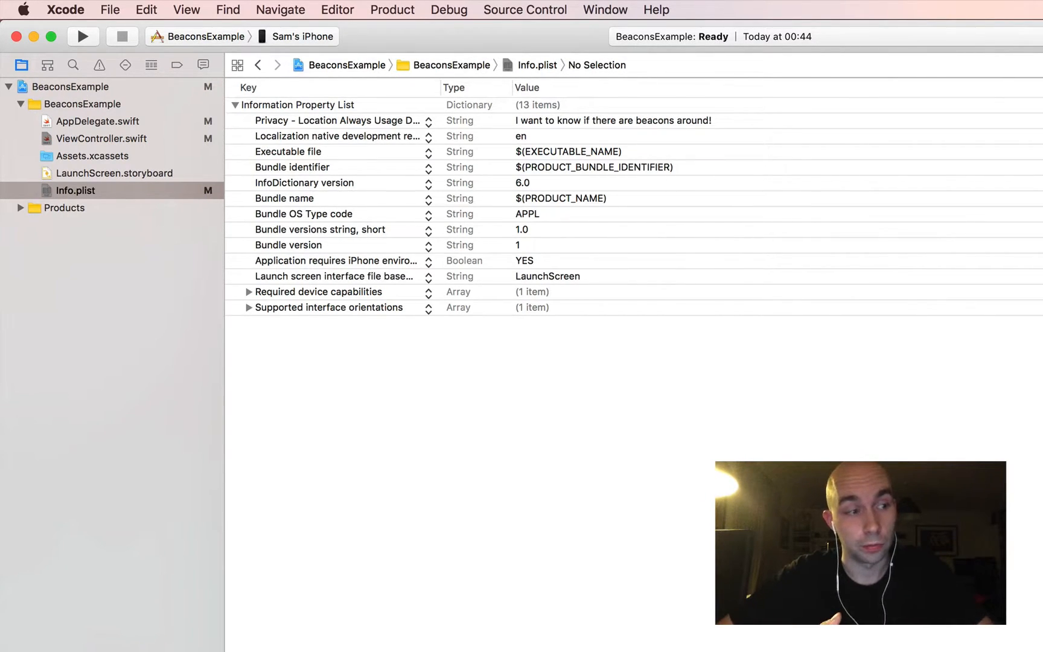
Step: Call locationManager.requestAlwaysAuthorization() in viewDidLoad of ViewController.swift
left_click(101, 139)
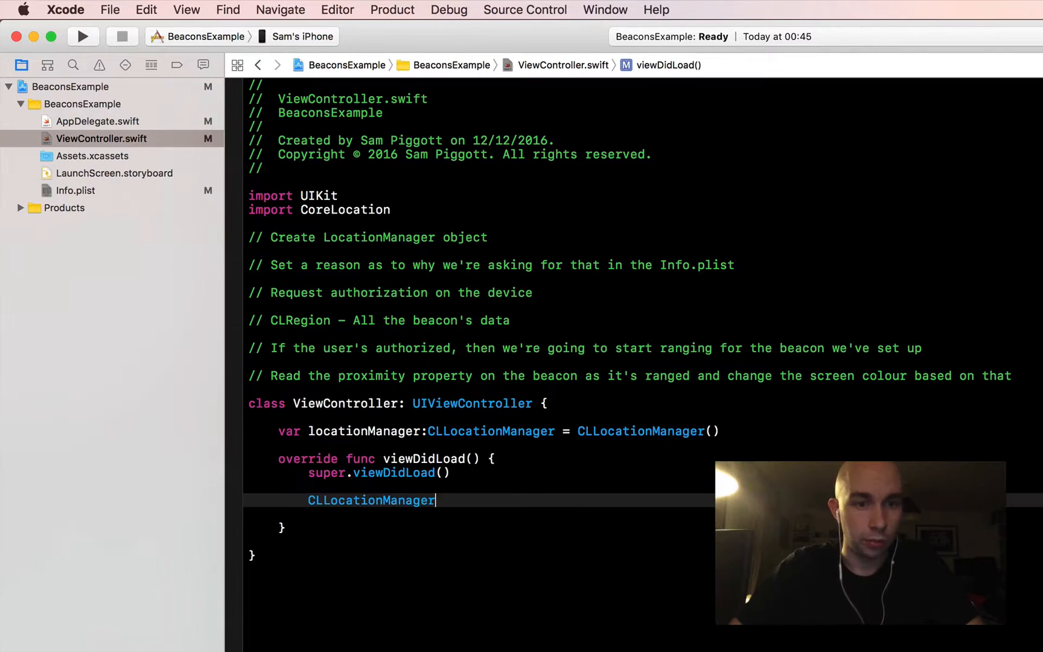
type("locationManager")
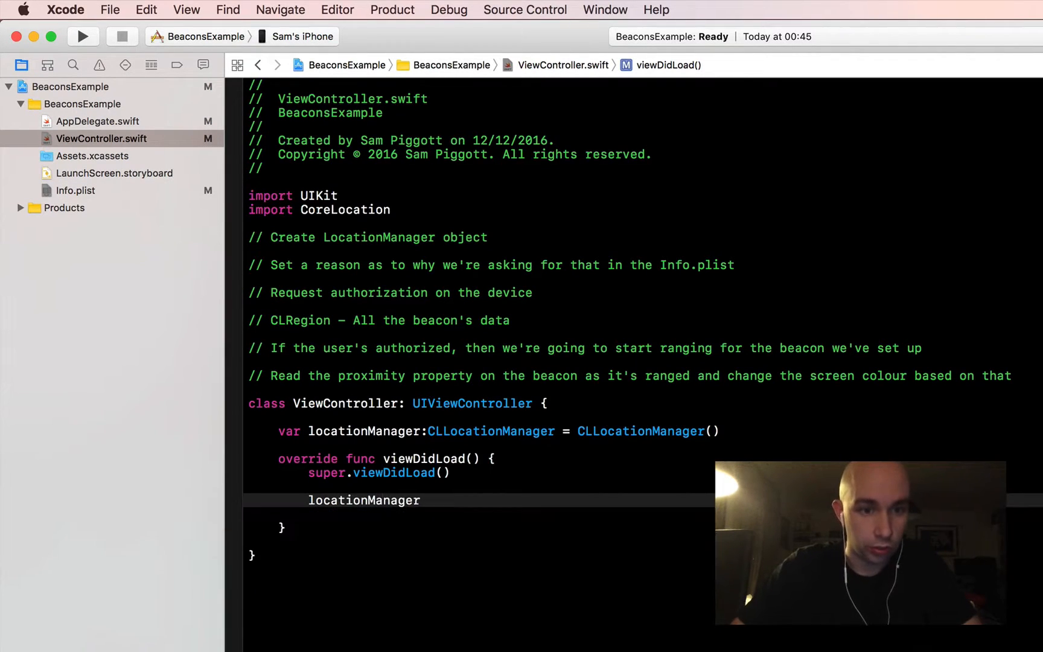
type(".requestAlwaysAuthorization(")
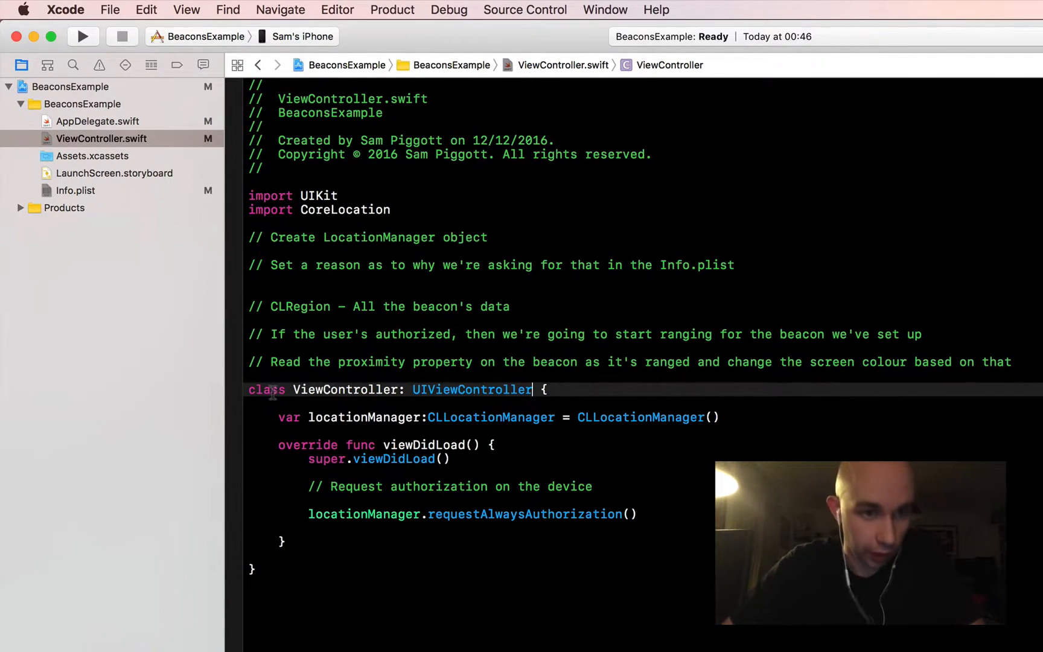
Step: Adopt CLLocationManagerDelegate on the class and begin a // MARK: comment below viewDidLoad
type(", CLLocationManagerDelegate")
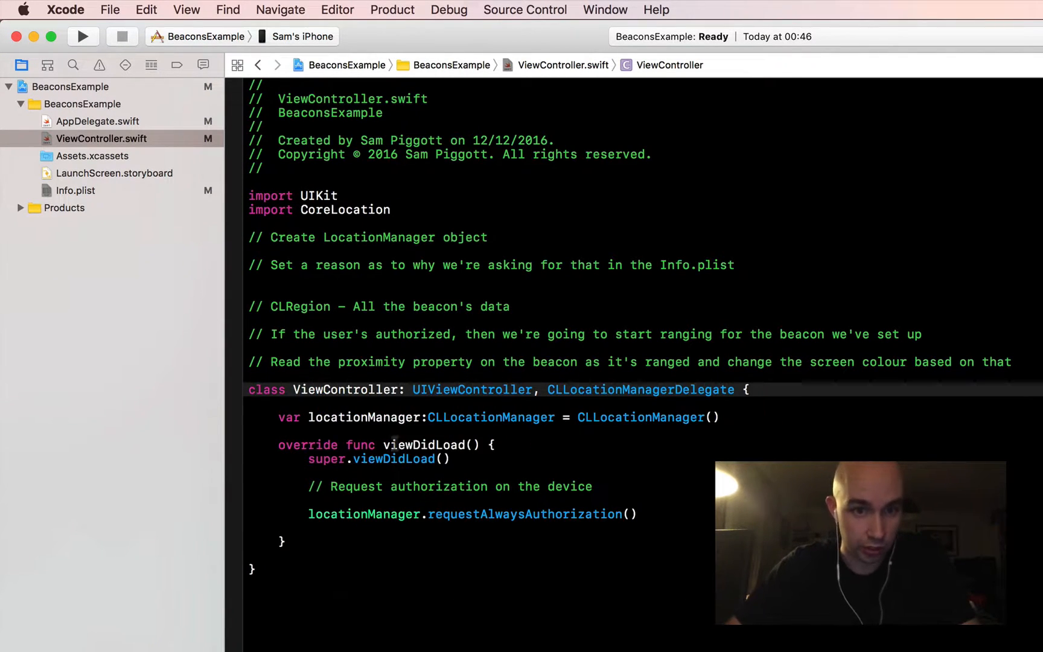
left_click(344, 539)
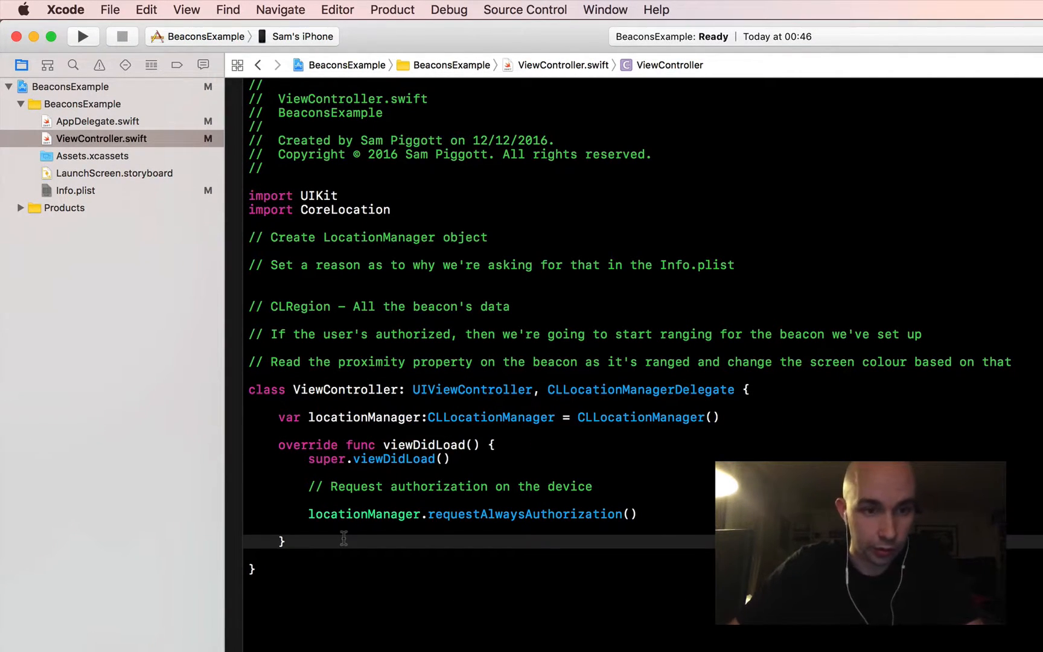
type("// MARK: Loca")
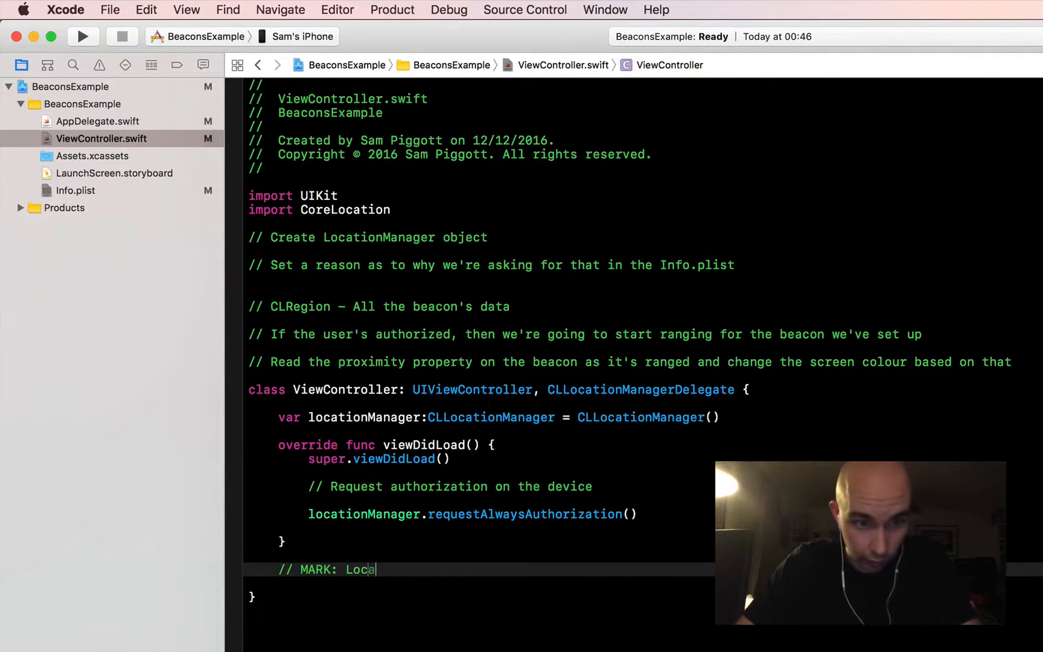
Step: Finish the MARK comment and add the locationManager didChangeAuthorization delegate method
type("tion Manager Delegate")
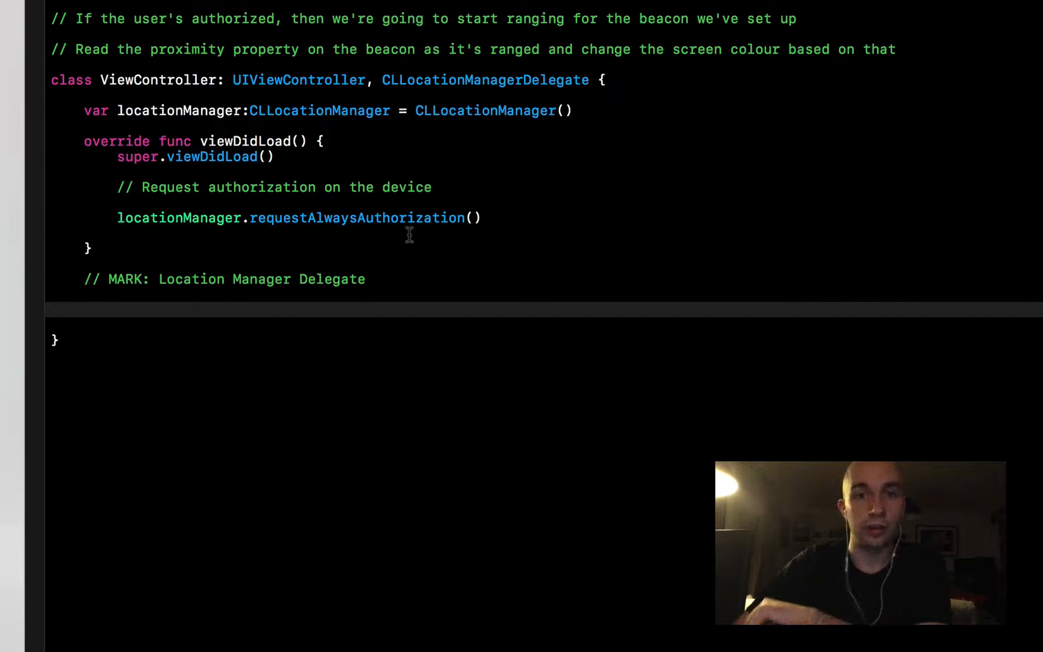
type("lo")
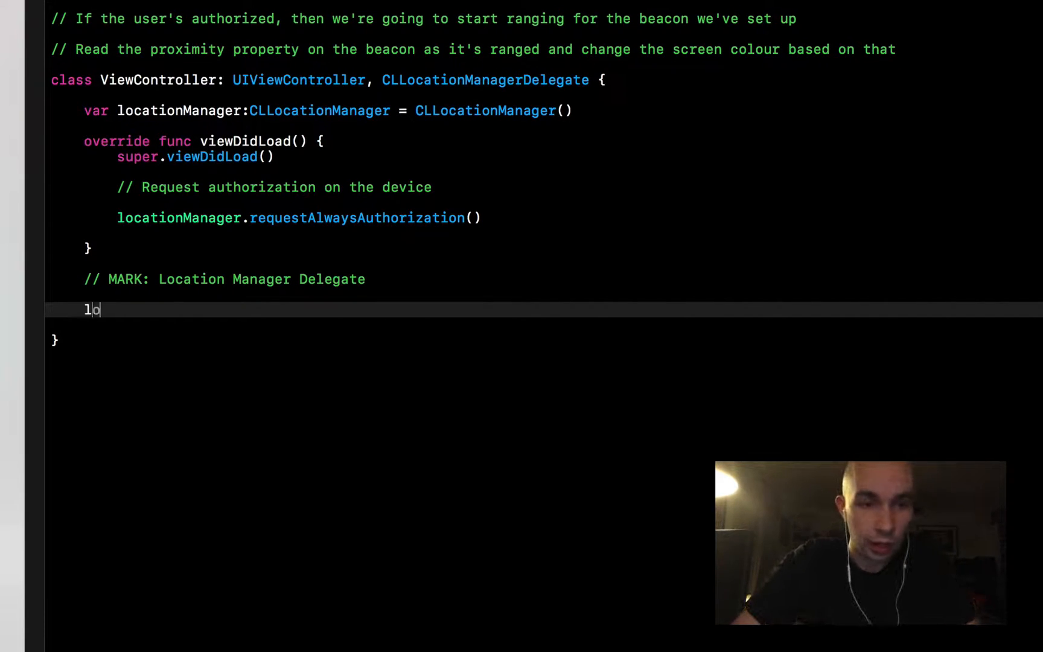
type("cationman")
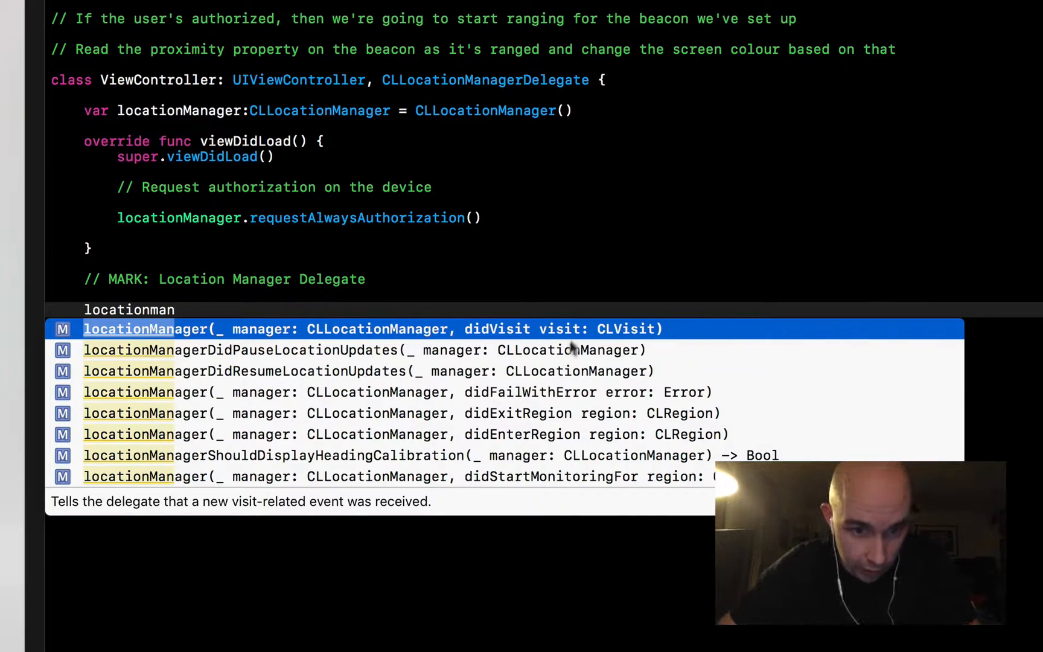
type("ager(_")
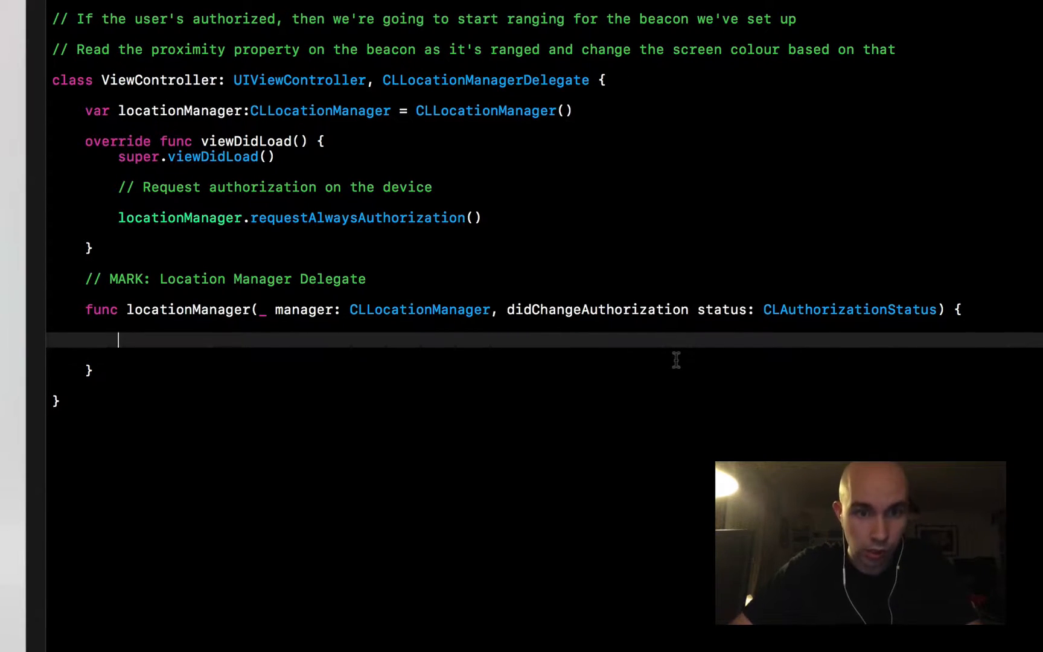
Step: Check 'if status == .authorizedAlways' with a comment that the user authorized ranging beacons
type("if st")
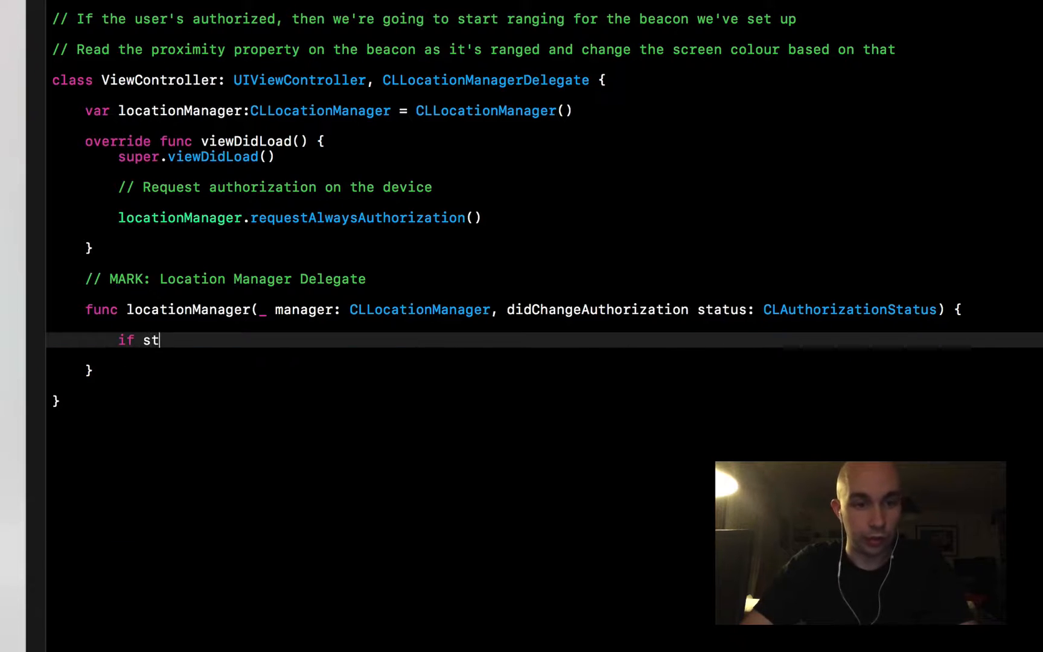
type("atus ==")
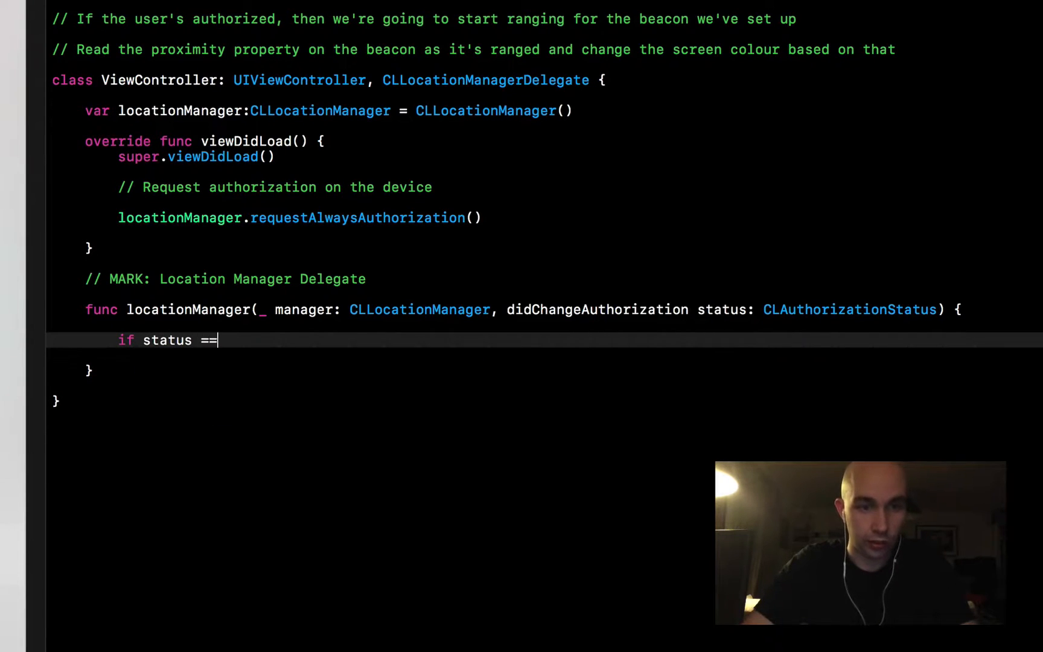
type(".authorizedAlways {")
type("//")
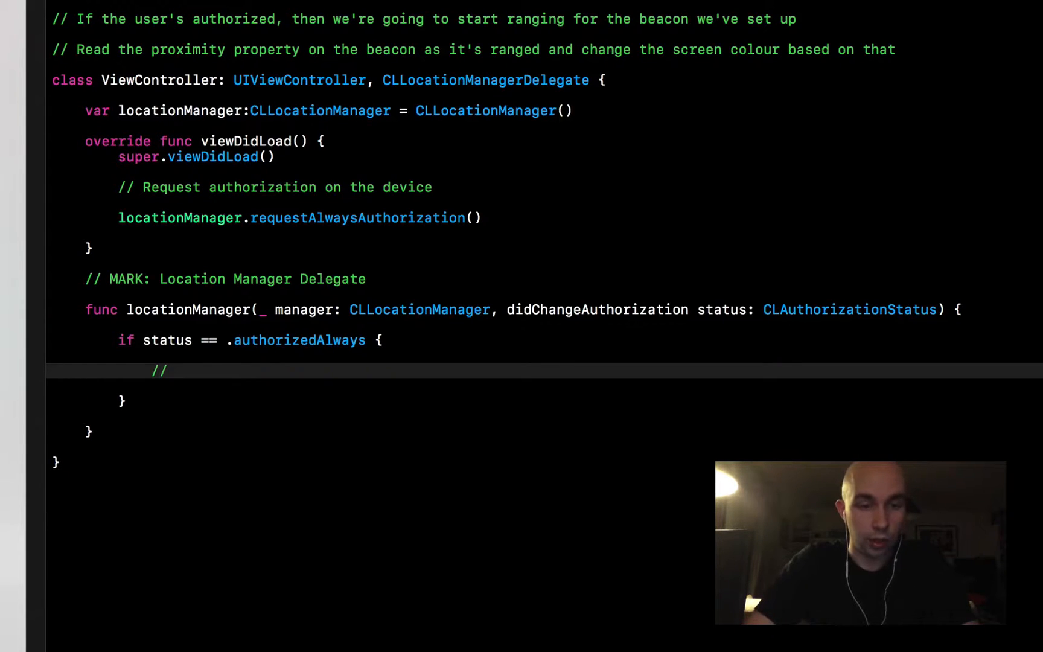
type("User has auto")
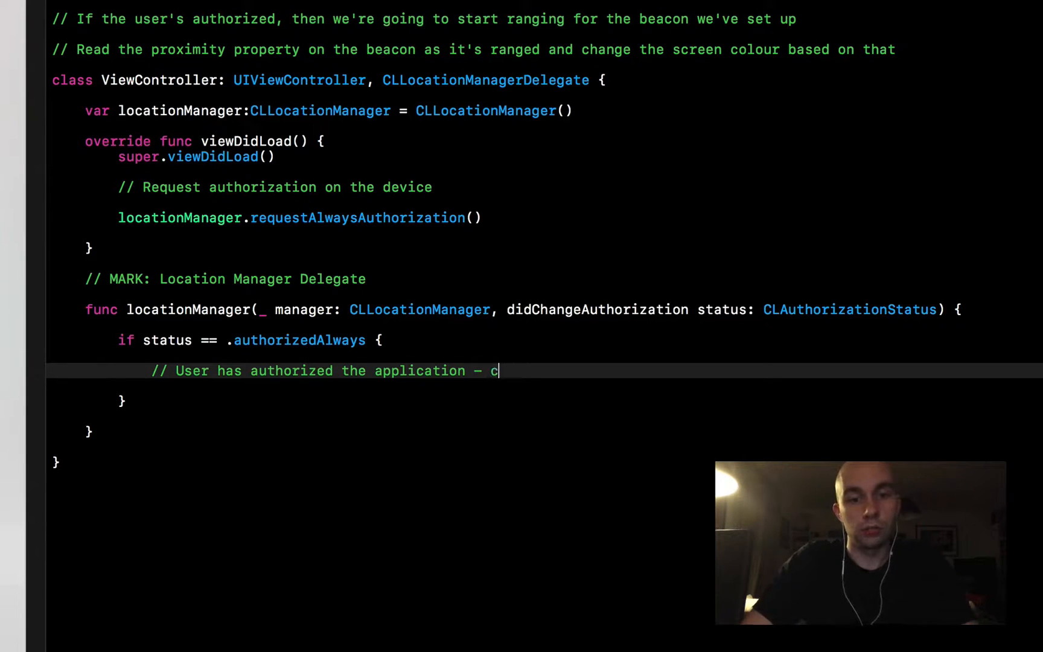
type("range those beacons!")
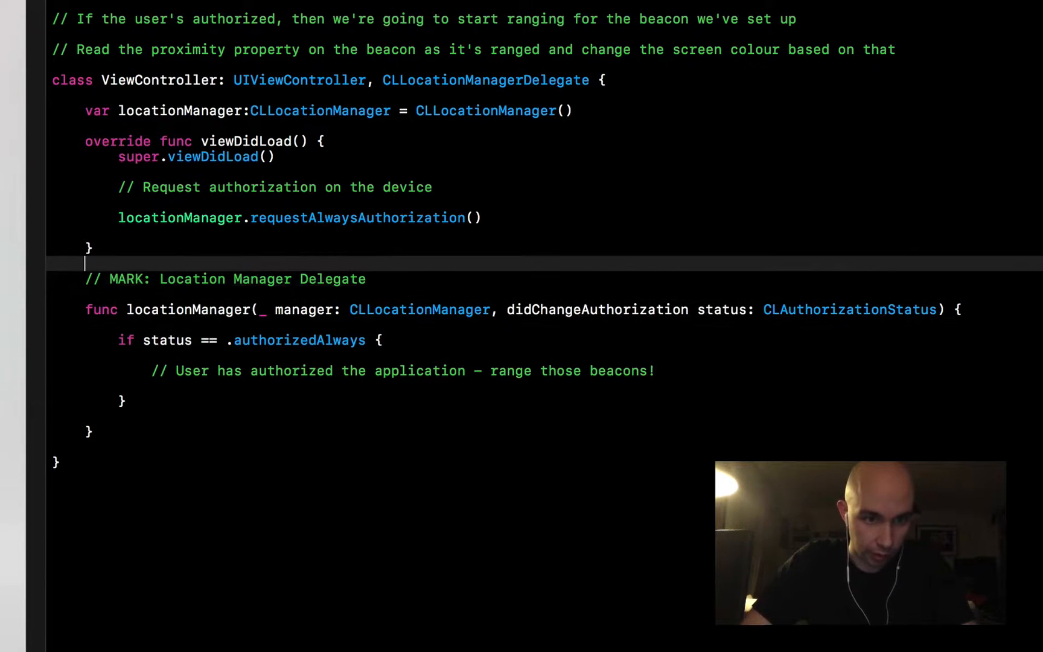
Step: Write an empty 'func rangeBeacons() {' and call rangeBeacons() in the authorizedAlways branch
type("func ma")
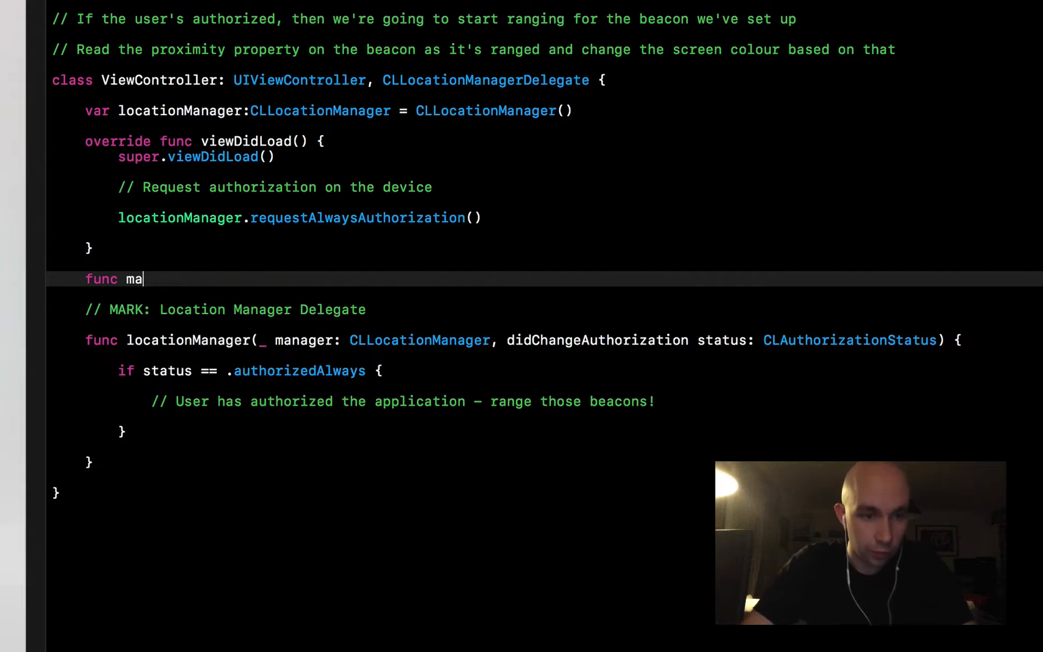
type("rangeBe")
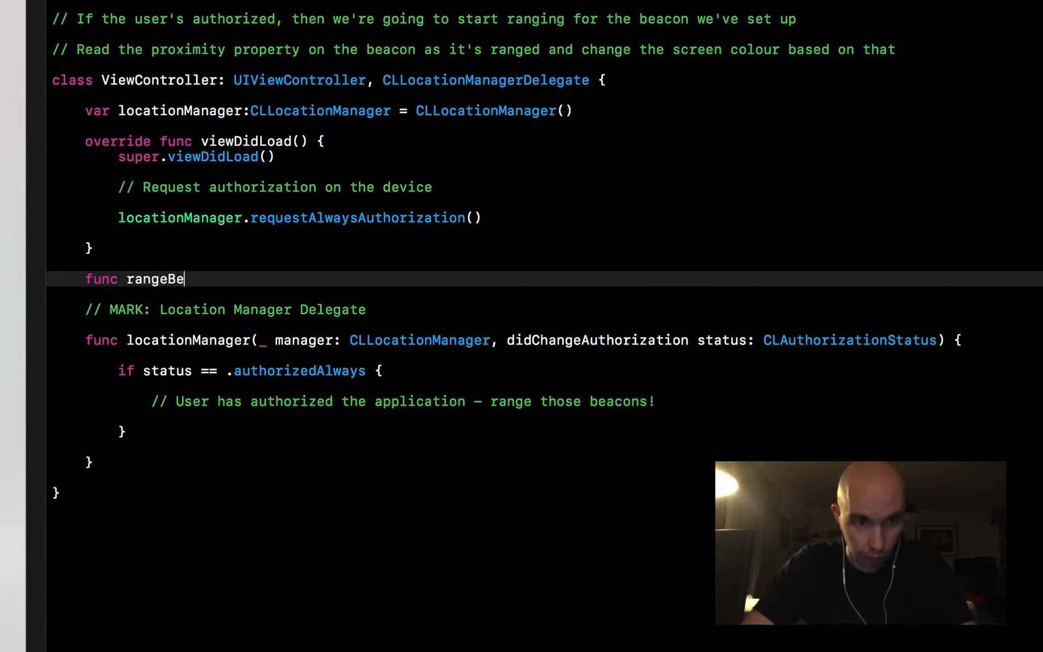
type("acons() {")
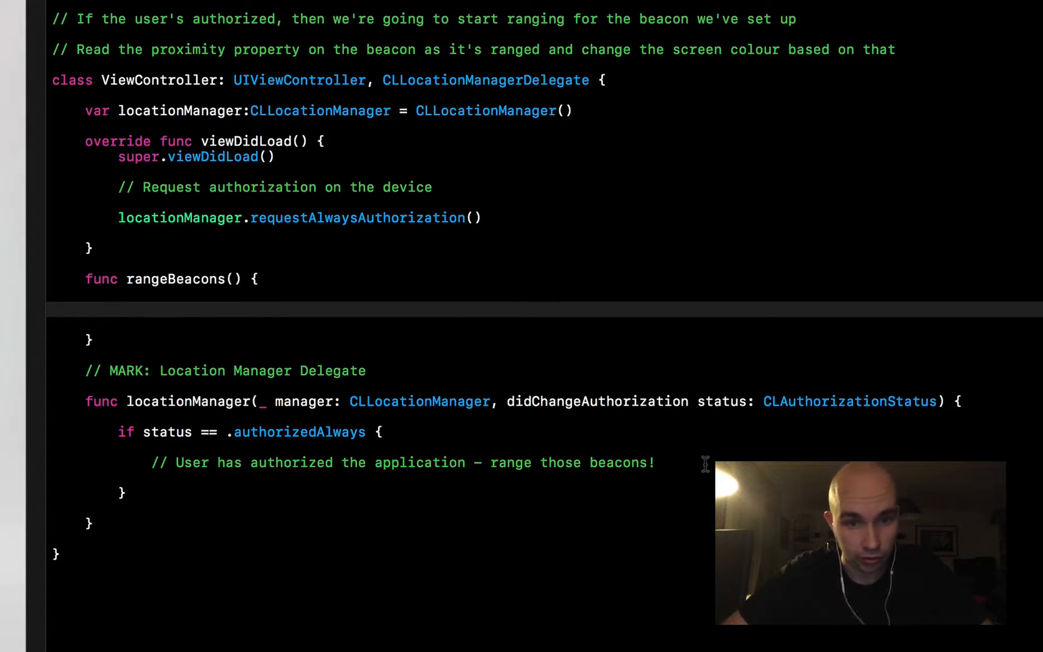
left_click(119, 308)
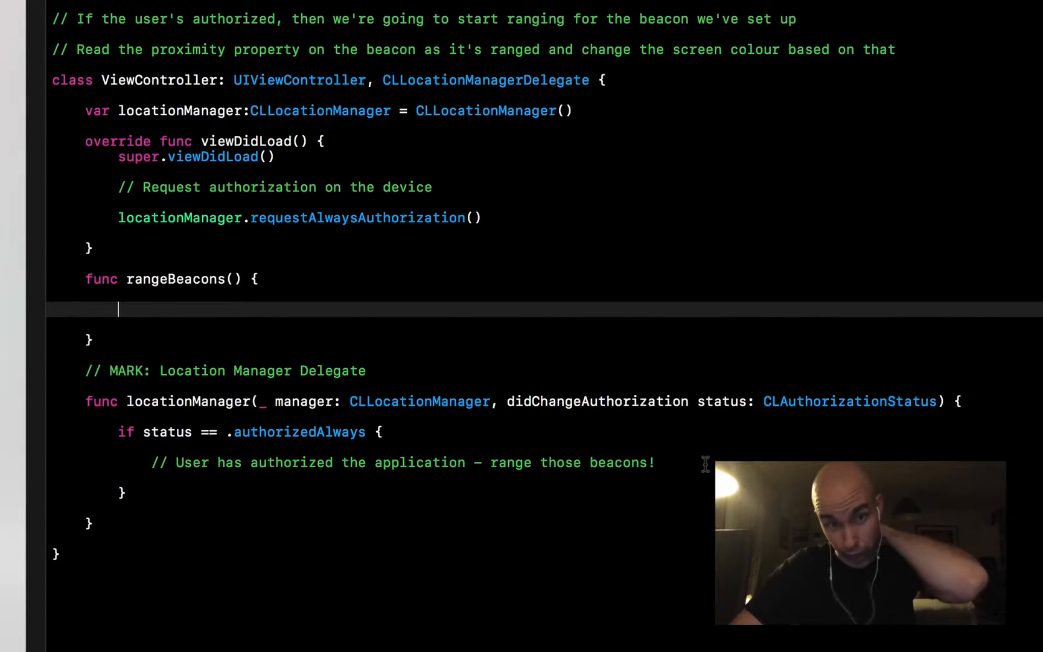
type("rangeBeacons(")
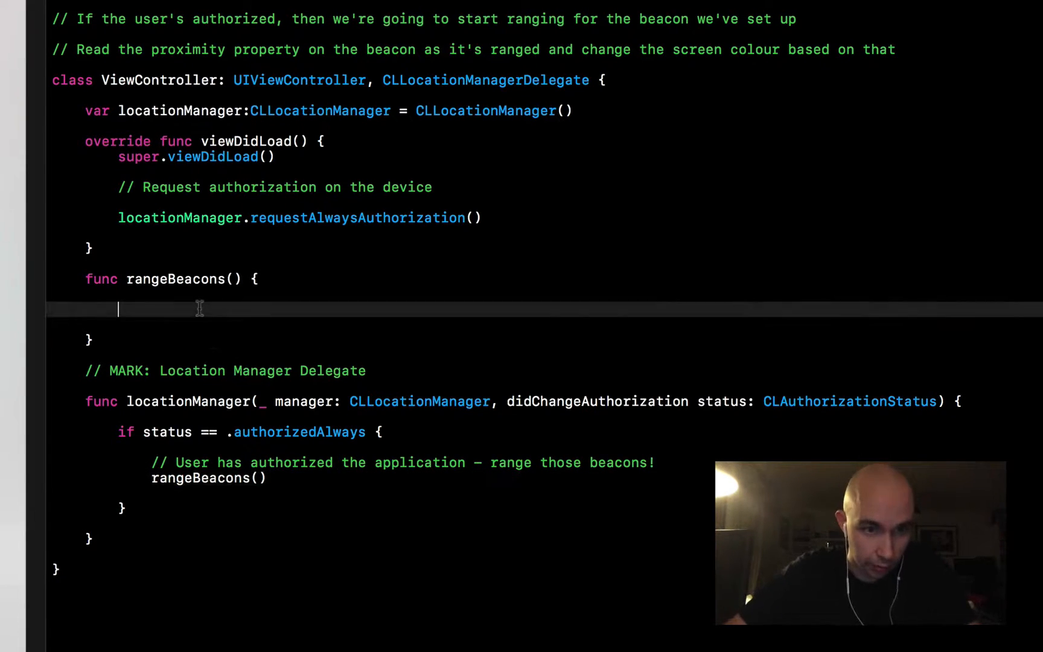
Step: Write 'let region = CLBeaconRegion(' with the proximityUUID/major/minor/identifier initializer placeholders
type("l")
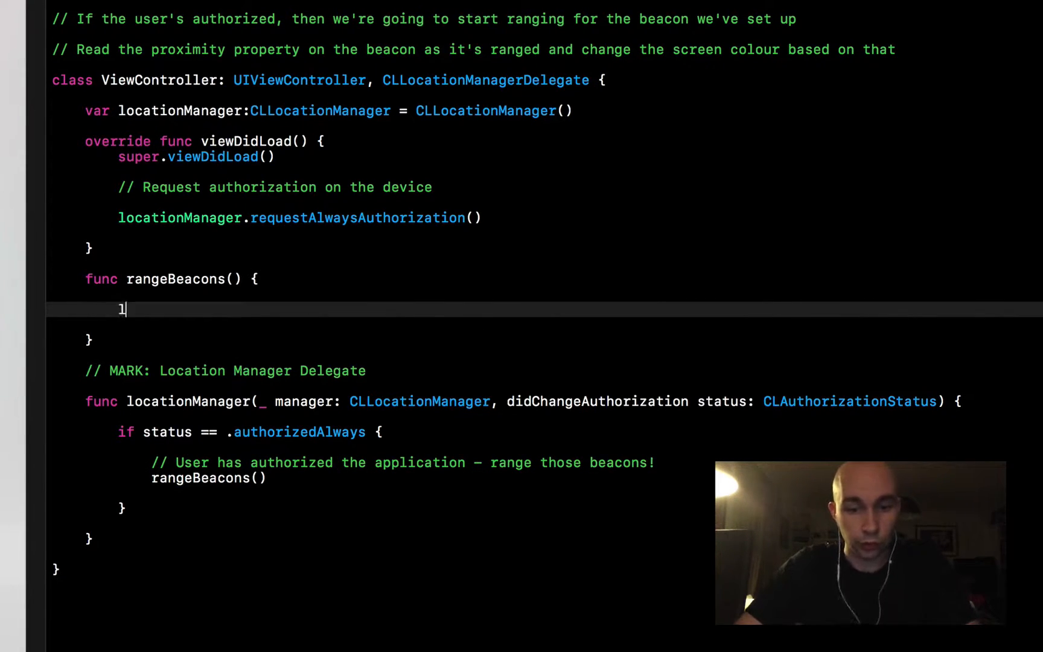
type("et reg")
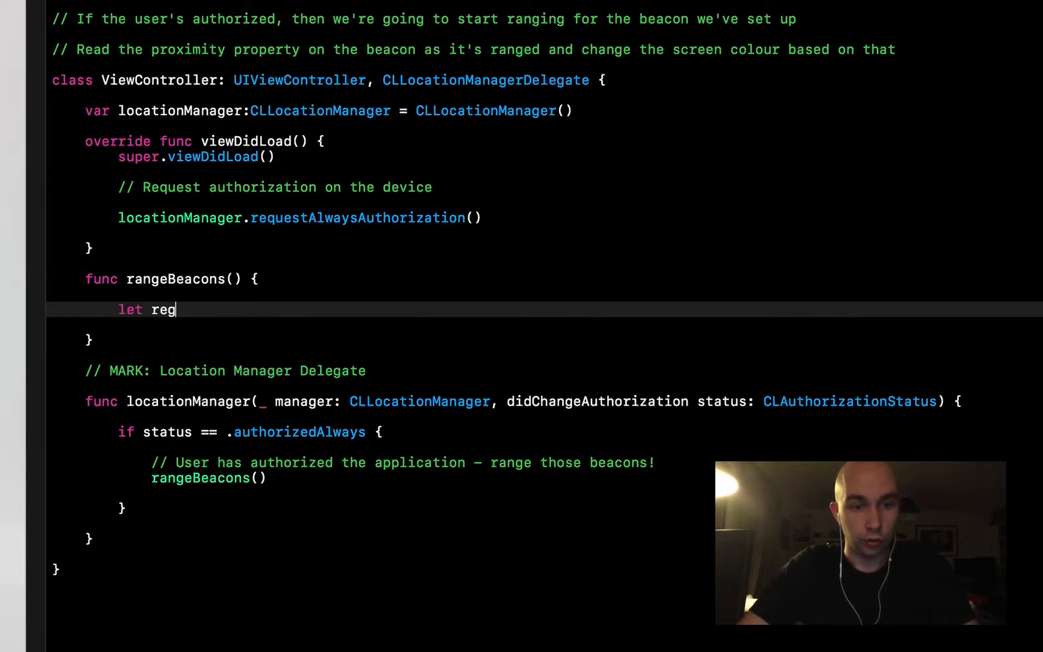
key("Backspace")
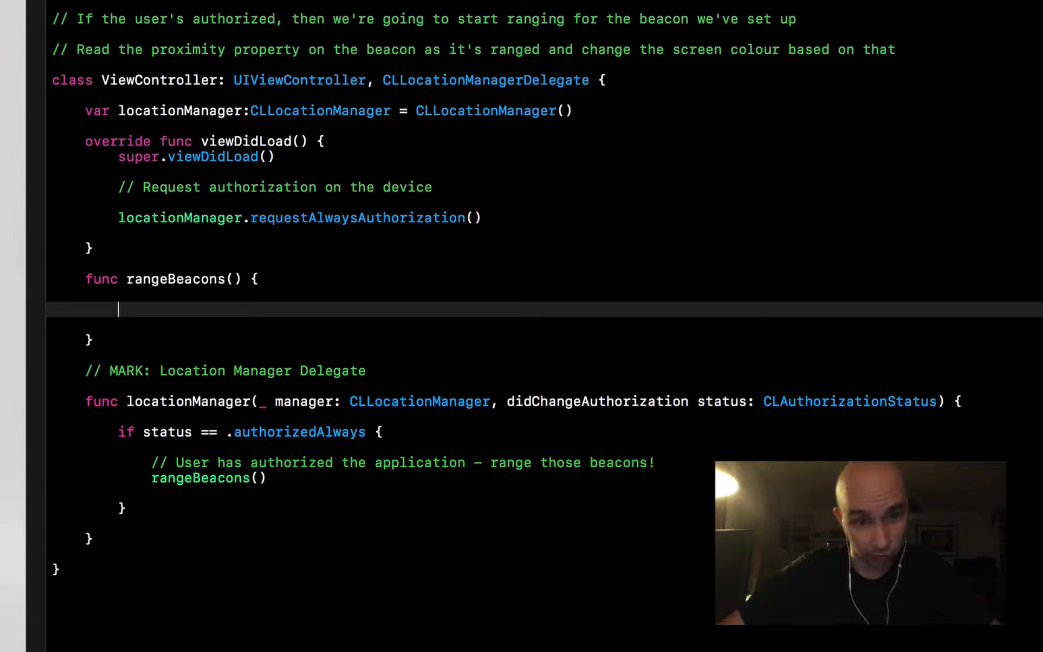
type("let")
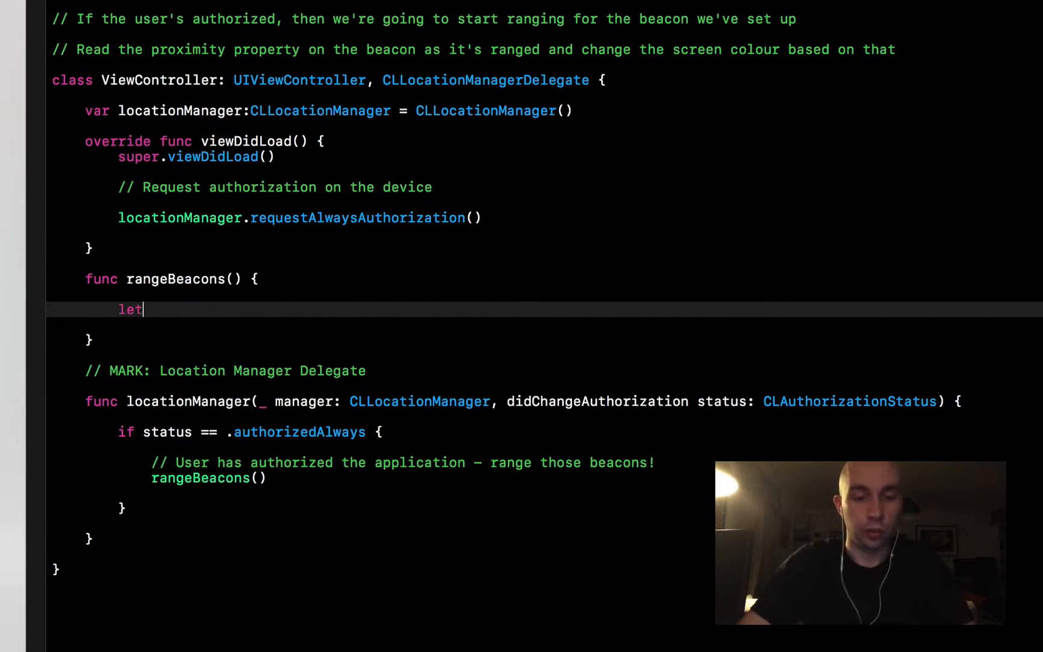
type("region = CLBr")
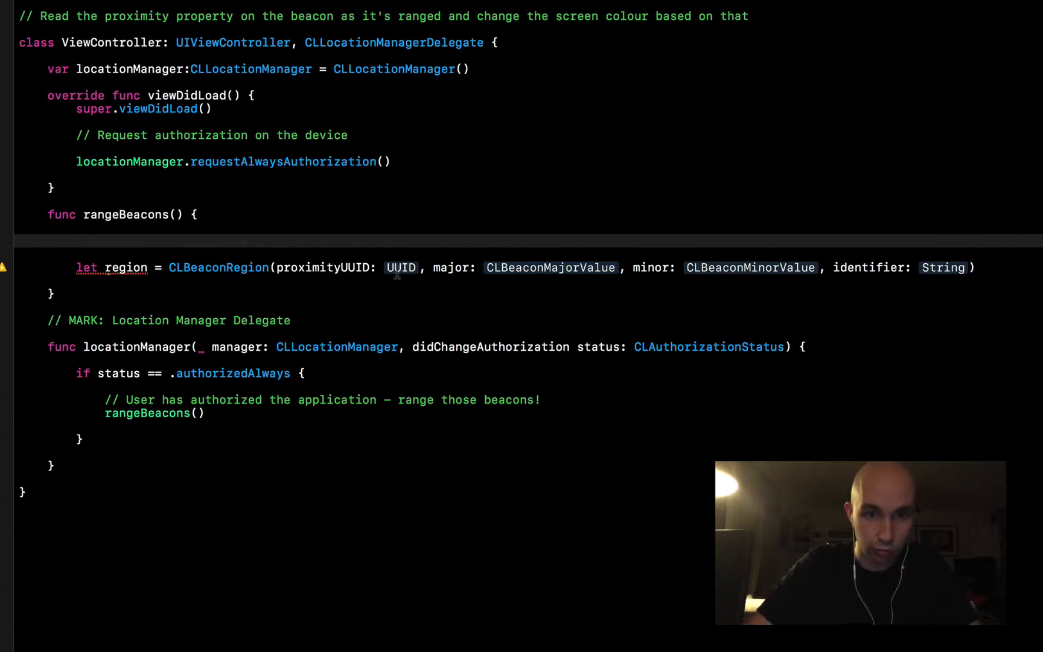
type("le")
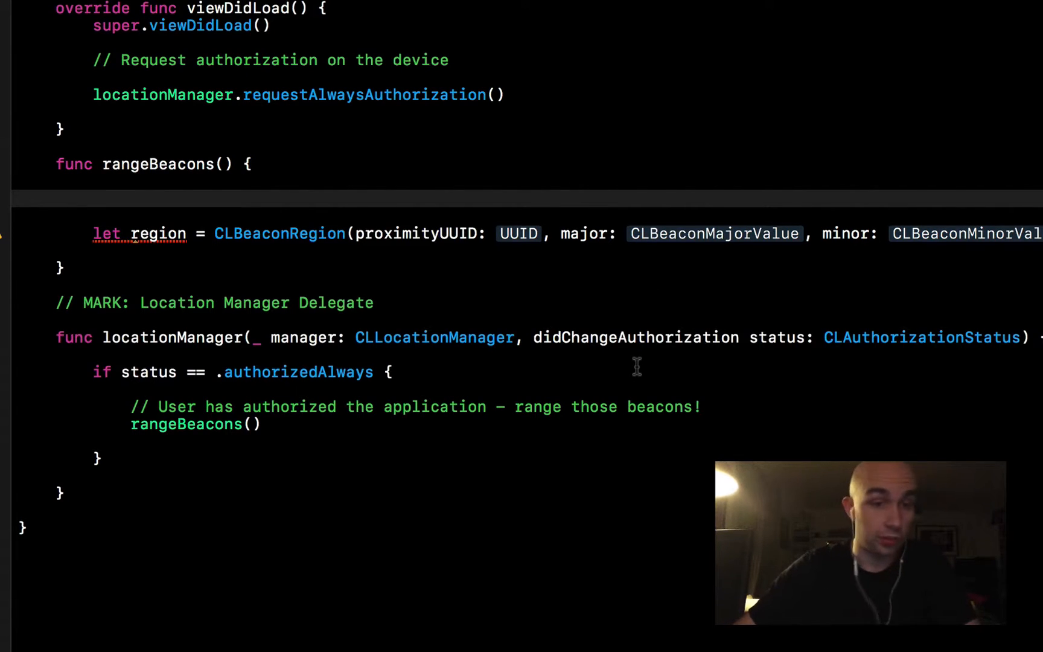
Step: Define uuid from e03c0e88-526e-483a-a525-b6be2df2124f, major 31745 and minor 64019 constants
type("let uuid =")
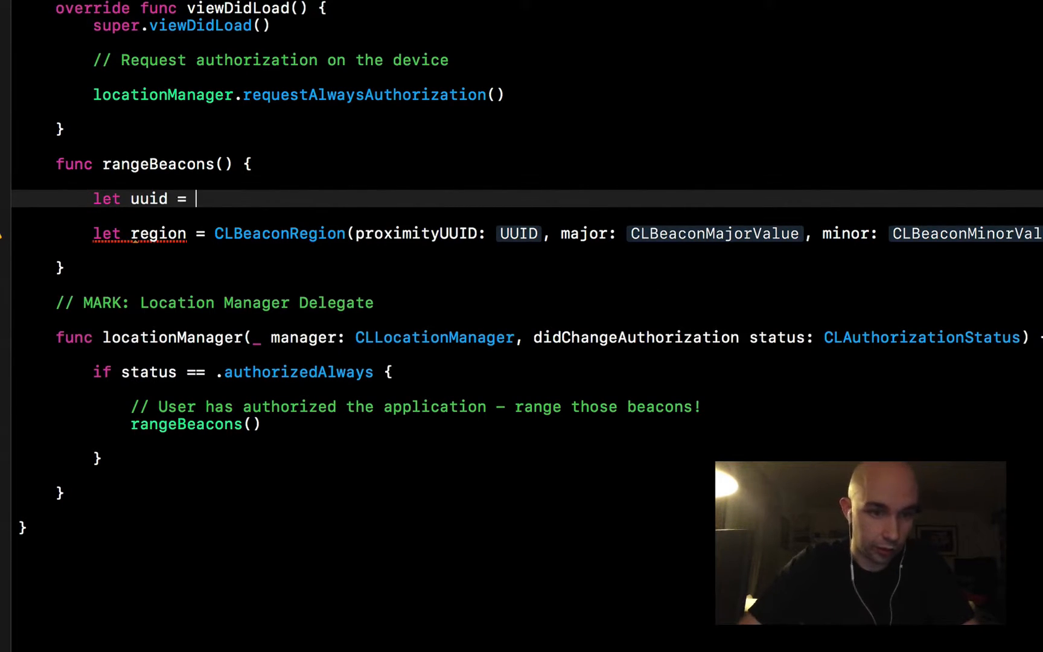
type("UUID(uuidString: \"")
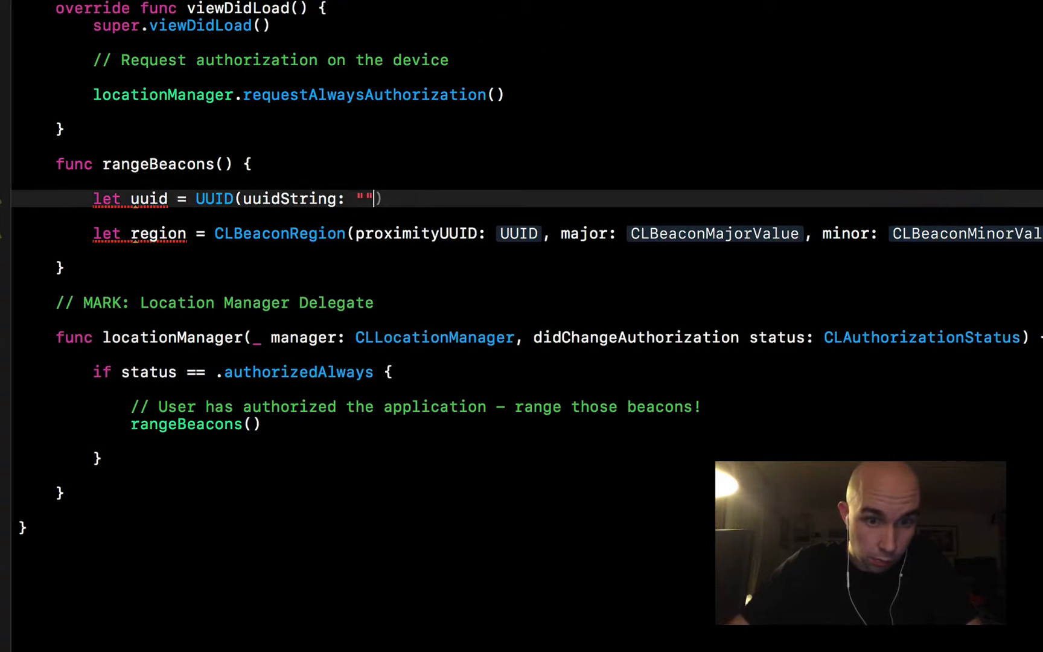
type("e03c0e88-526e-483a-a525-b6be2df2124f")
type("let major =")
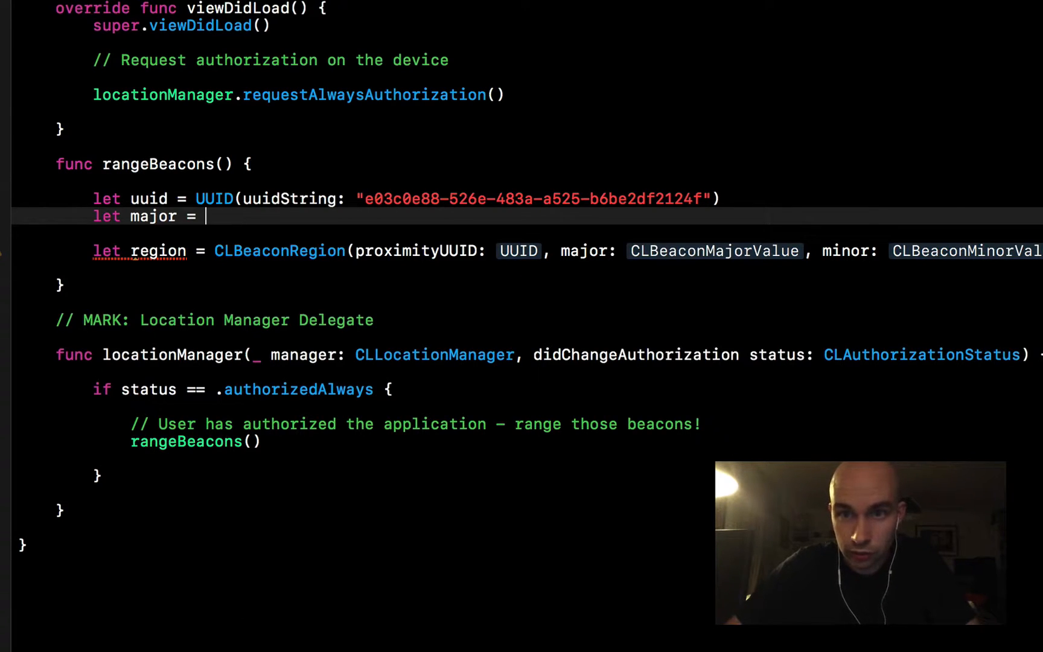
type("31745")
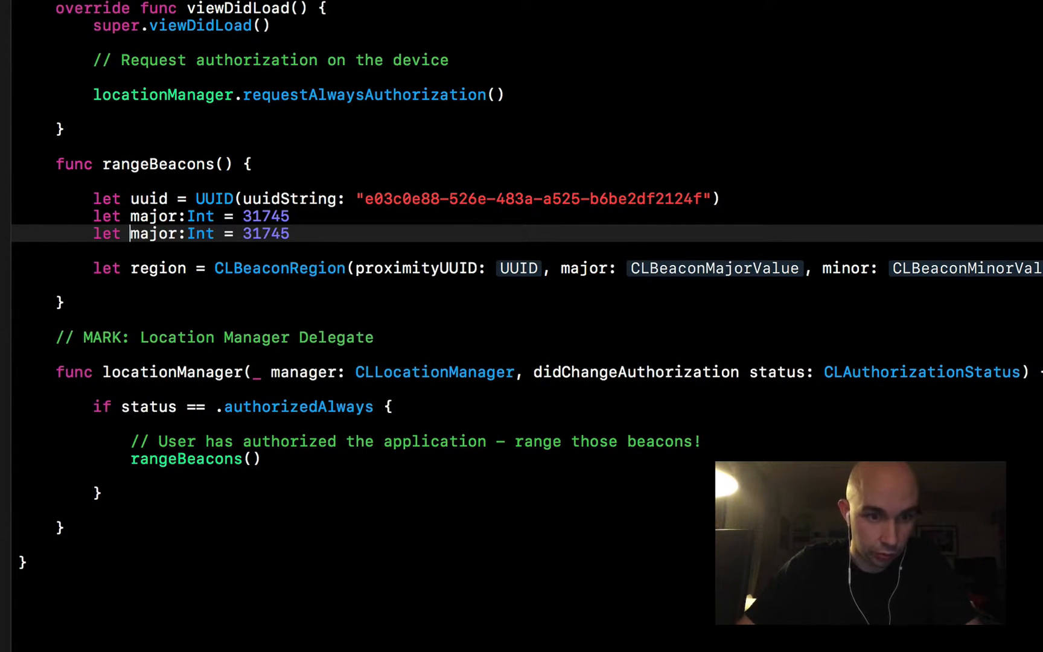
type("minor")
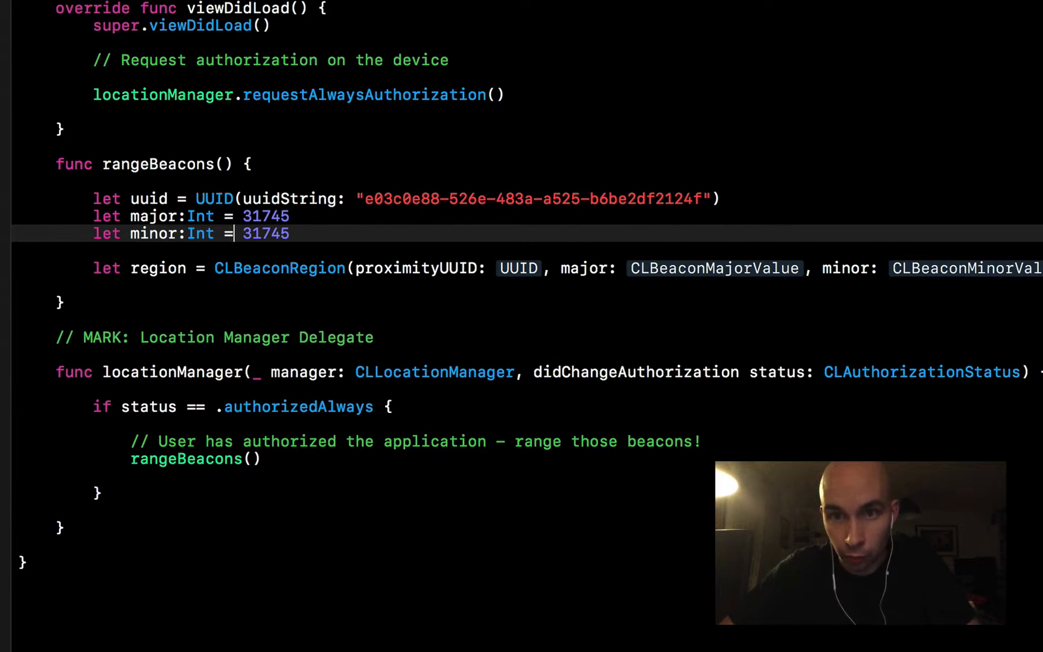
type("64019")
type("let")
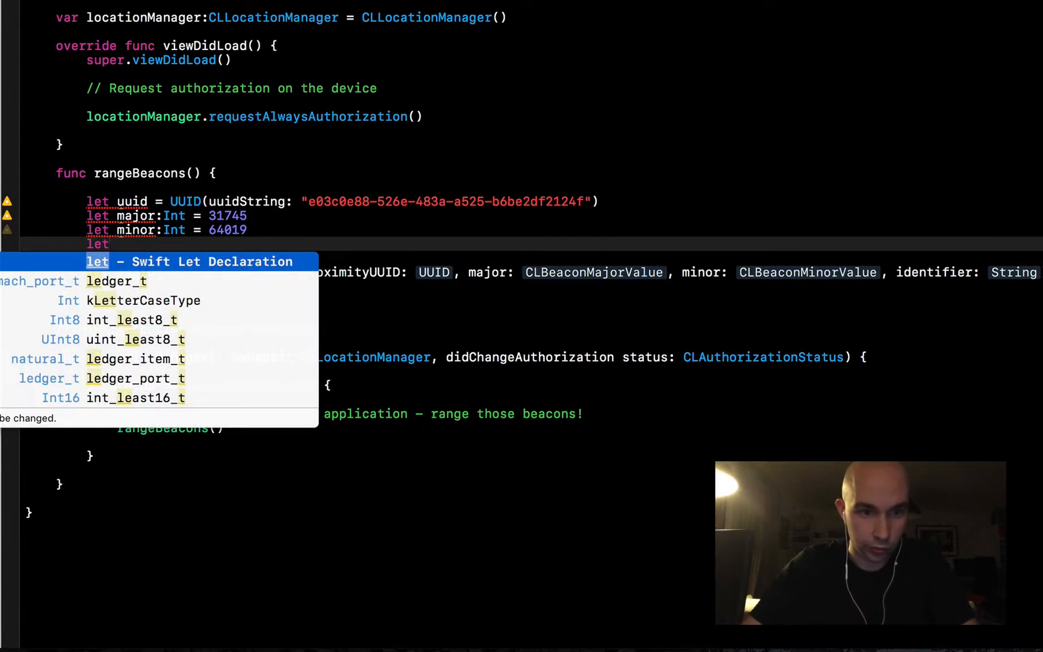
Step: Define identifier "fm.combo.livingRoomBeacon" and pass the constants into the CLBeaconRegion initializer
type("identifier =")
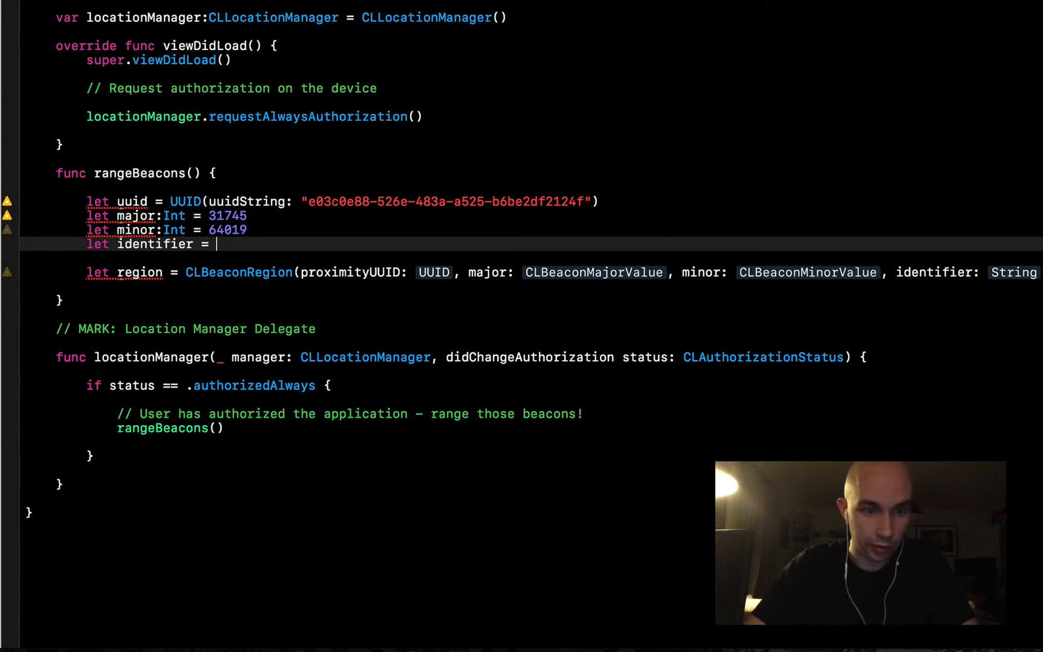
type("\"")
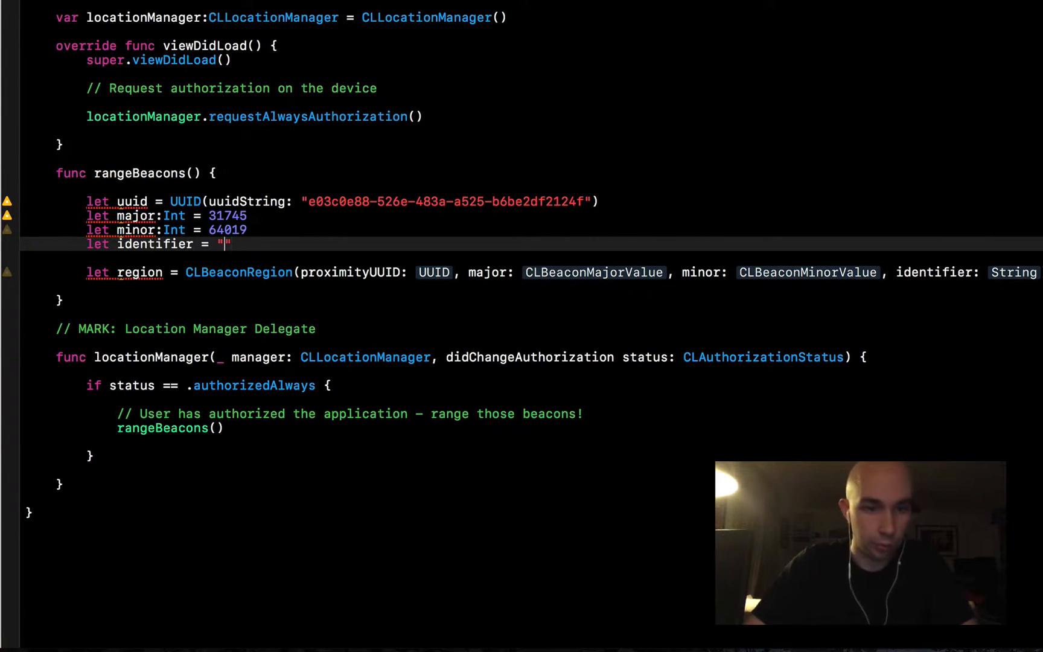
type("fm.combo.")
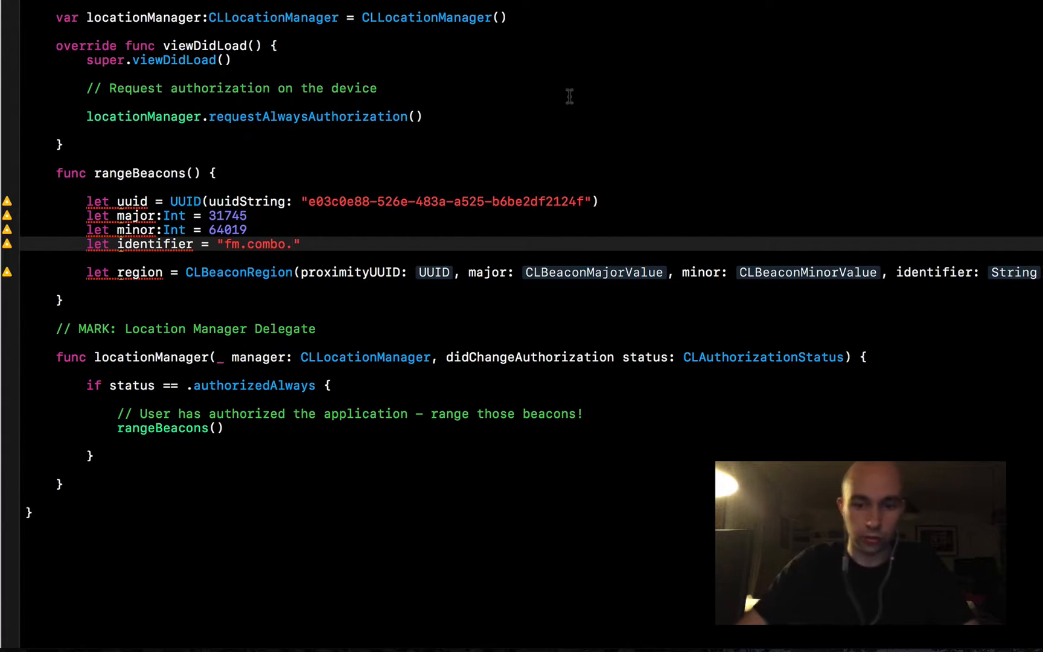
type("livingRoom")
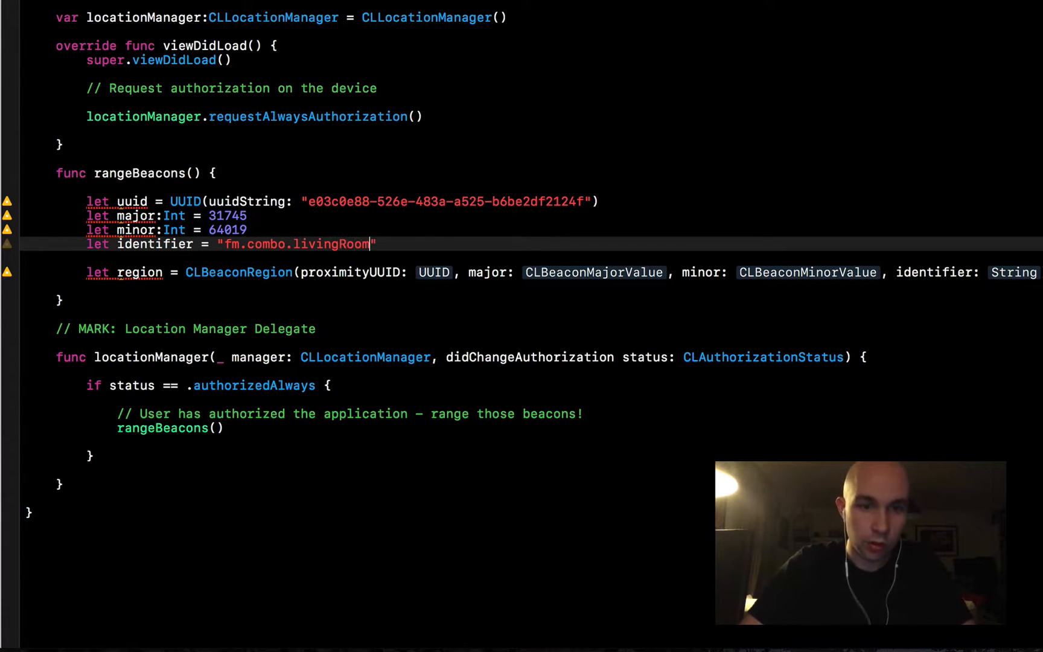
type("Beacon")
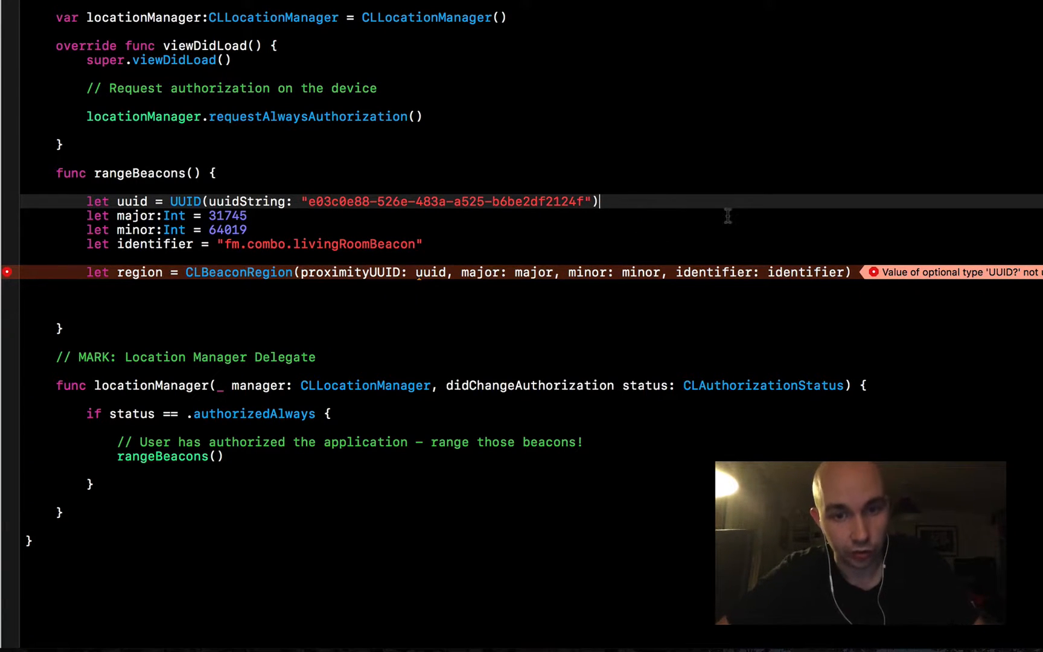
Step: Force-unwrap the UUID with ! and bring up the CLBeaconRegion interface
type("!")
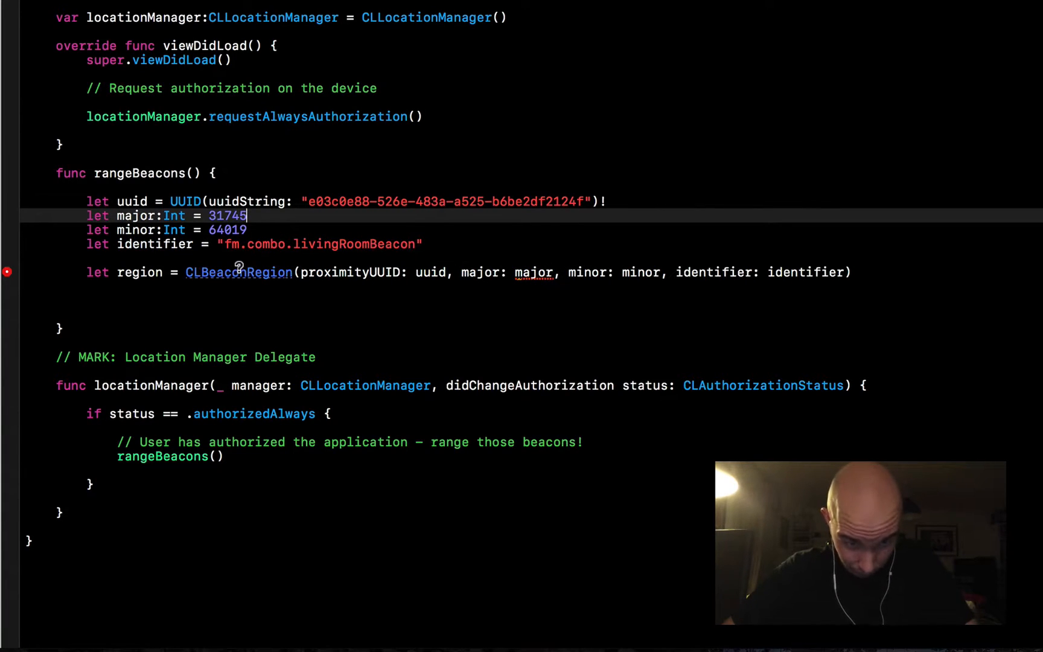
left_click(238, 272)
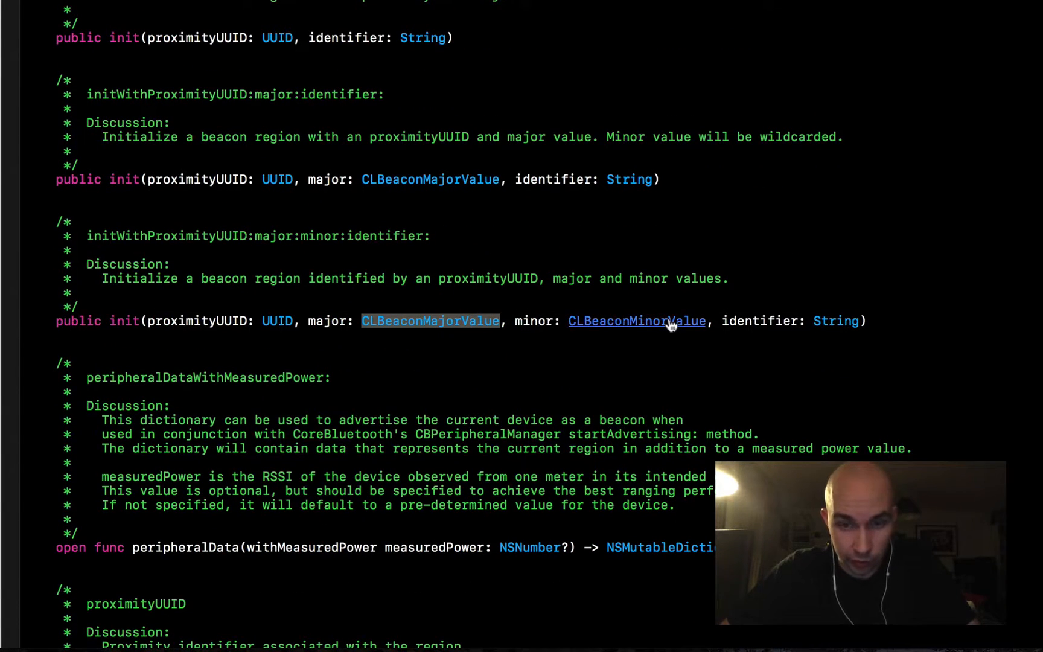
Step: Jump to the CLBeaconMinorValue typealias definition (UInt16) in the CoreLocation interface
left_click(636, 321)
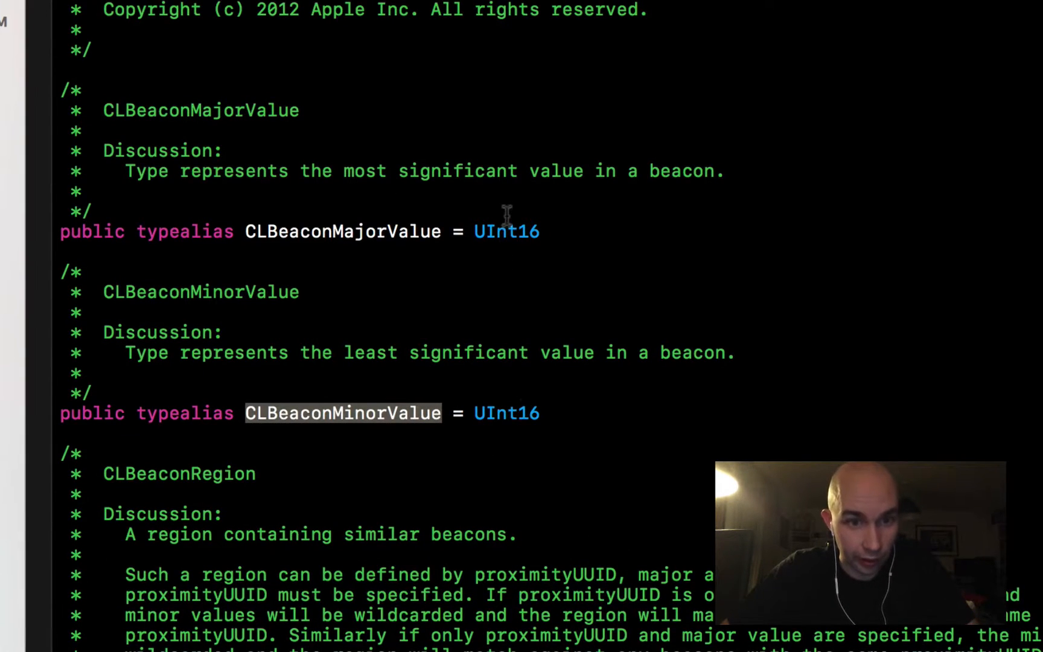
mouse_move(520, 233)
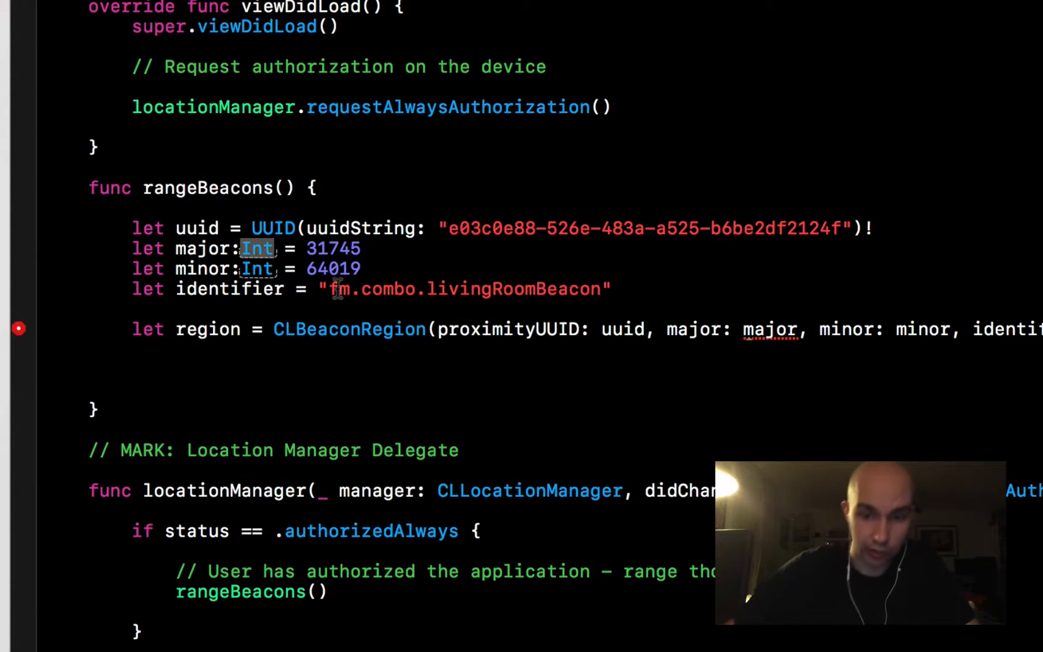
Step: Type the beacon major as CLBeaconMajorValue and the minor as CLBeaconMinorValue in rangeBeacons()
type("CLBeaconMajorValue")
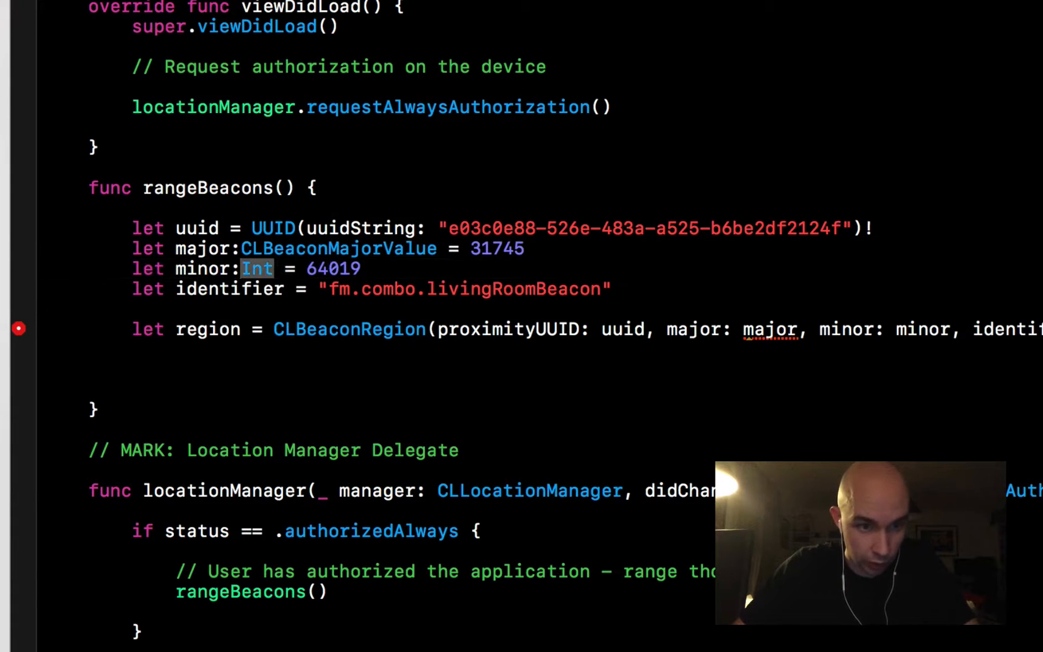
type("CLBeaconMinorValue")
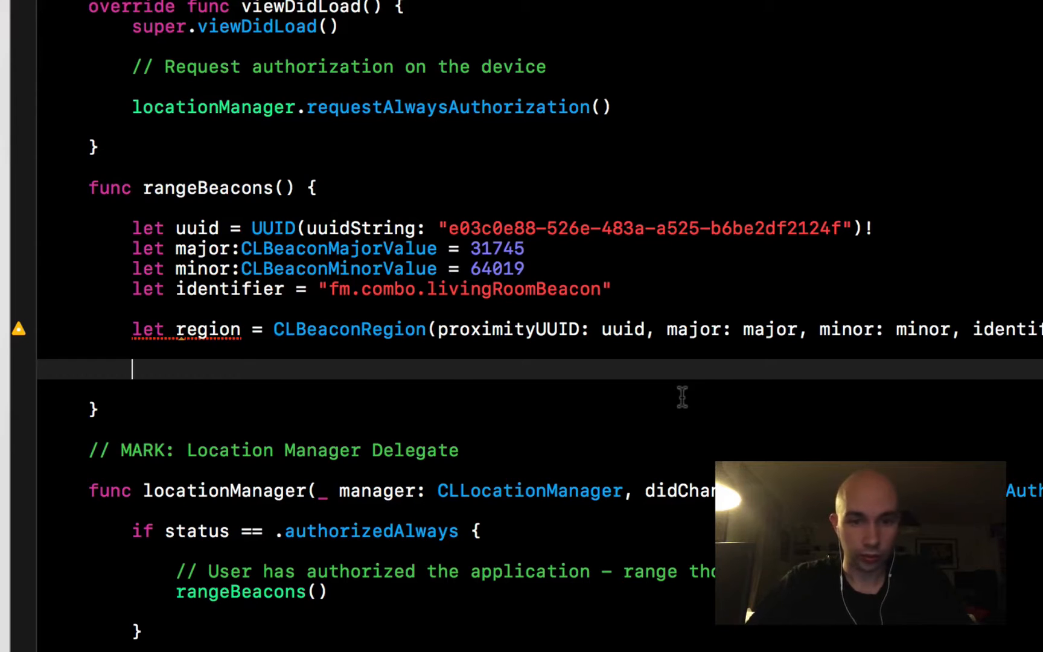
Step: End rangeBeacons() with locationManager.startRangingBeacons(in: region) via autocomplete
type("locationManager.")
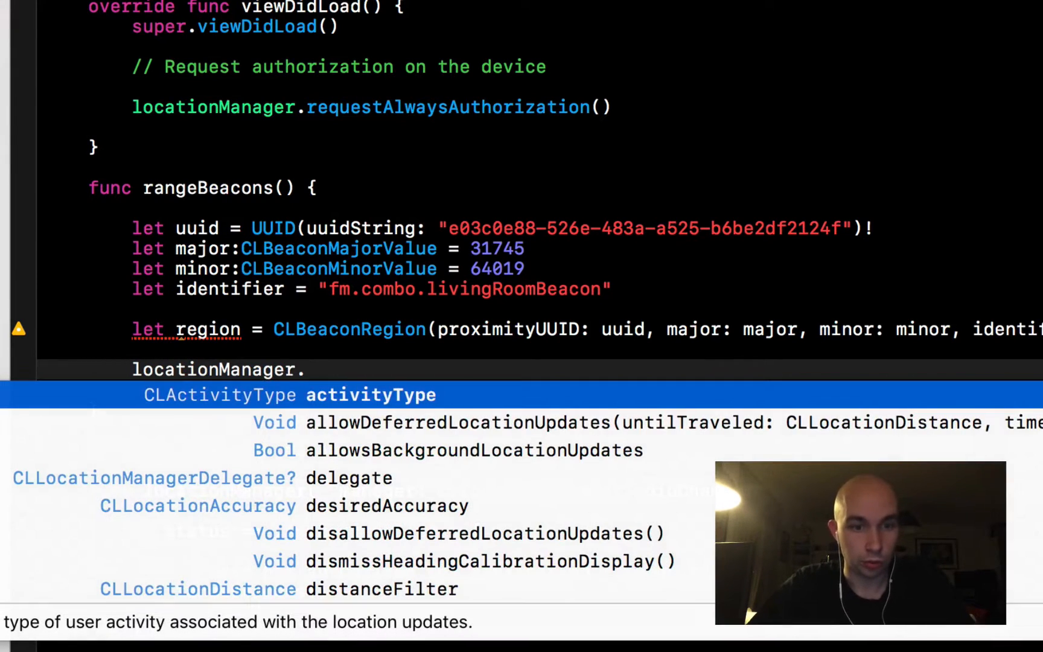
type("startrangingBeacons(in:")
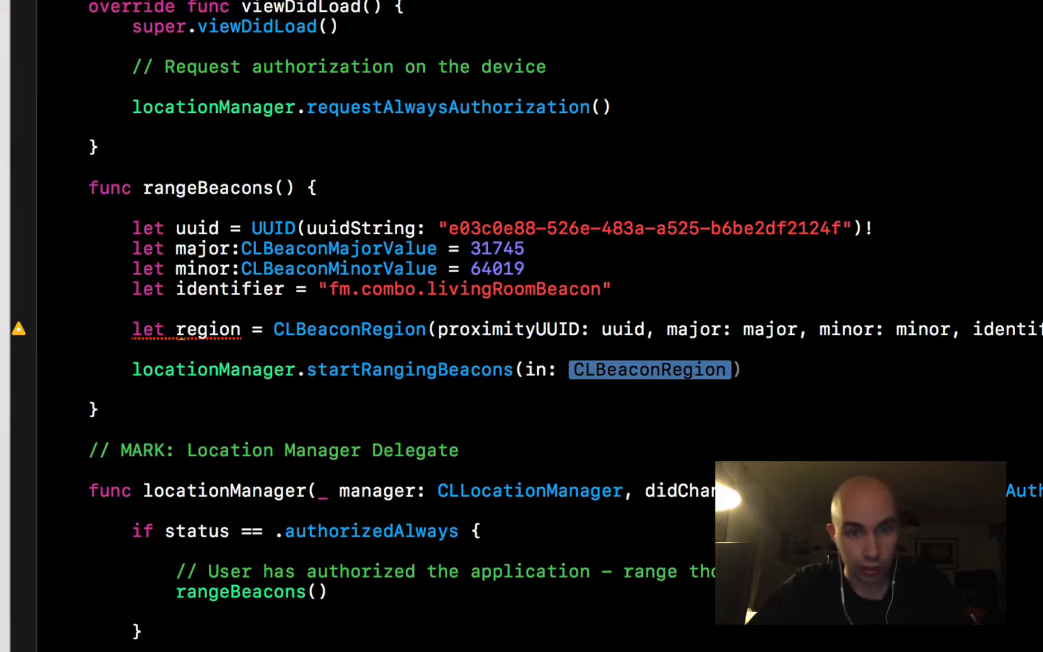
type("region")
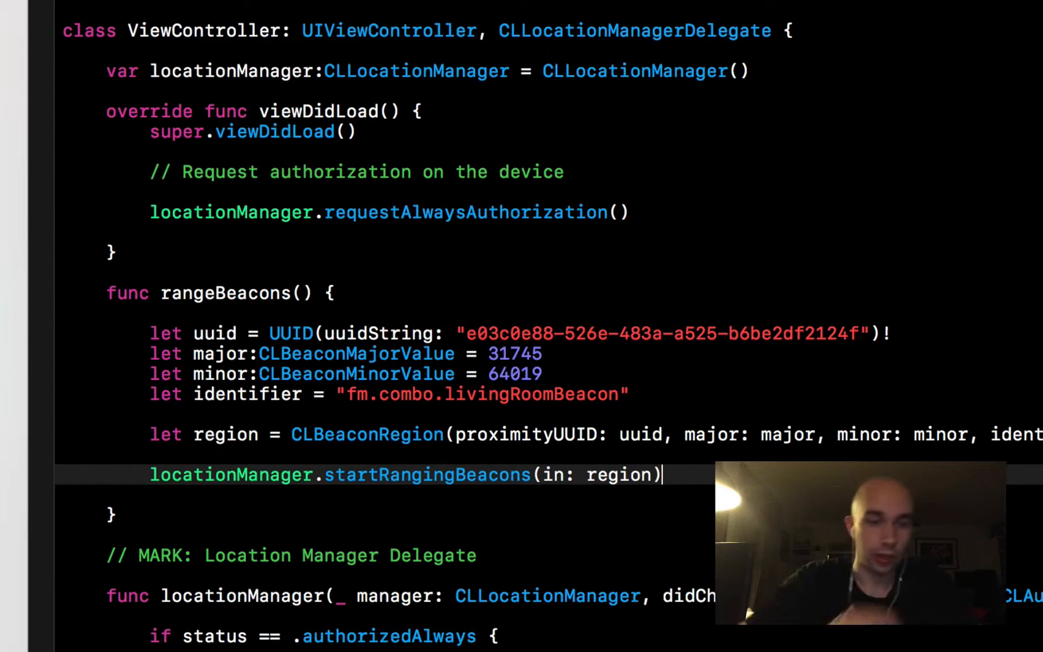
scroll("down", 3)
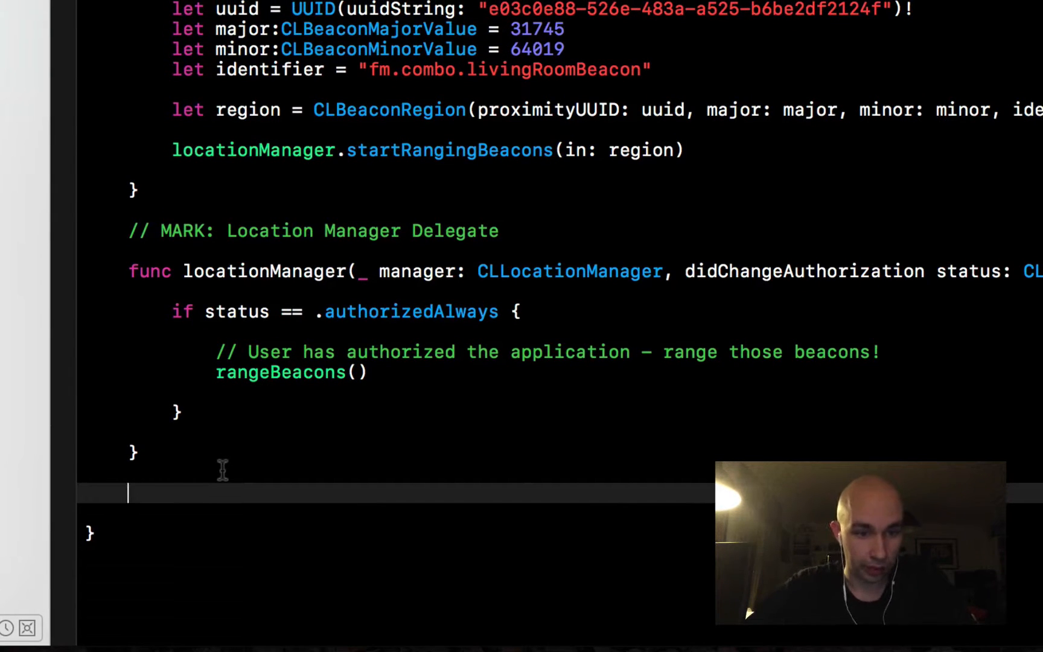
mouse_move(484, 389)
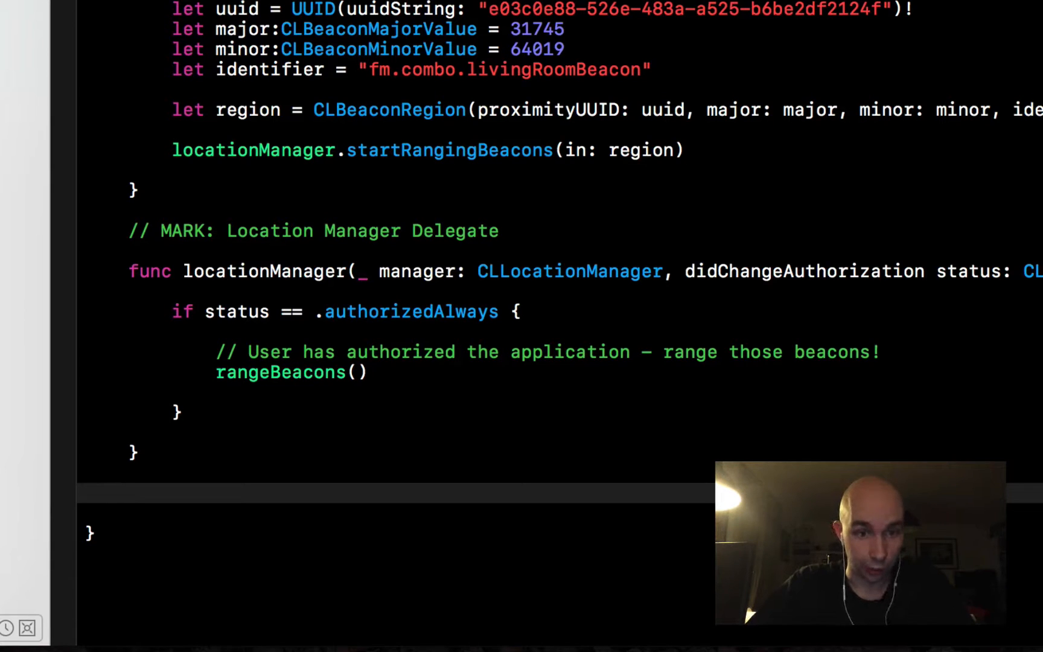
Step: Insert an empty didRangeBeacons delegate method below the authorization handler via locationManager completion
type("l")
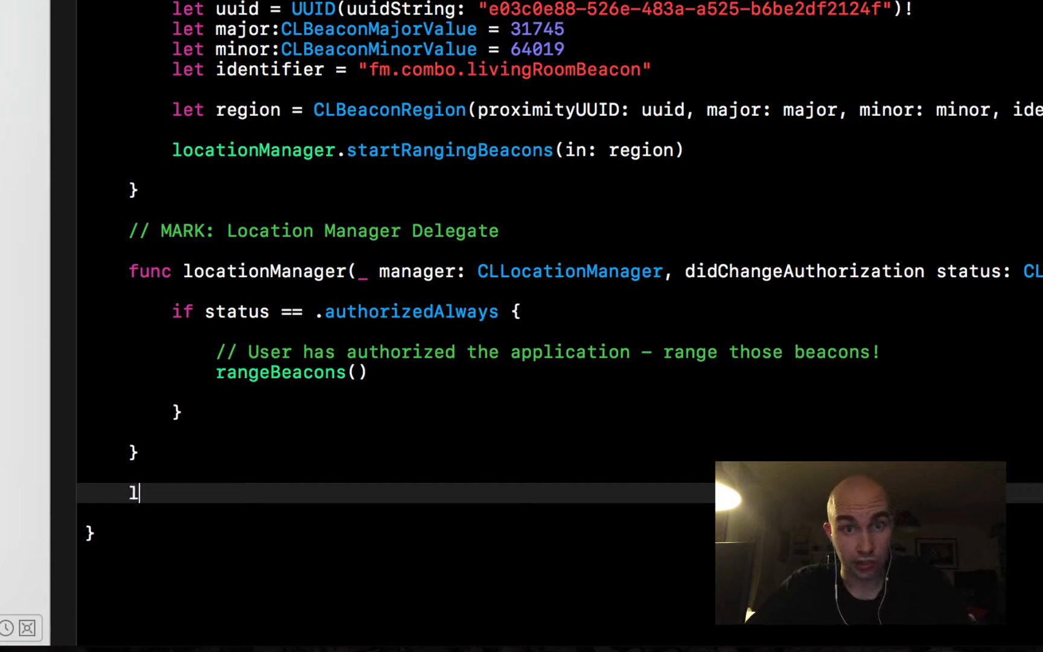
type("ocaationmanag")
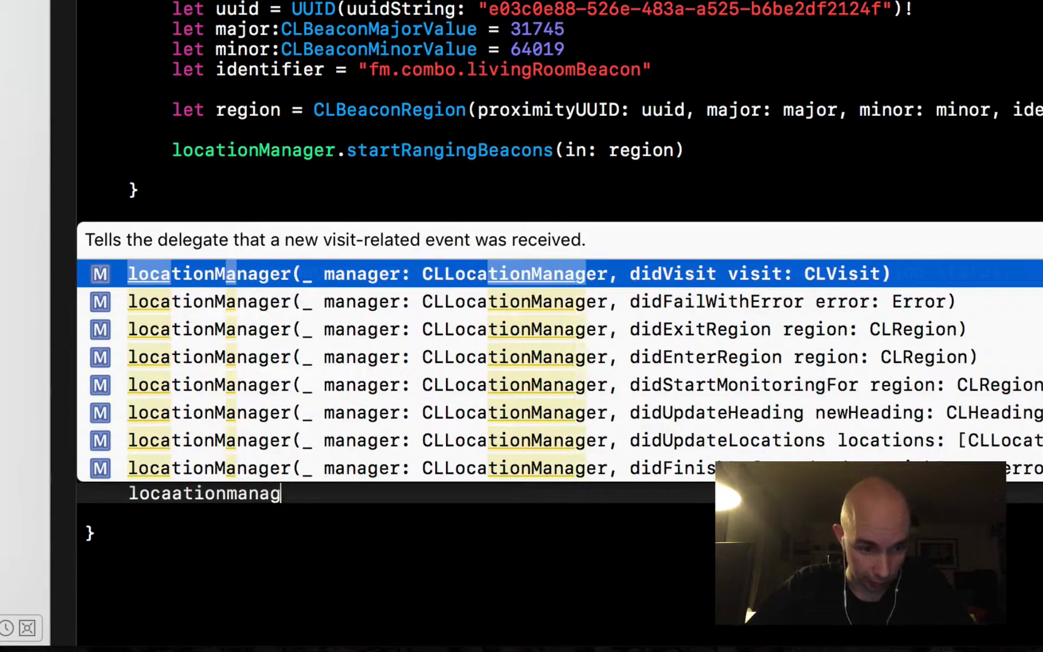
scroll("down", 3)
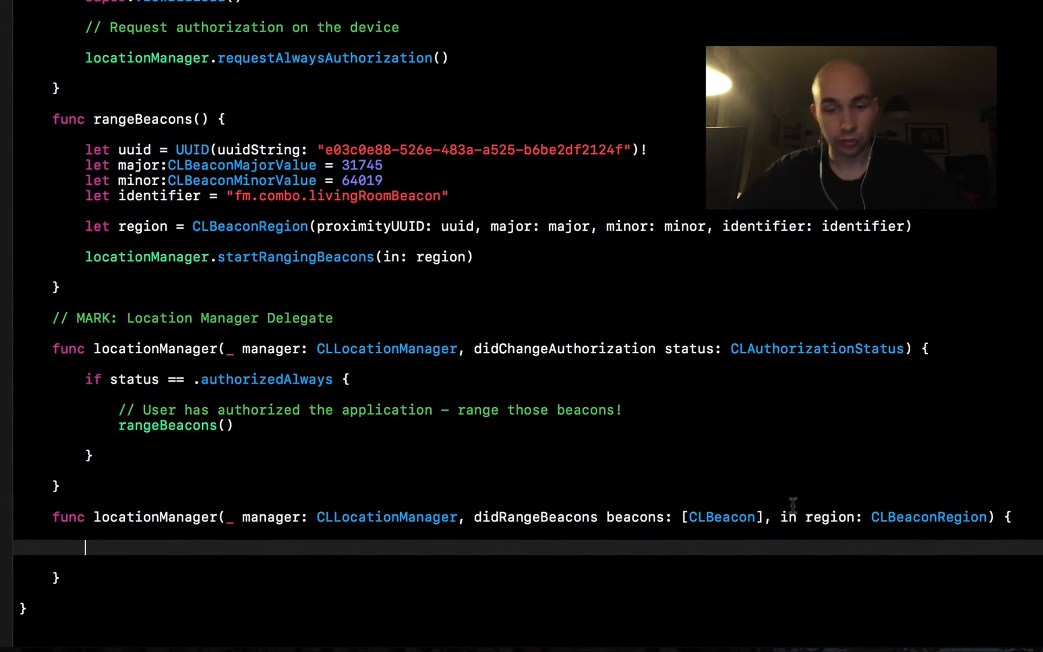
mouse_move(555, 440)
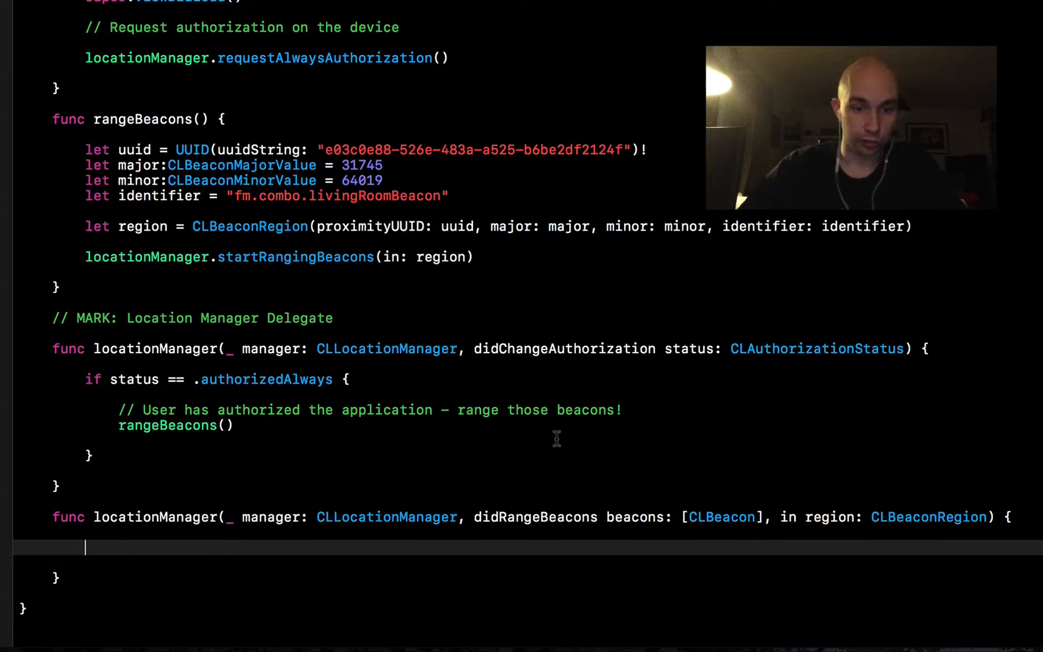
Step: Guard let discoveredBeacon = beacons.first?.proximity with an else that returns
type("guard let b")
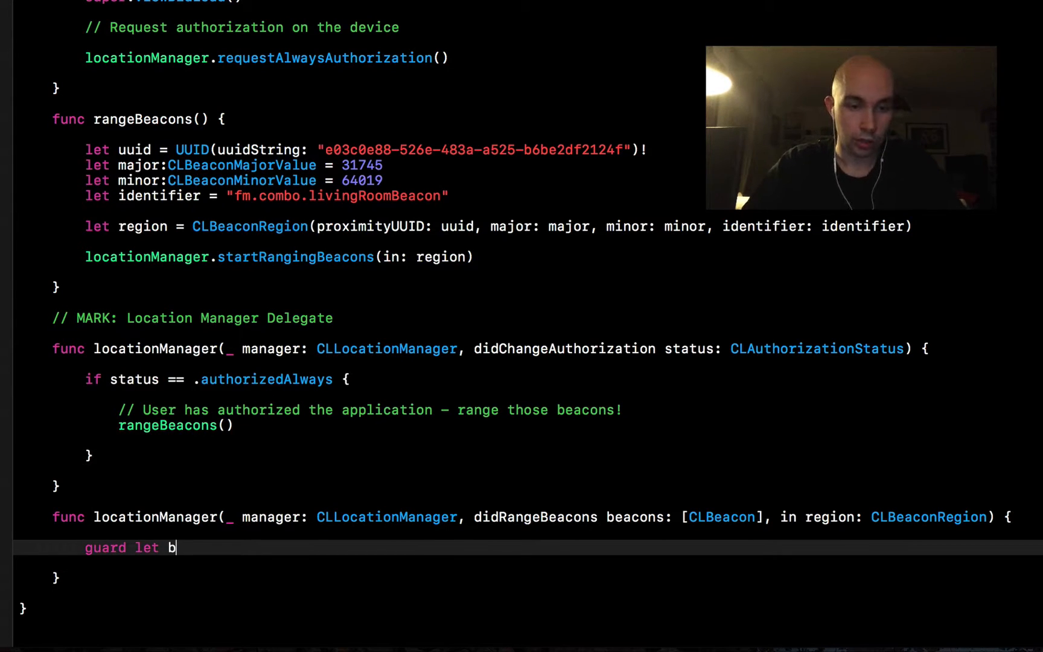
type("iscoveredBeac")
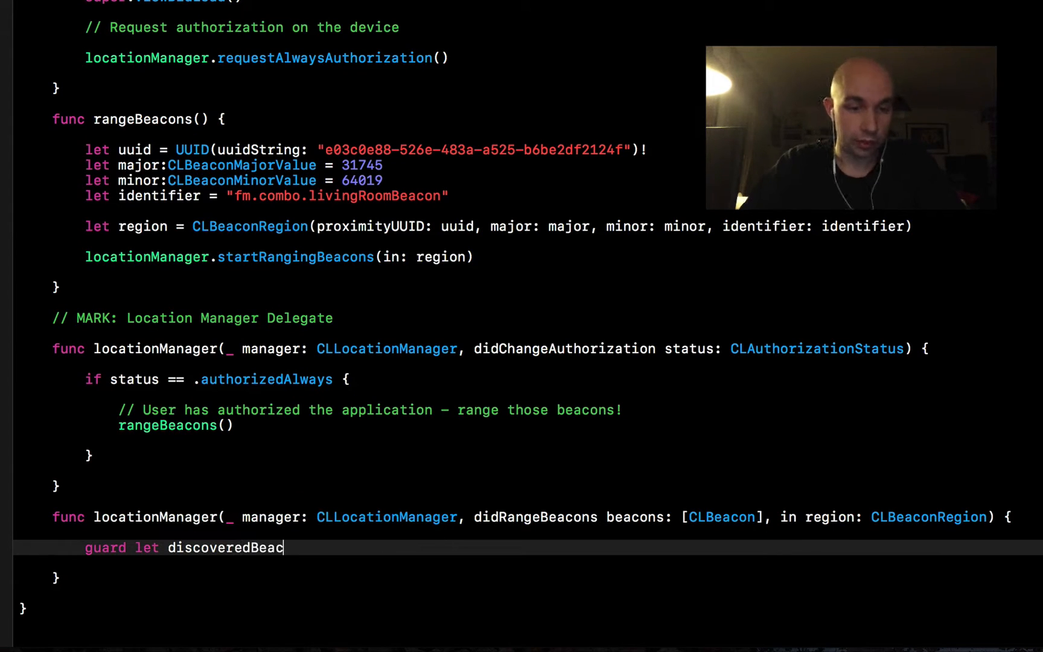
type("on = beacon")
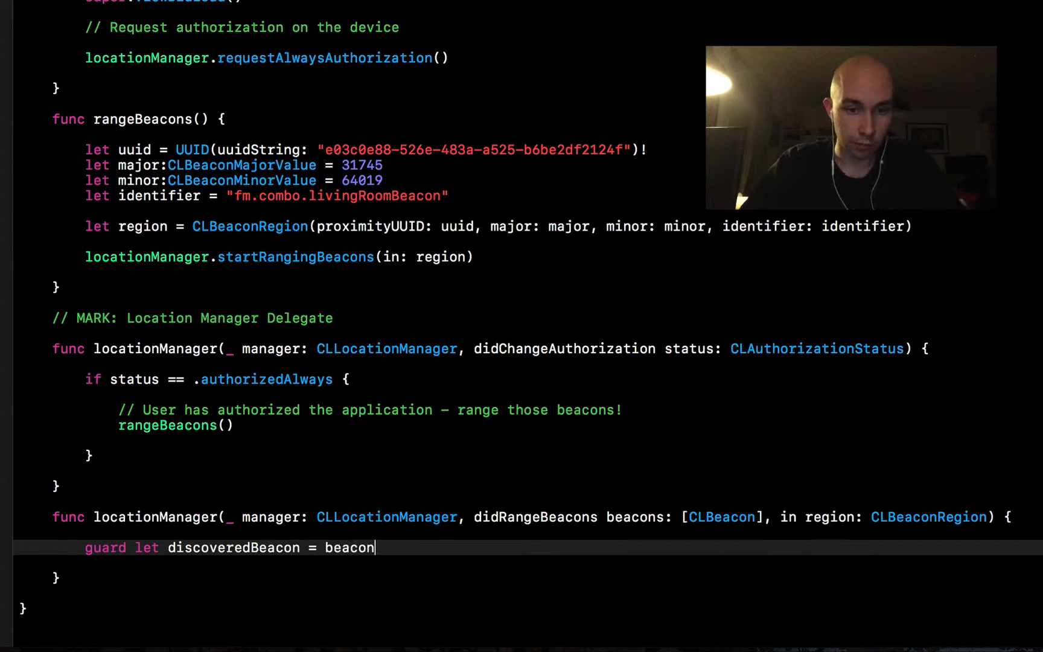
type("s.first?.p")
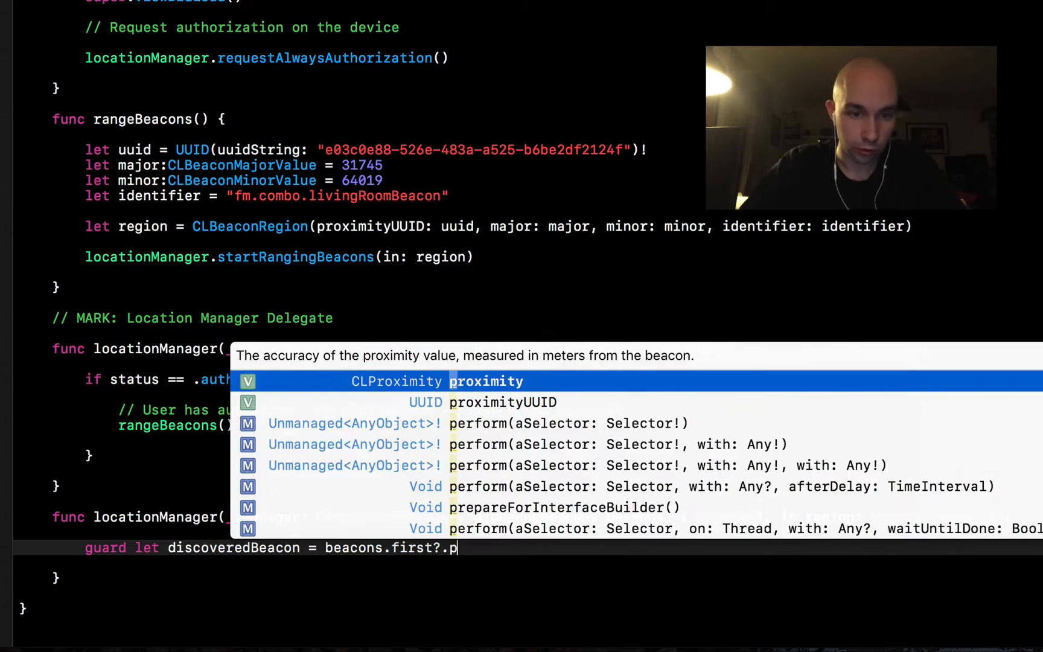
type("roximity else")
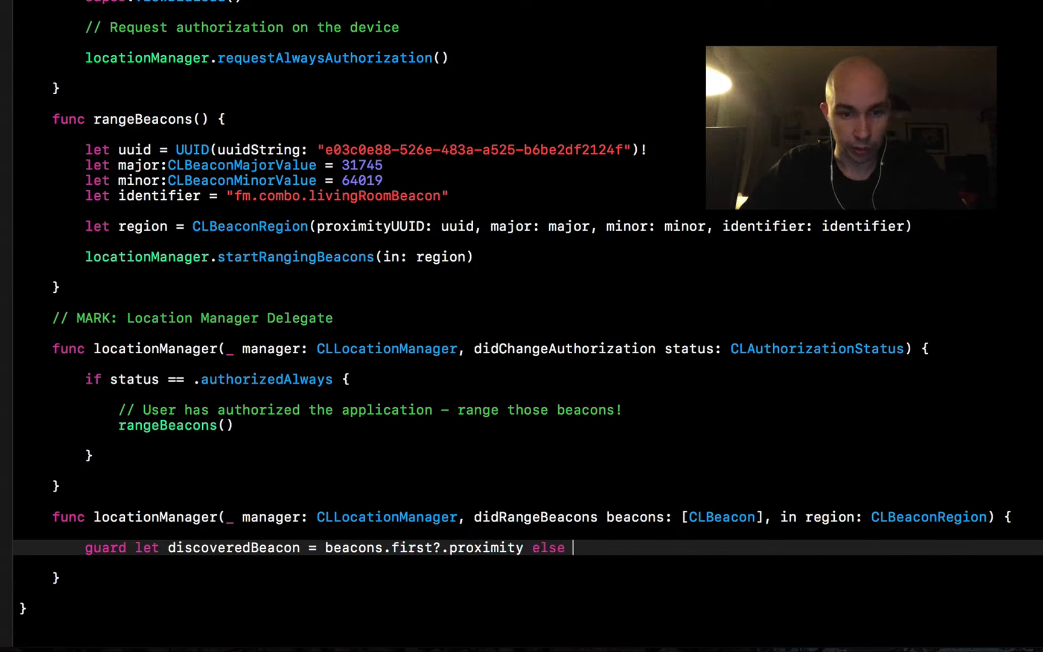
type("{ return }")
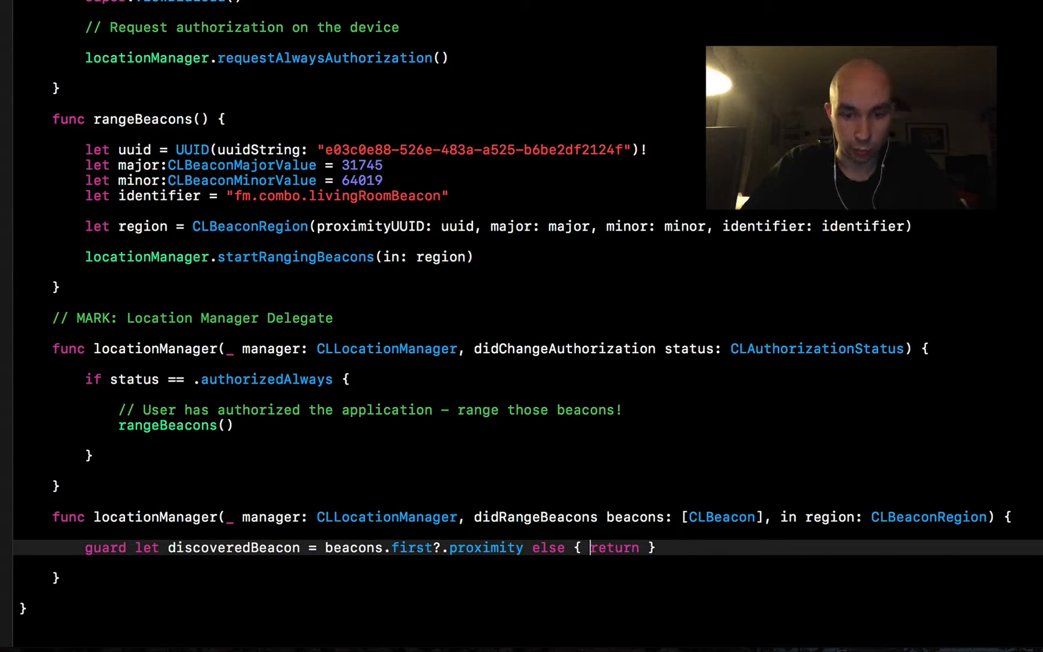
Step: Print "Couldn't find the beacon!" in the else branch and rename the constant discoveredBeaconProximity
type("print")
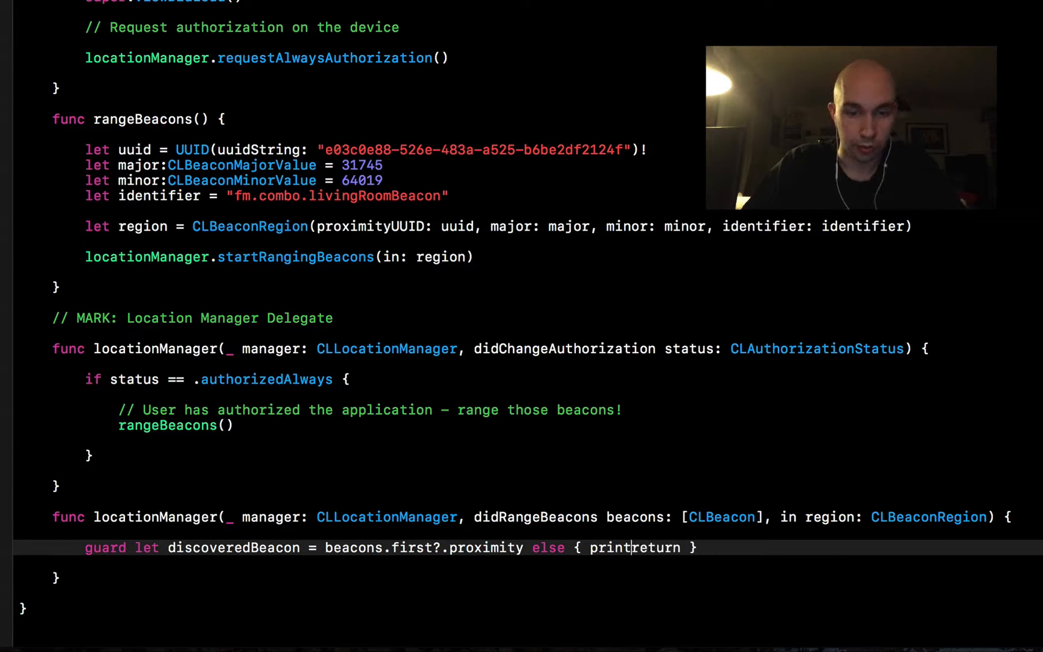
type("(\"\");")
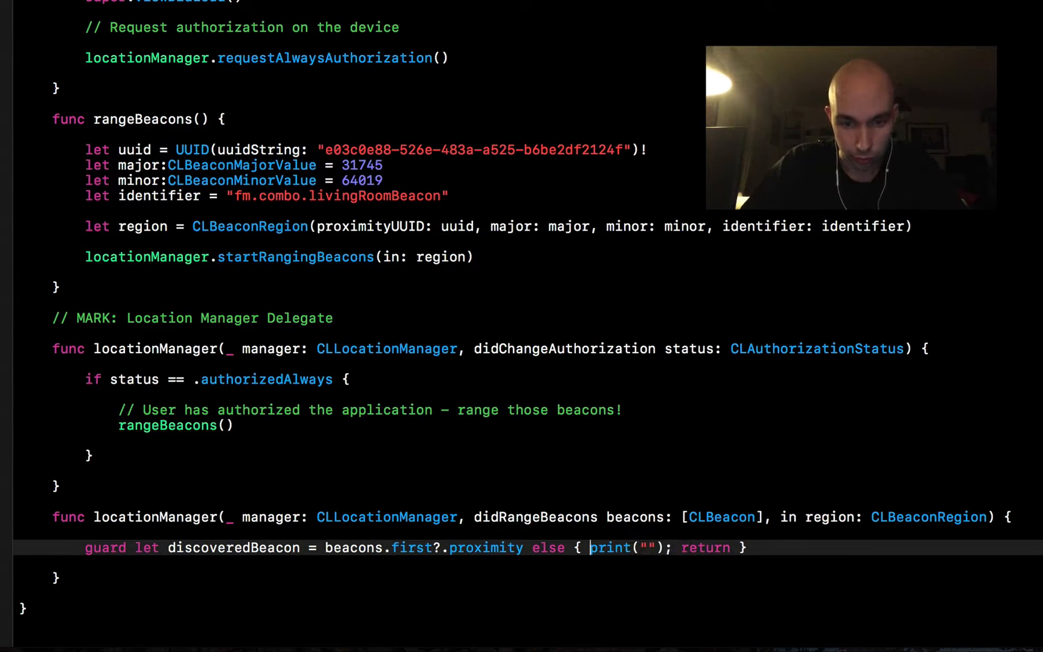
type("Couldn't find the beacon!")
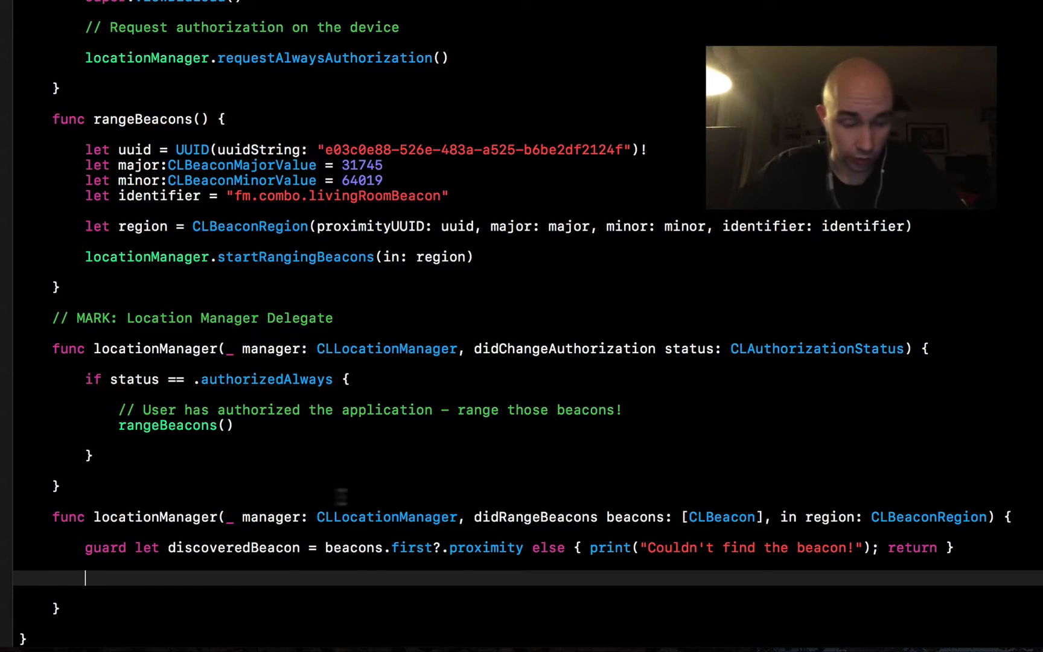
type("Prx")
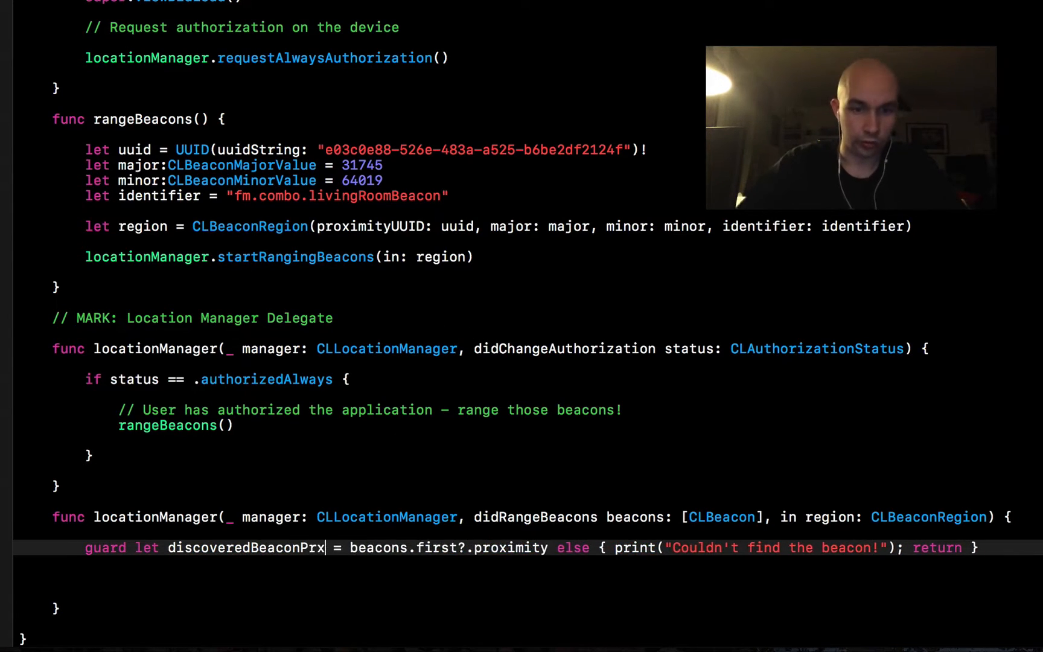
type("oximity")
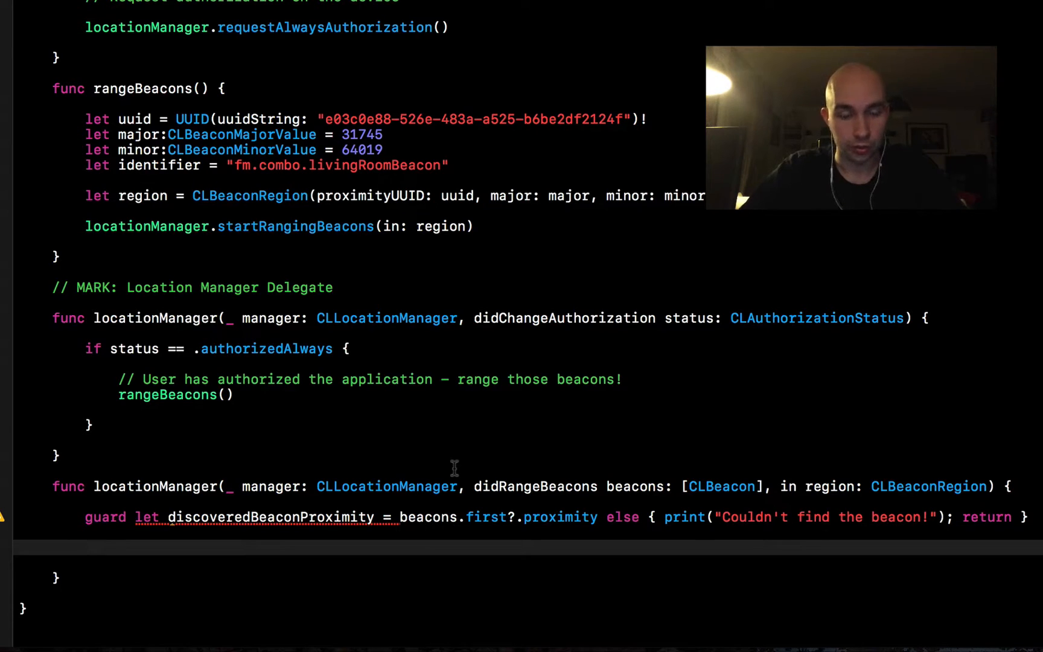
mouse_move(387, 435)
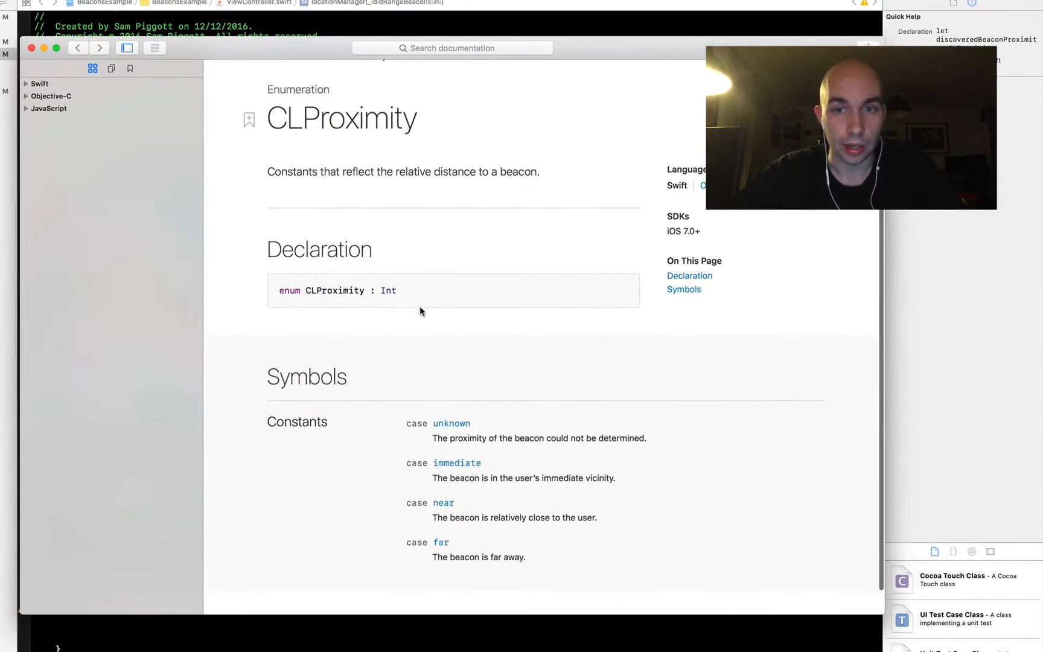
scroll("down", 3)
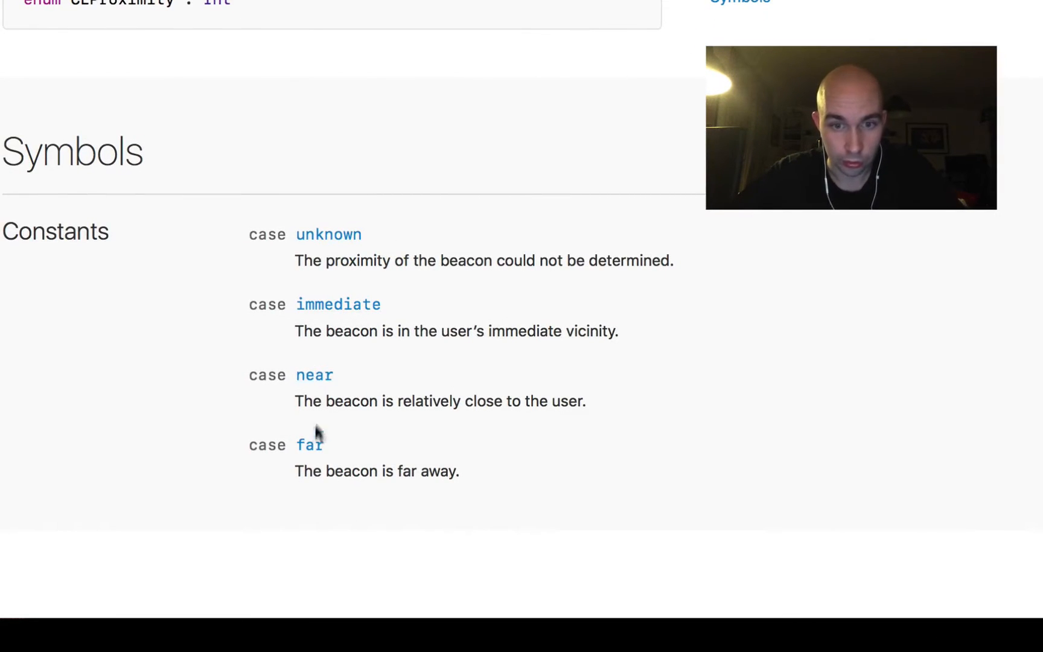
mouse_move(338, 304)
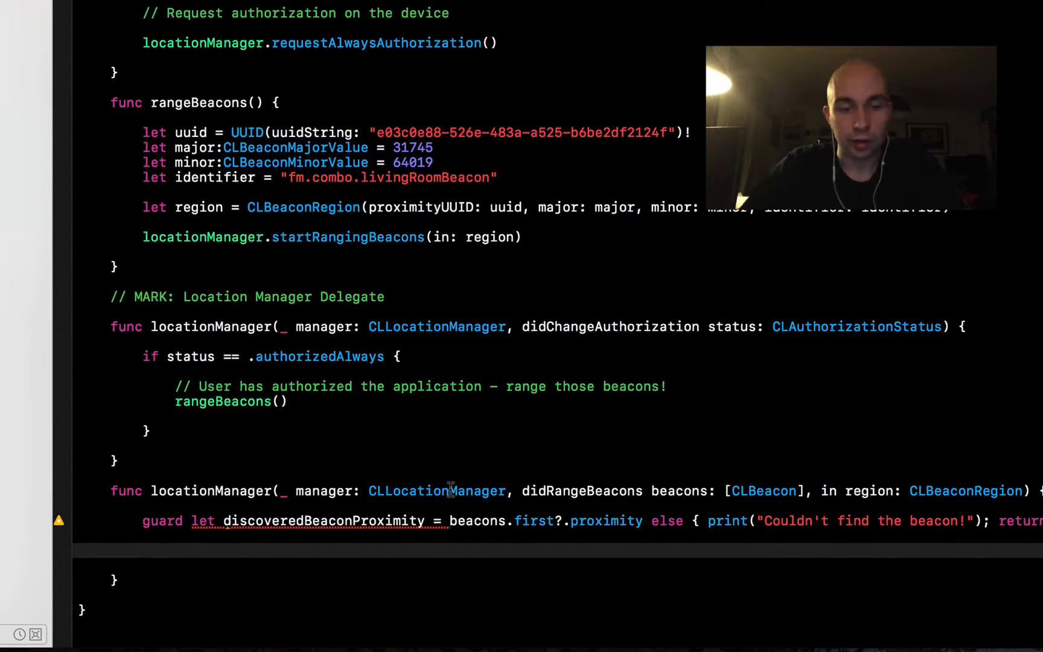
Step: Declare let backgroundColour:UIColor as a closure switching on discoveredBeaconProximity
type("let")
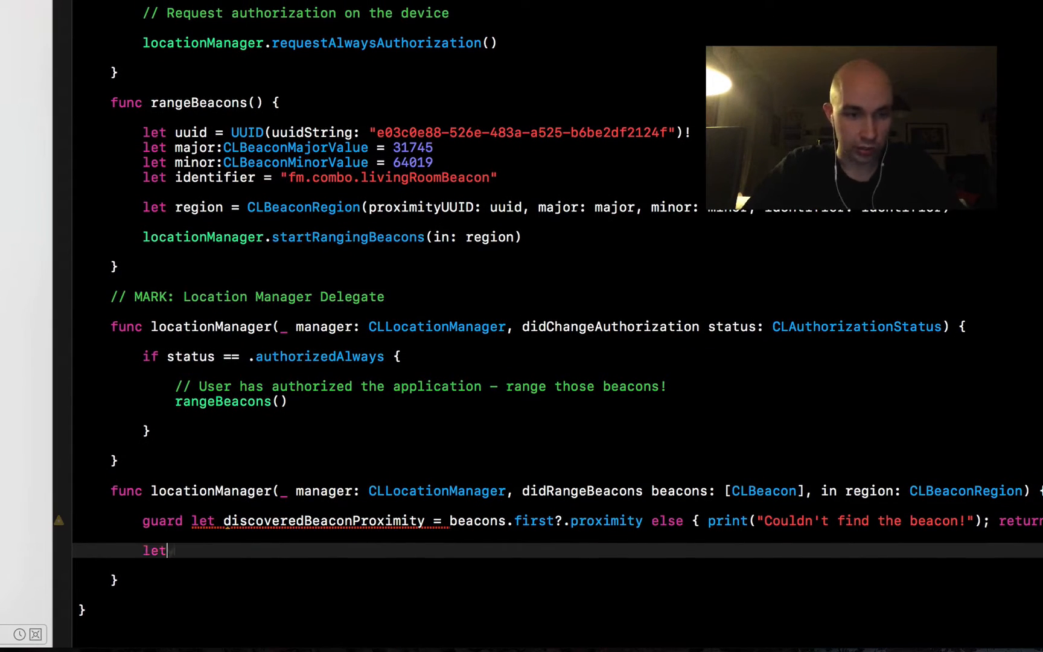
type("backgrou")
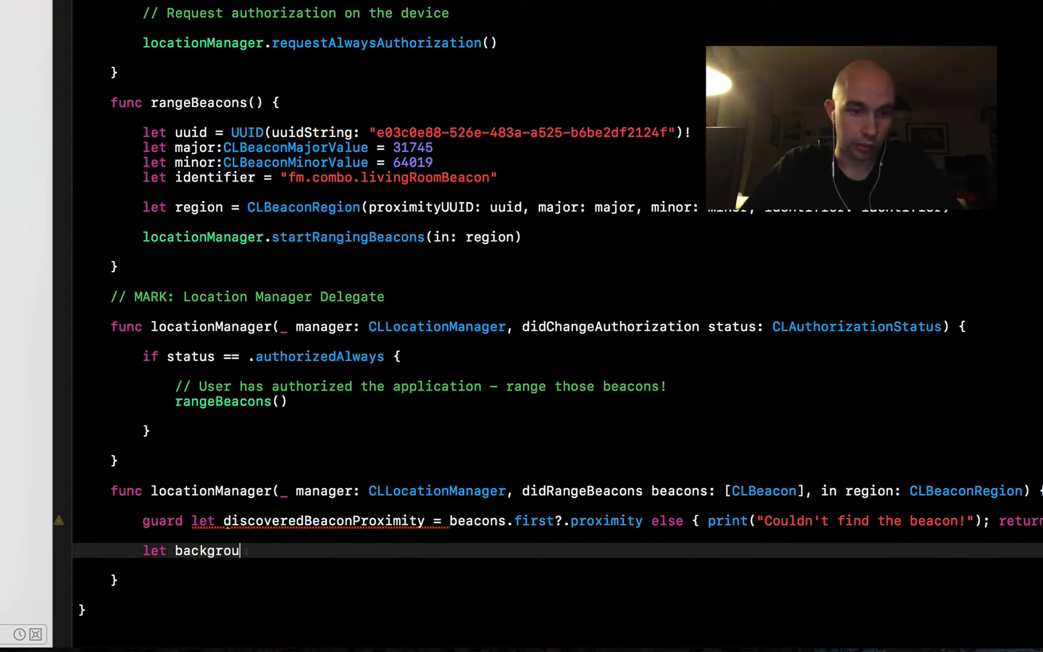
type("ndColour:UIColor = {")
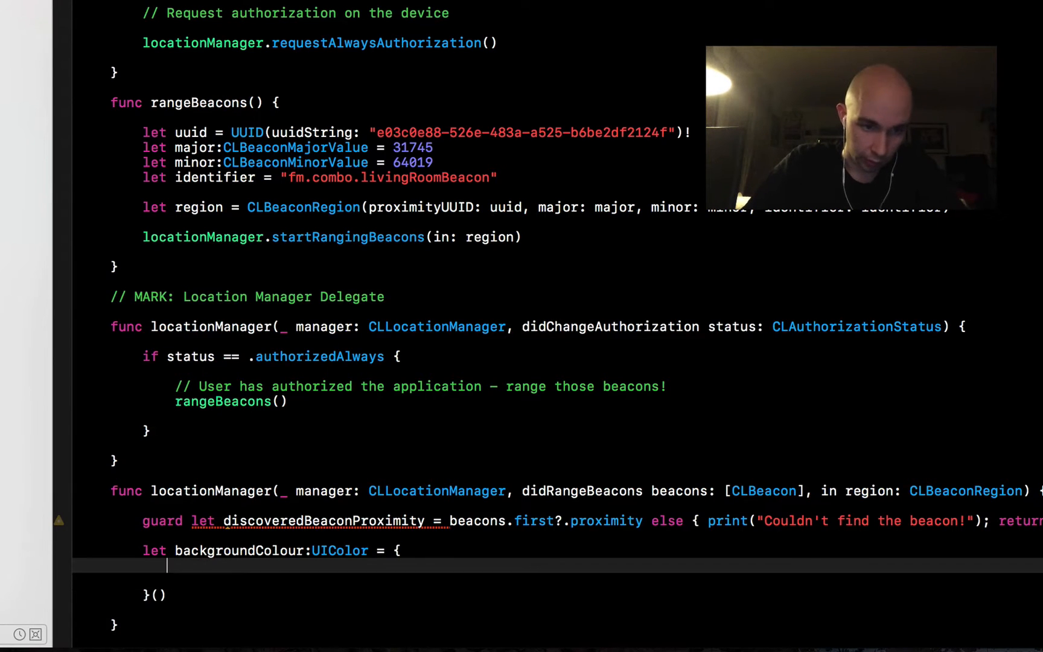
scroll("down", 3)
type("switch discoveredBeaconProximity {")
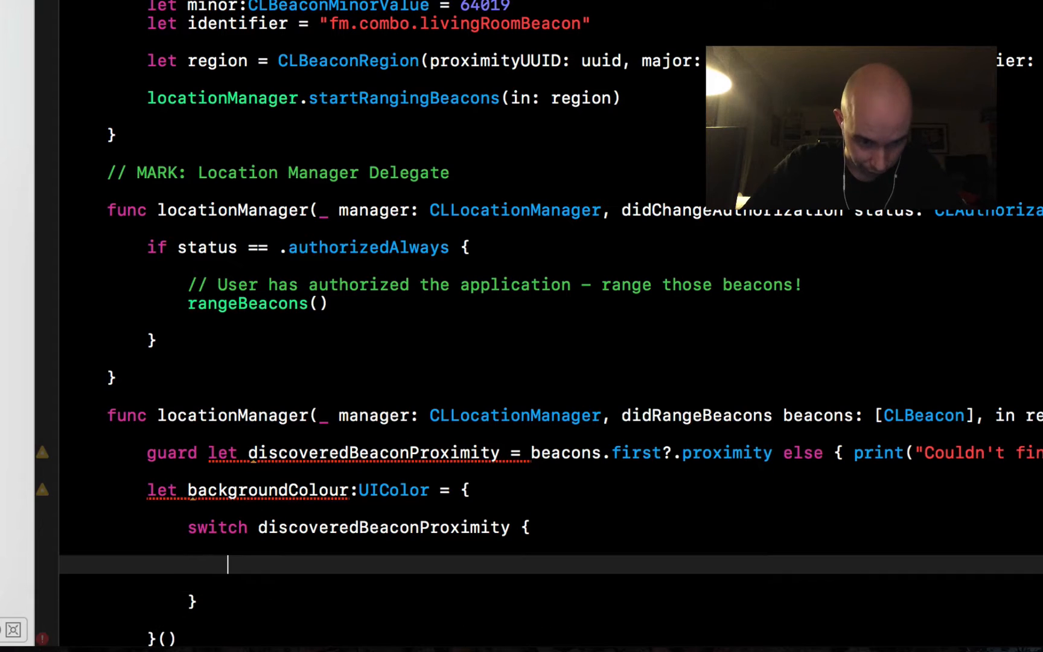
Step: Return UIColor.green for .immediate, orange for .near and red for .far
type("case .imme")
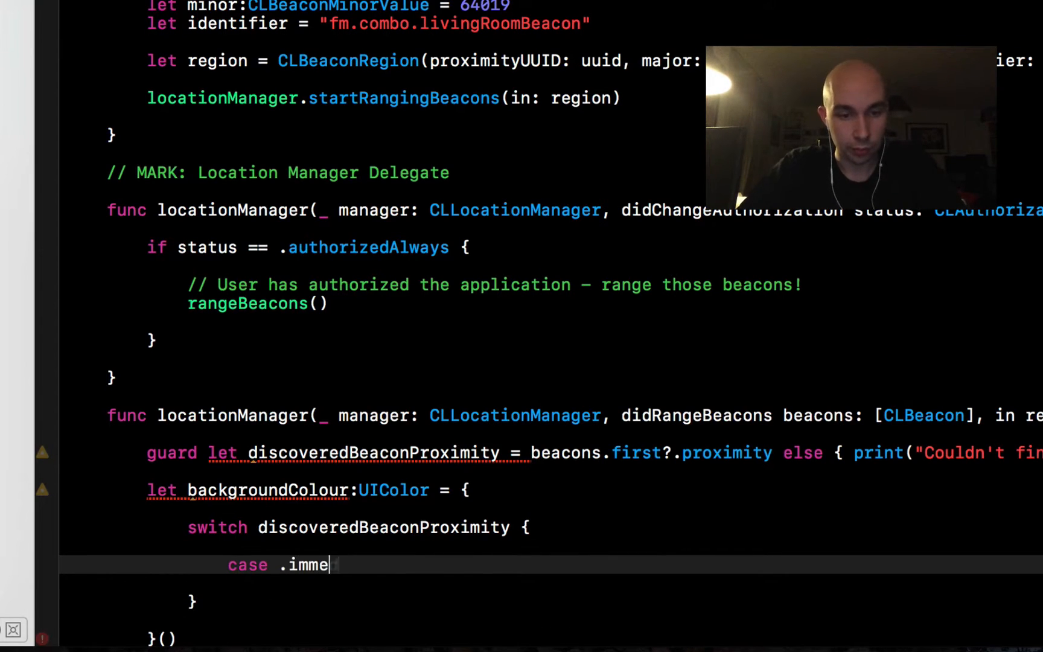
type("diate: return U")
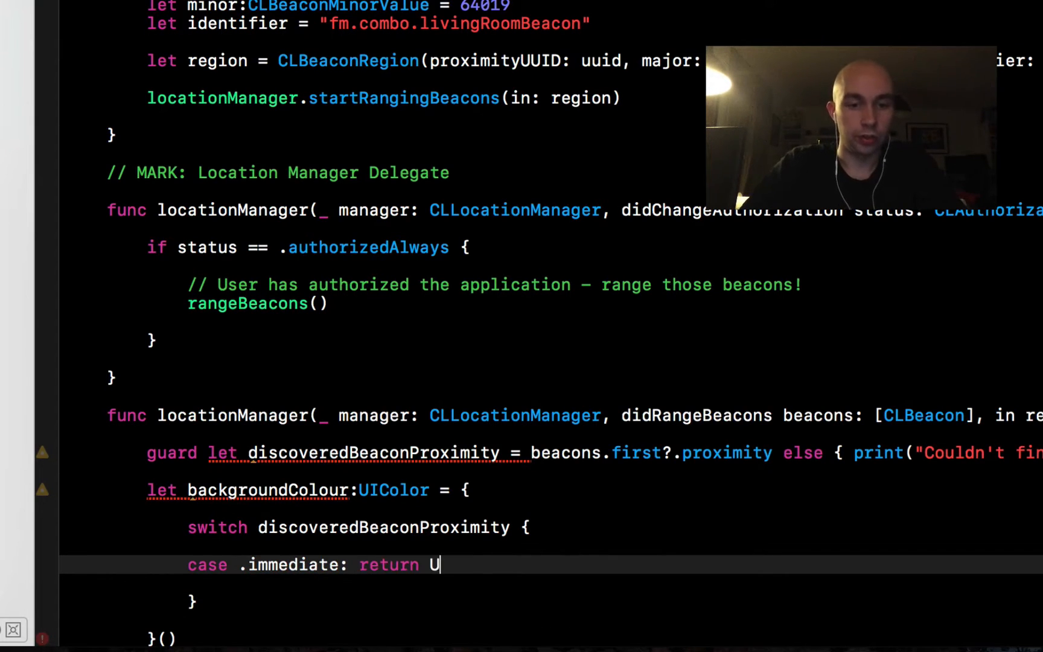
type("IColor.green")
type("case .")
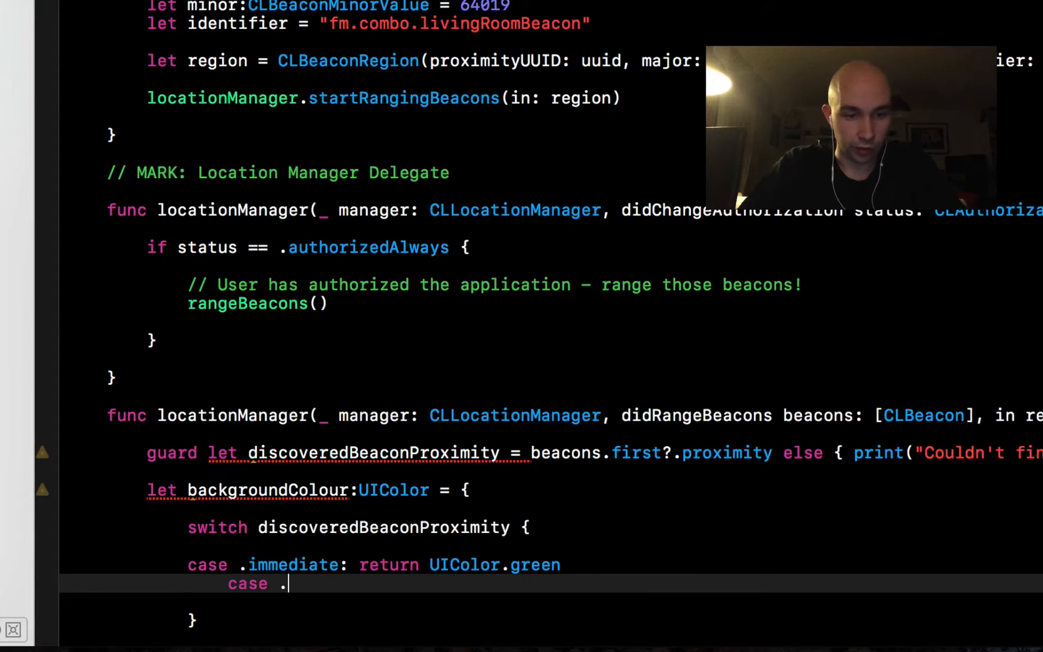
type("near: re")
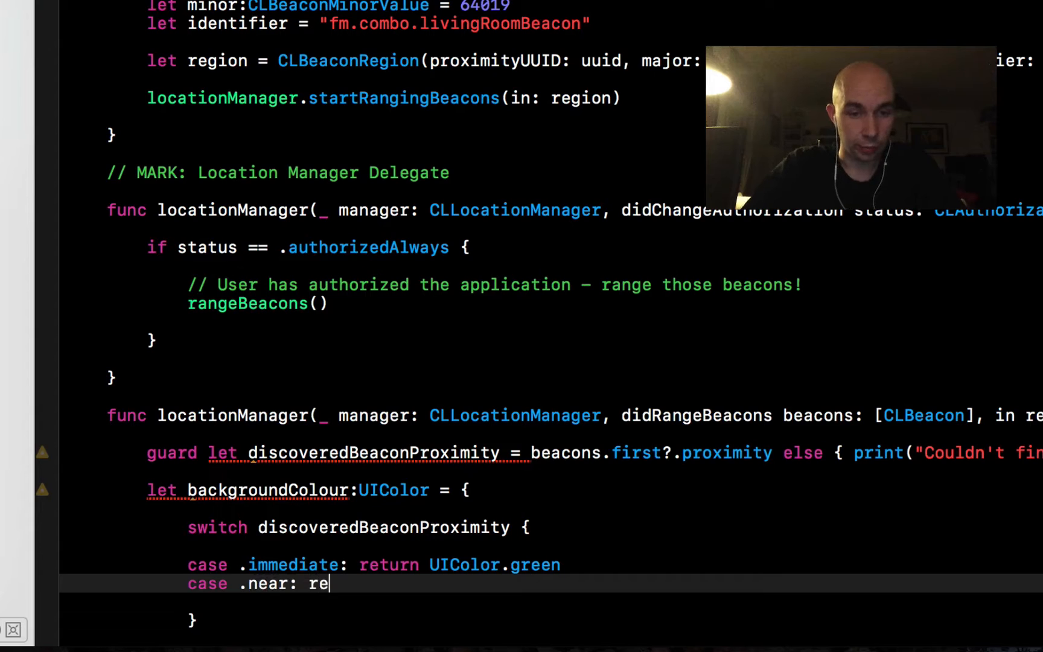
type("turn UIColor.orange")
type("case")
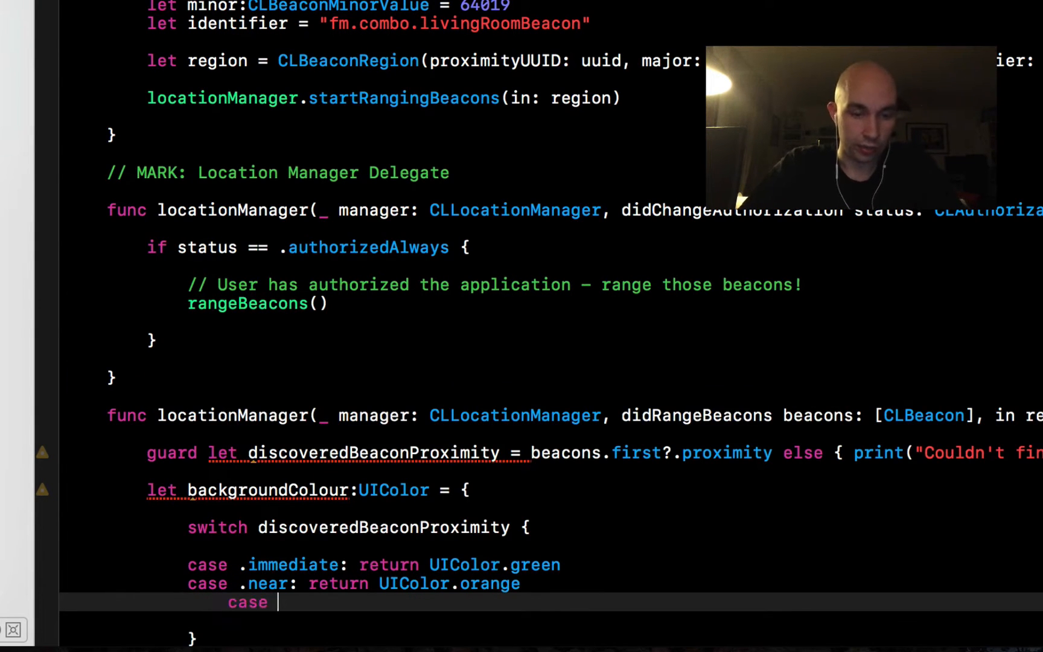
type(".far: return UIColor.red")
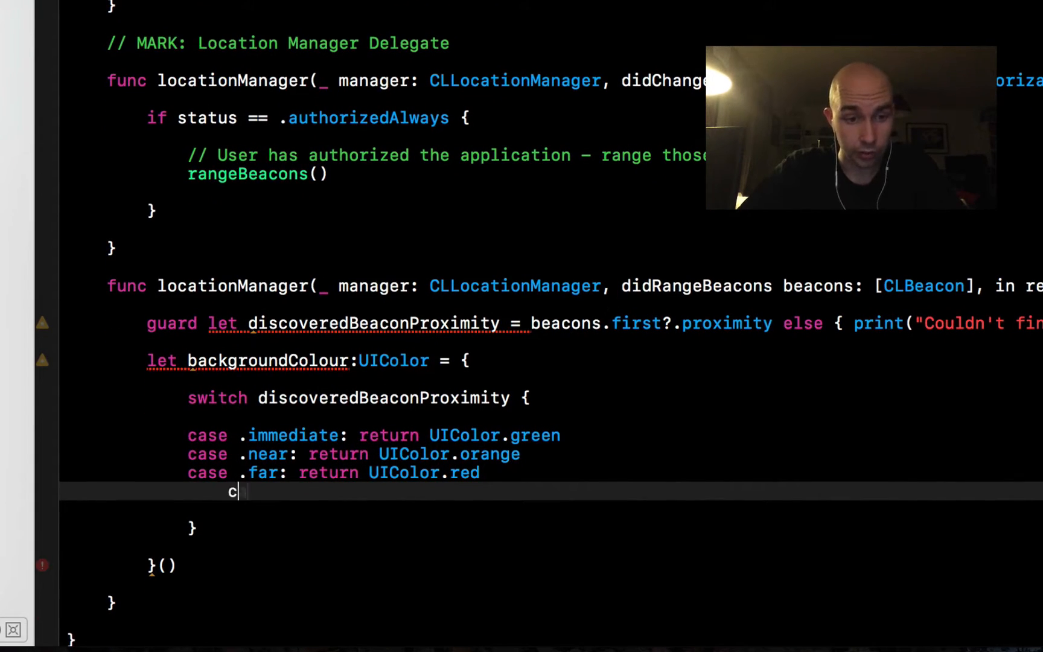
Step: Return UIColor.black for .unknown and begin the view.backgroundColor assignment
type("ase .unknown: re")
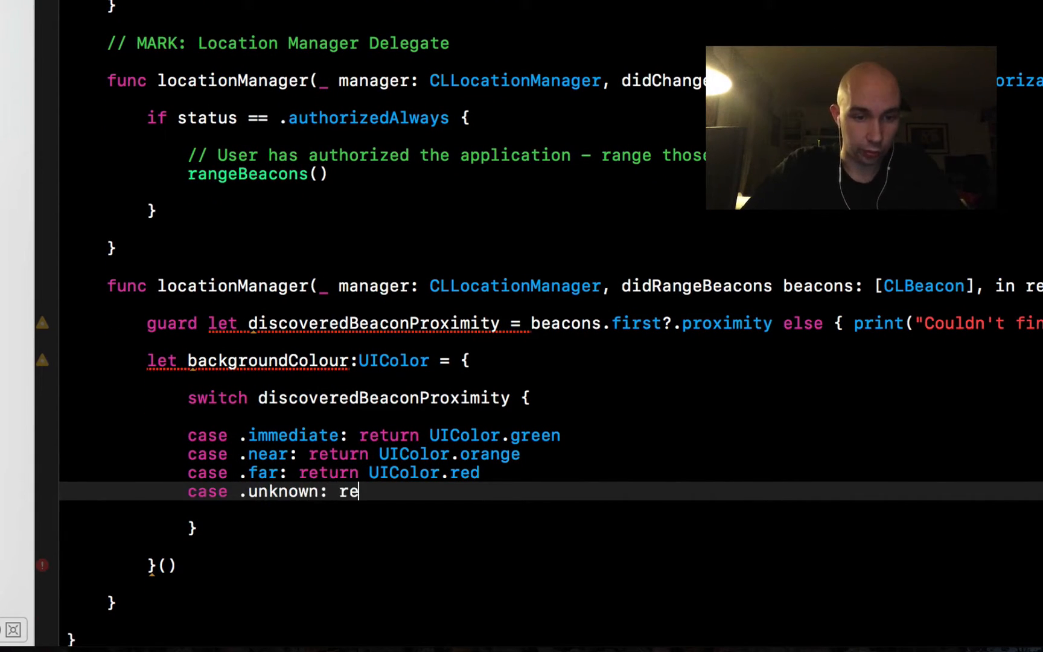
type("turn UIColor.bla")
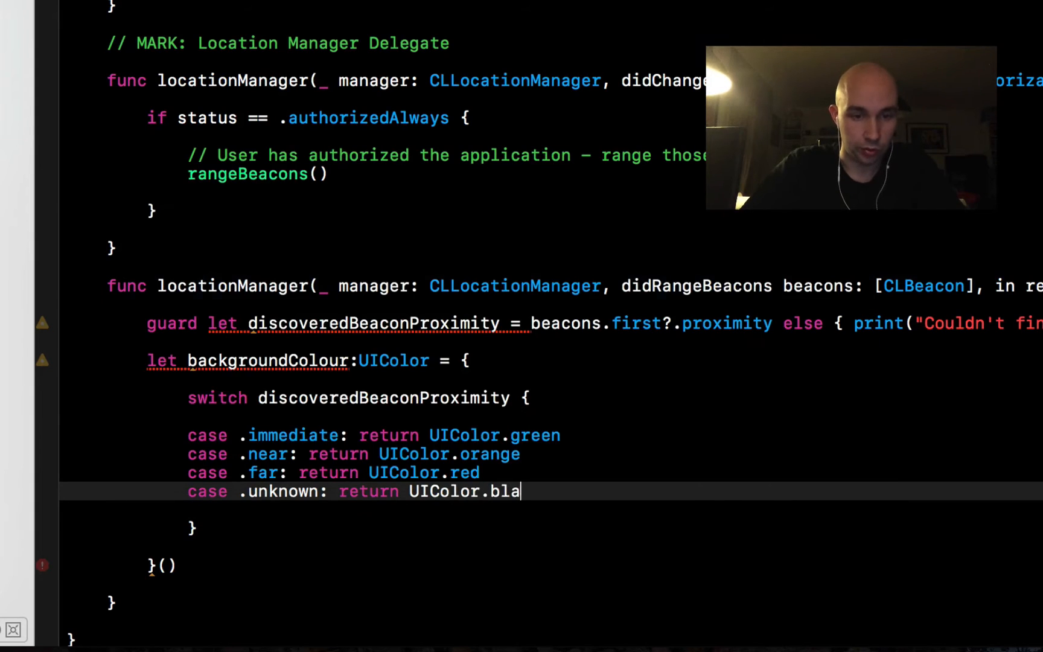
type("ck")
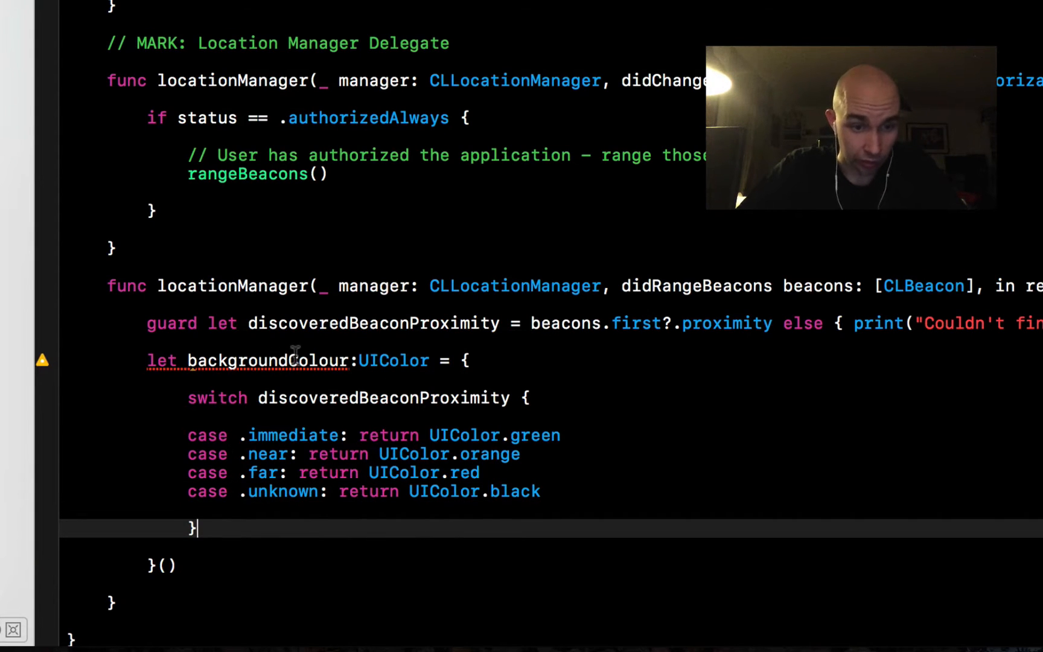
type("view.backgroundColor = backgroundColour")
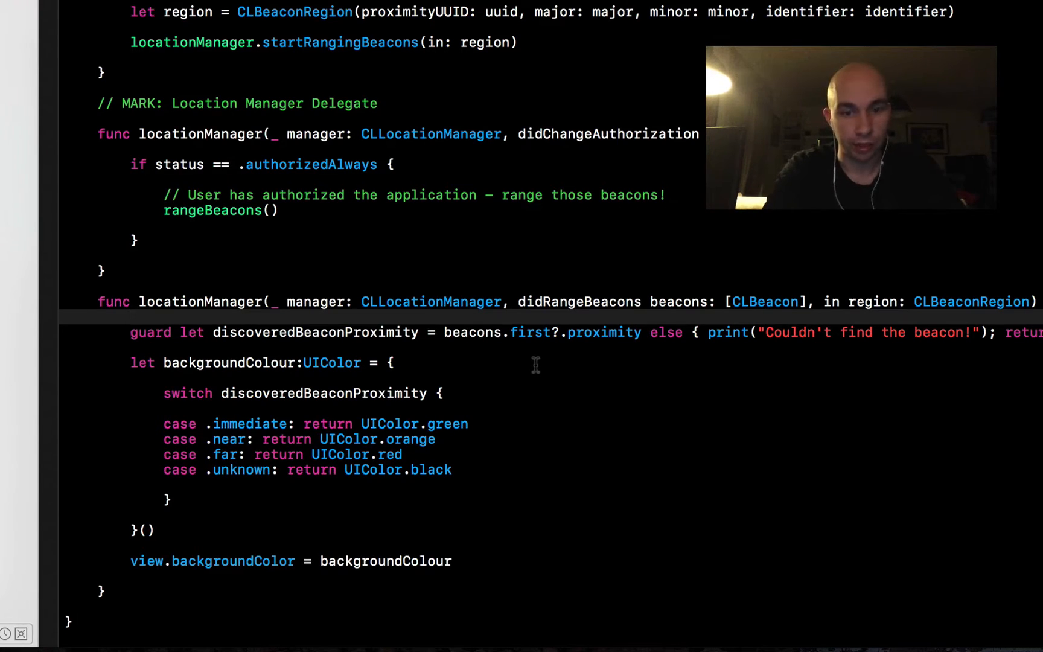
Step: Scroll up to viewDidLoad above the requestAlwaysAuthorization() call
scroll("down", 3)
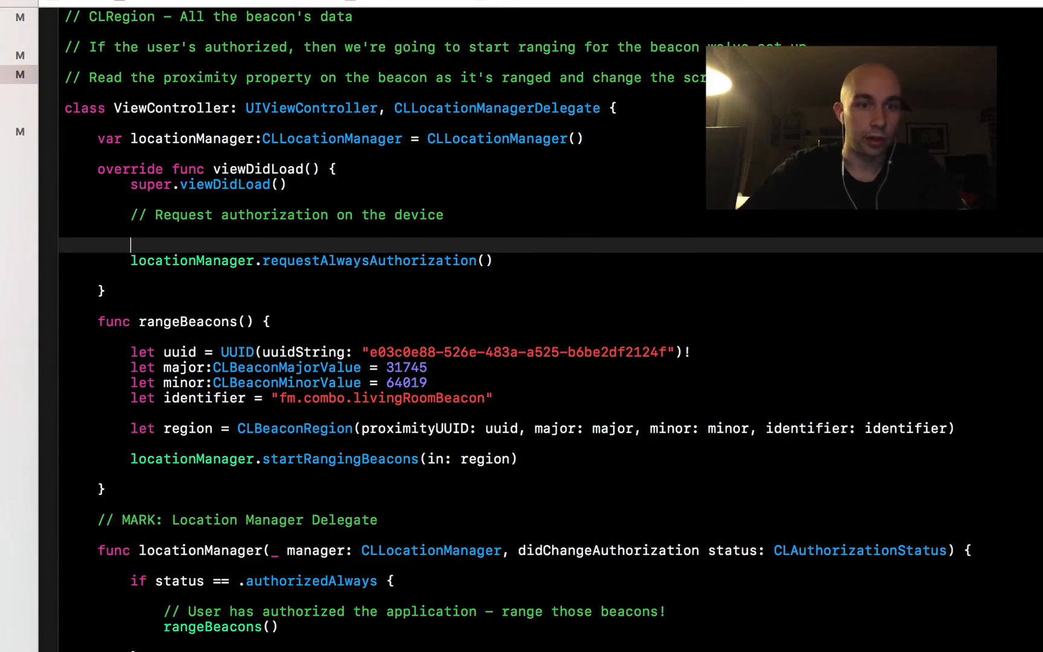
Step: Begin a locationManager.delegate line in viewDidLoad above requestAlwaysAuthorization()
type("location")
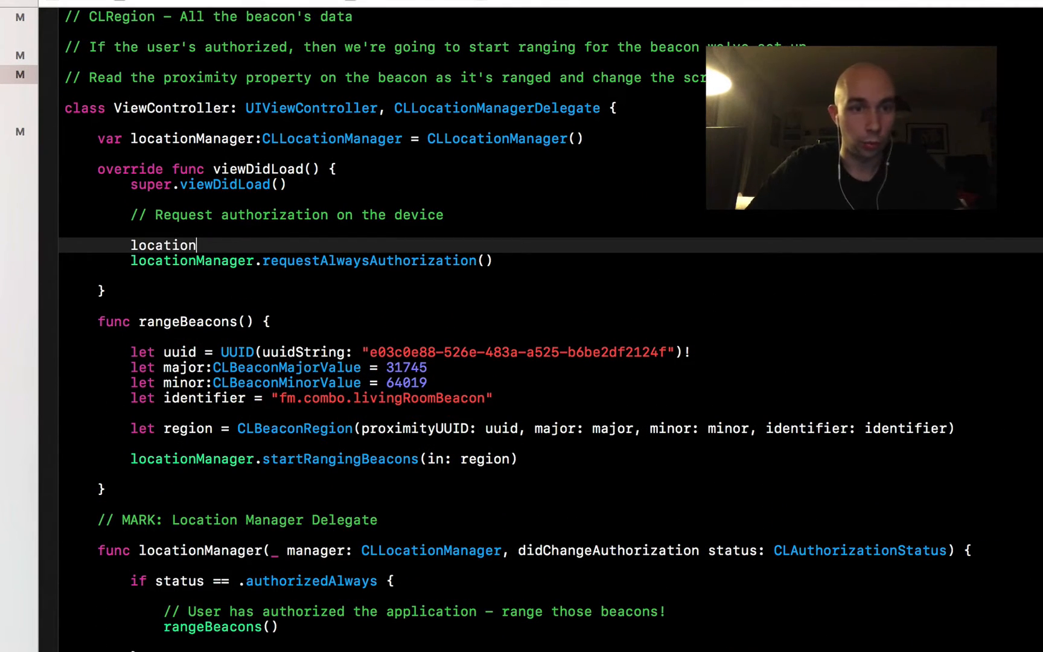
type("Manager.delegat")
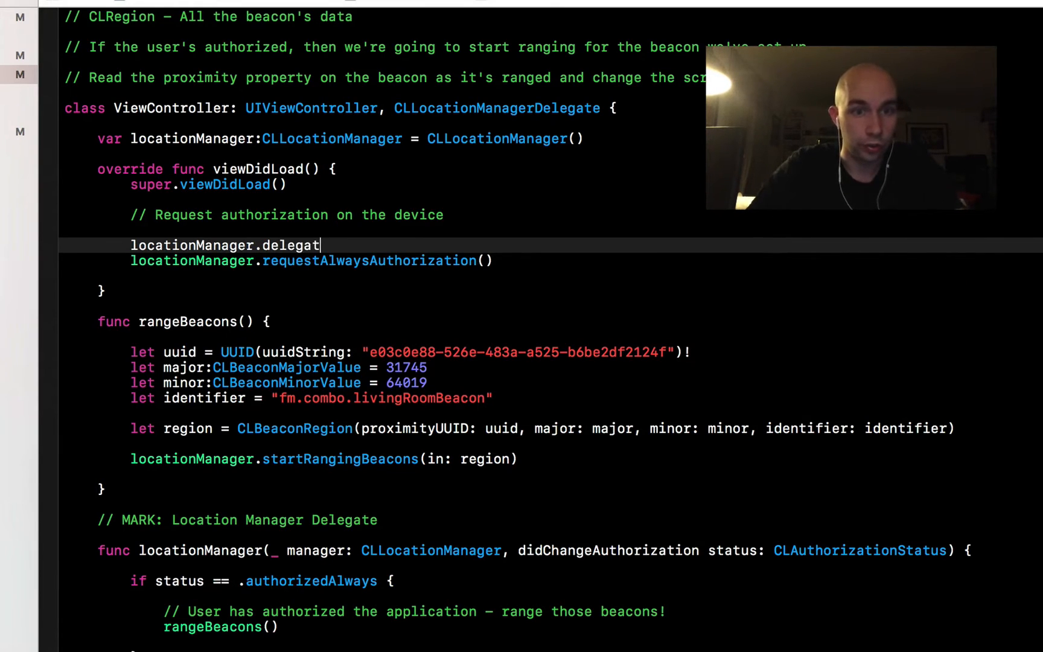